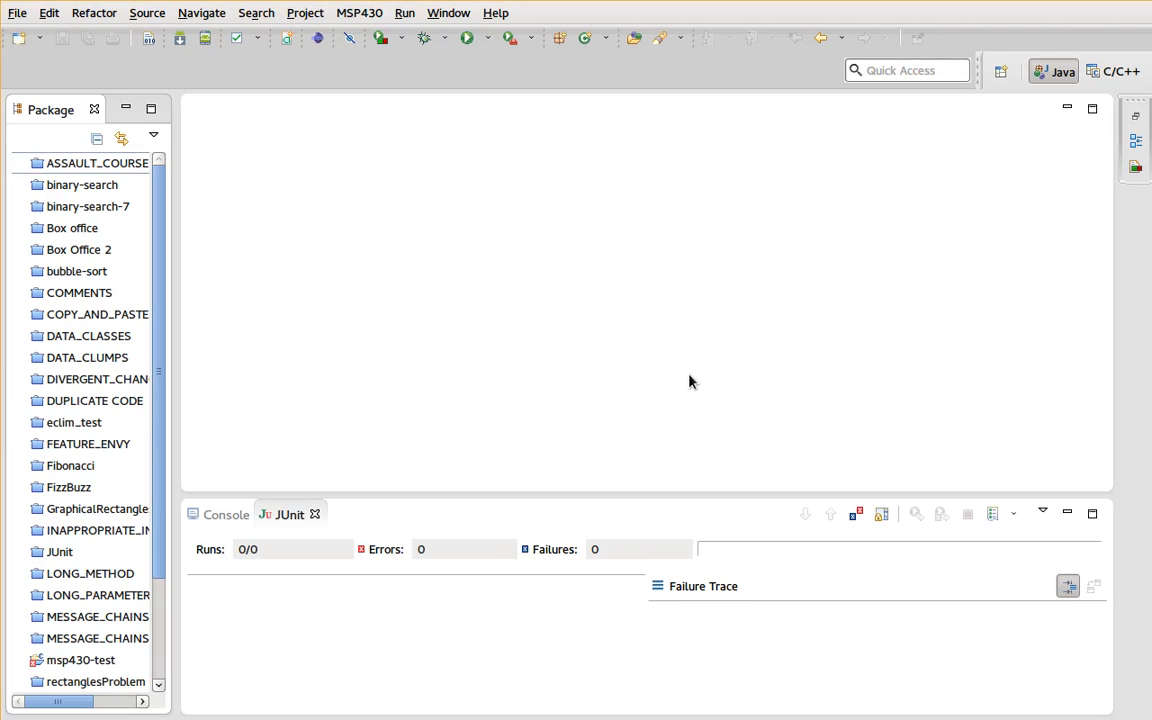
mouse_move(265, 164)
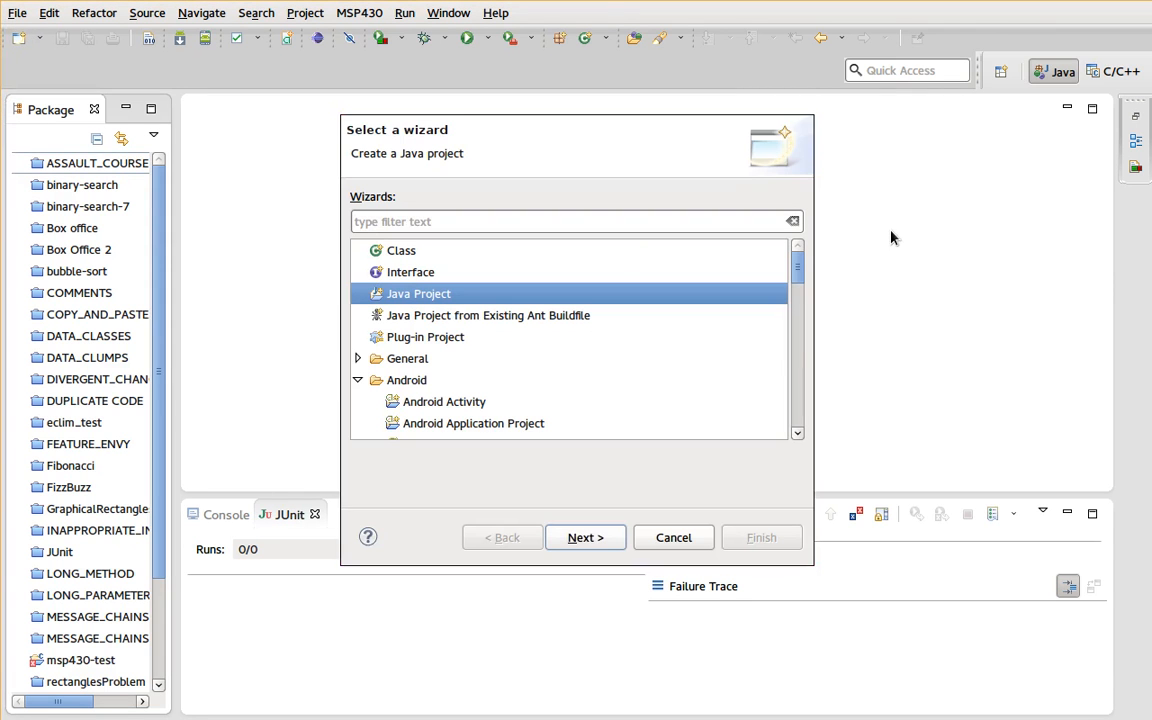
- Name the new Java project BinarySearch and add a tests source folder next to src
click(585, 537)
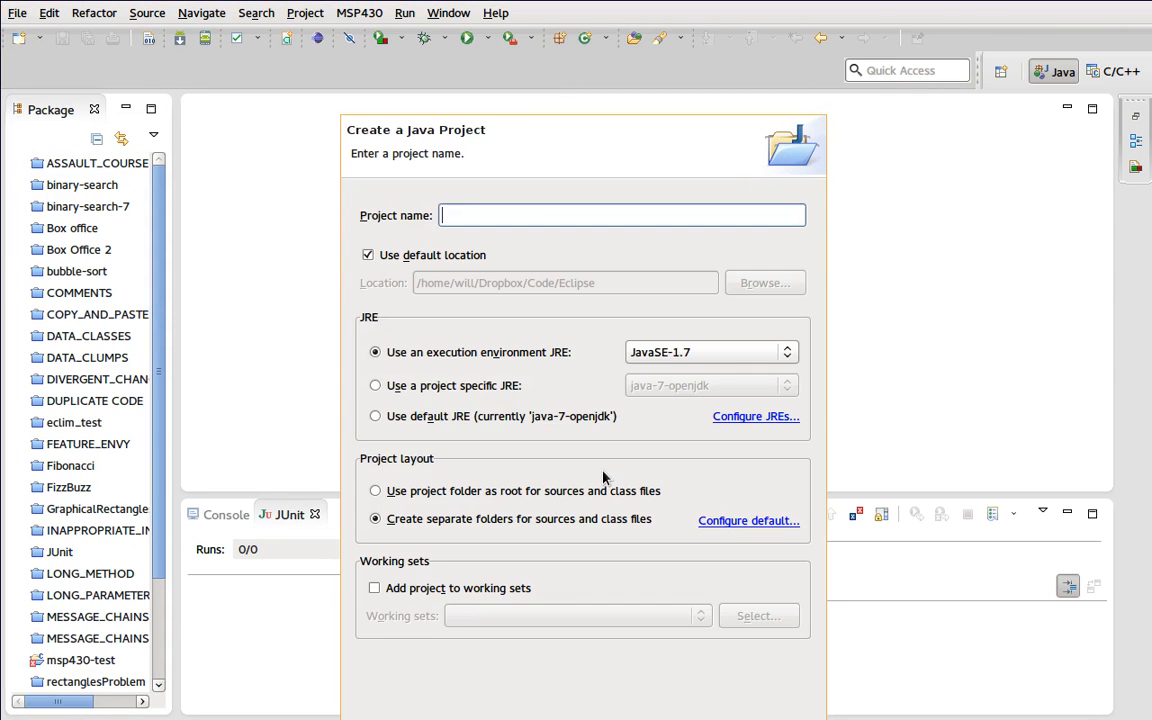
text(Binary)
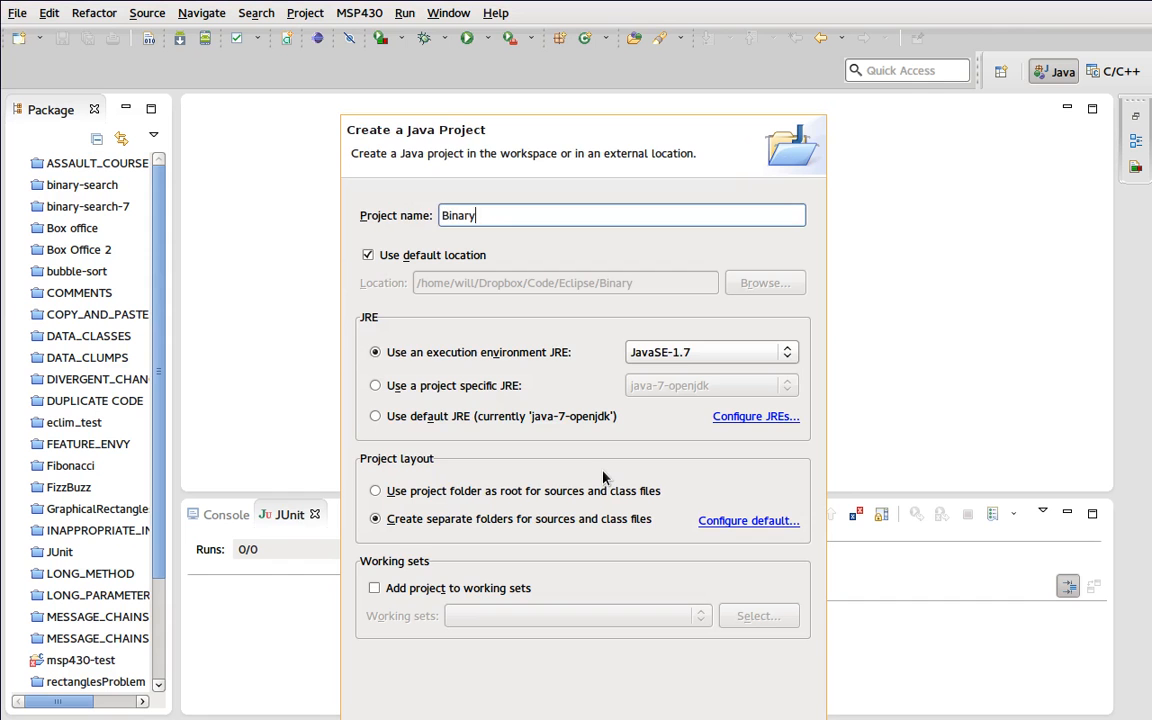
text(Search)
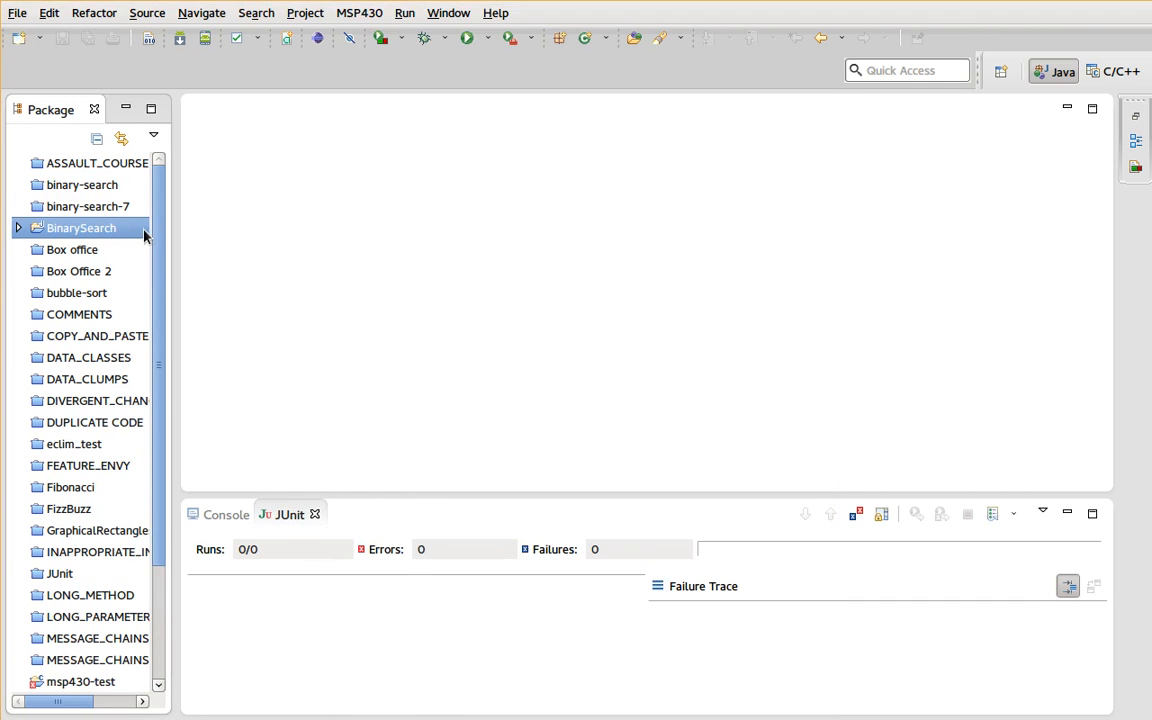
right_click(80, 227)
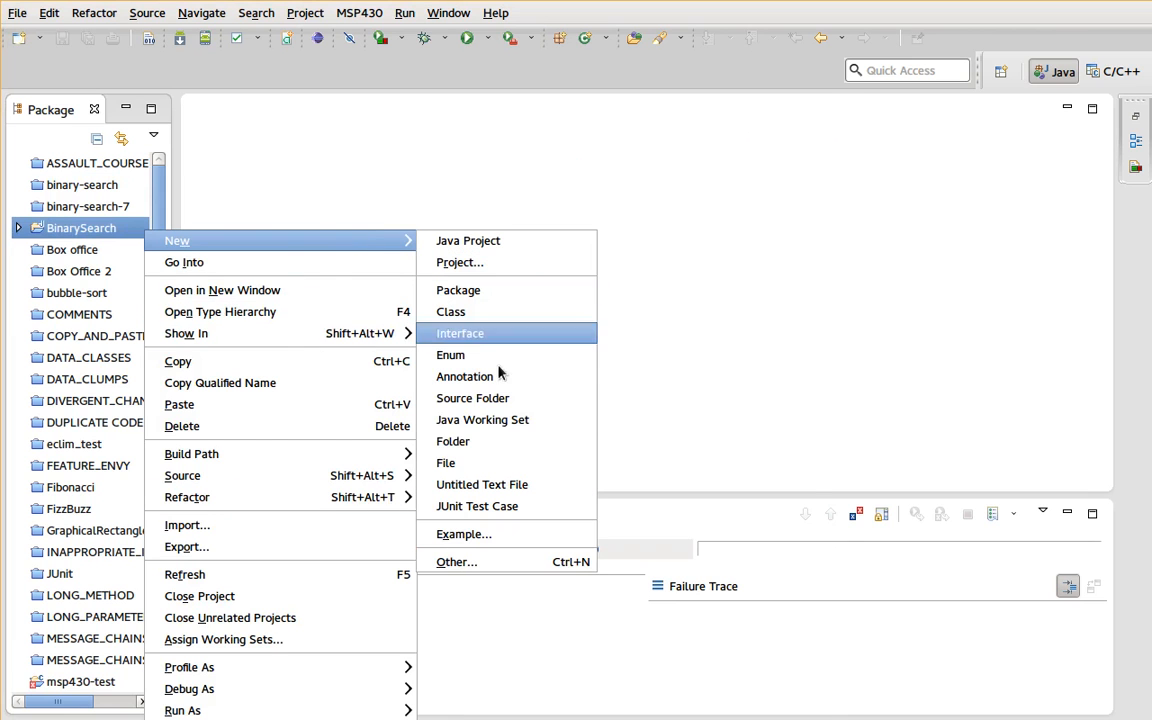
click(472, 398)
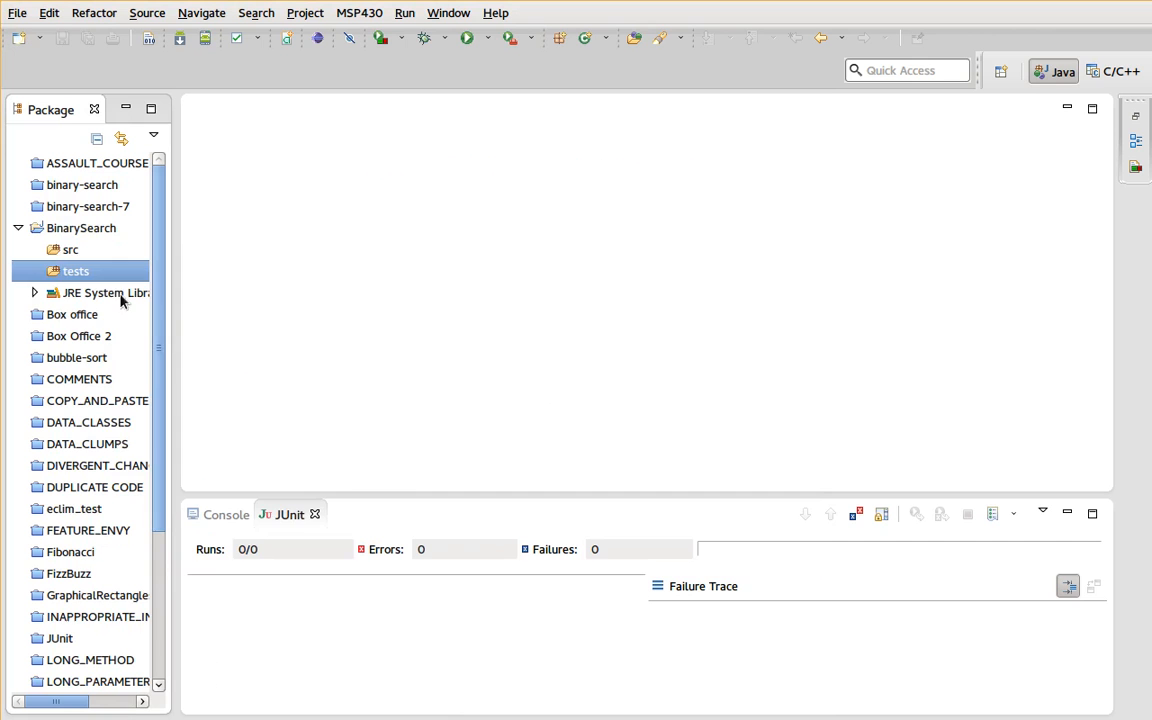
- Create JUnit 4 test BinarySearchTest in package org.willprice.binarysearch under tests, adding JUnit 4 to the build path
right_click(75, 271)
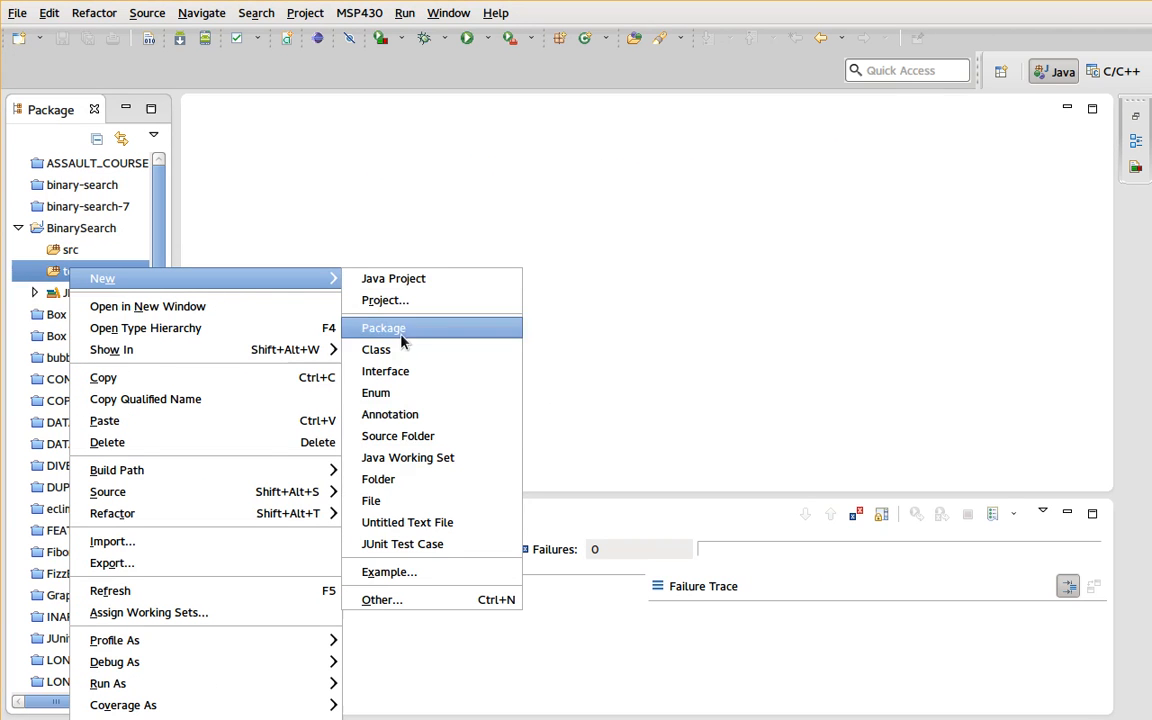
click(402, 543)
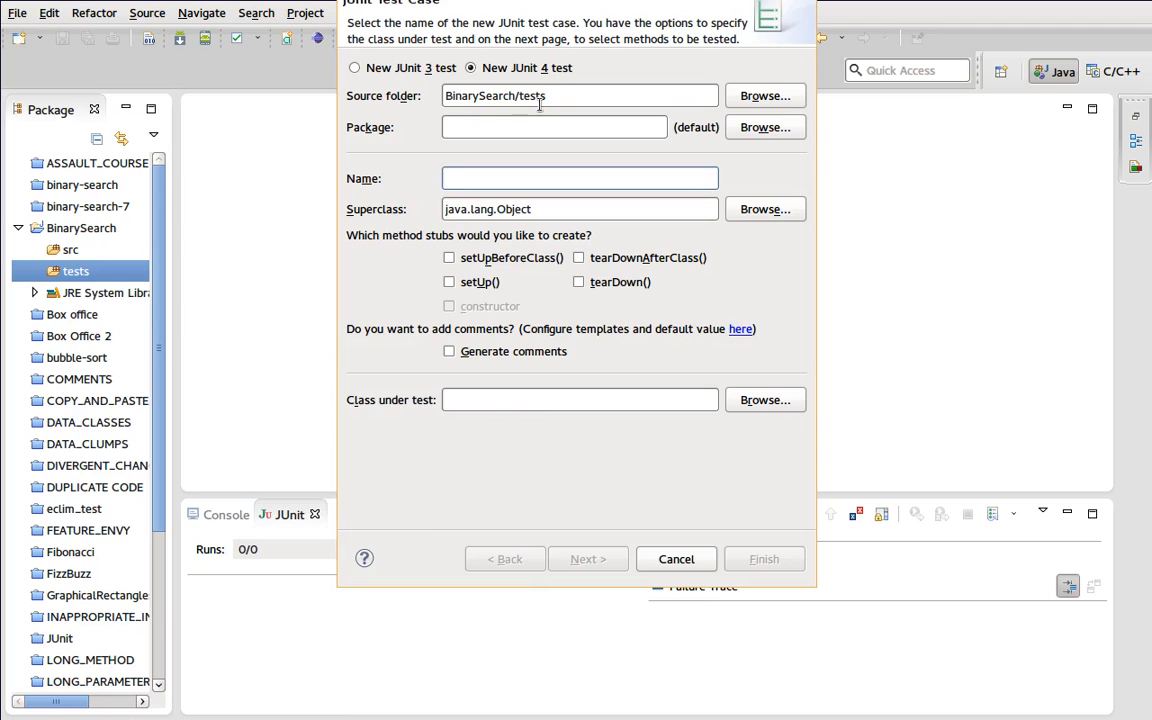
click(554, 127)
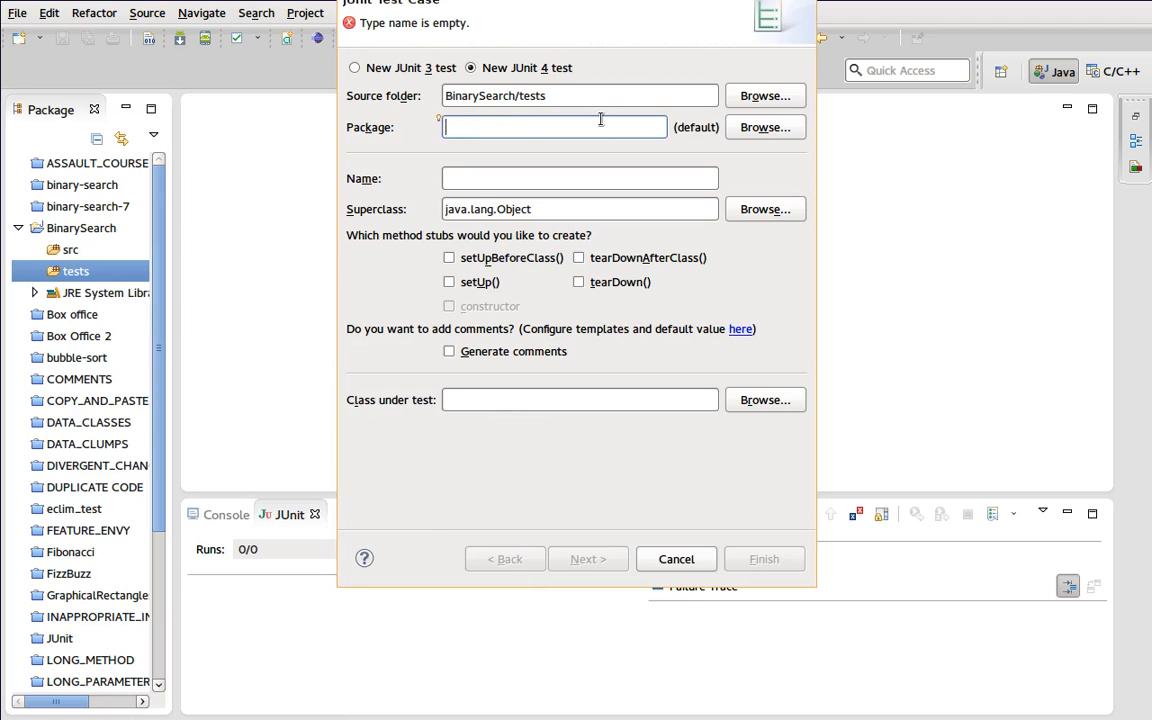
text(org.willprice.)
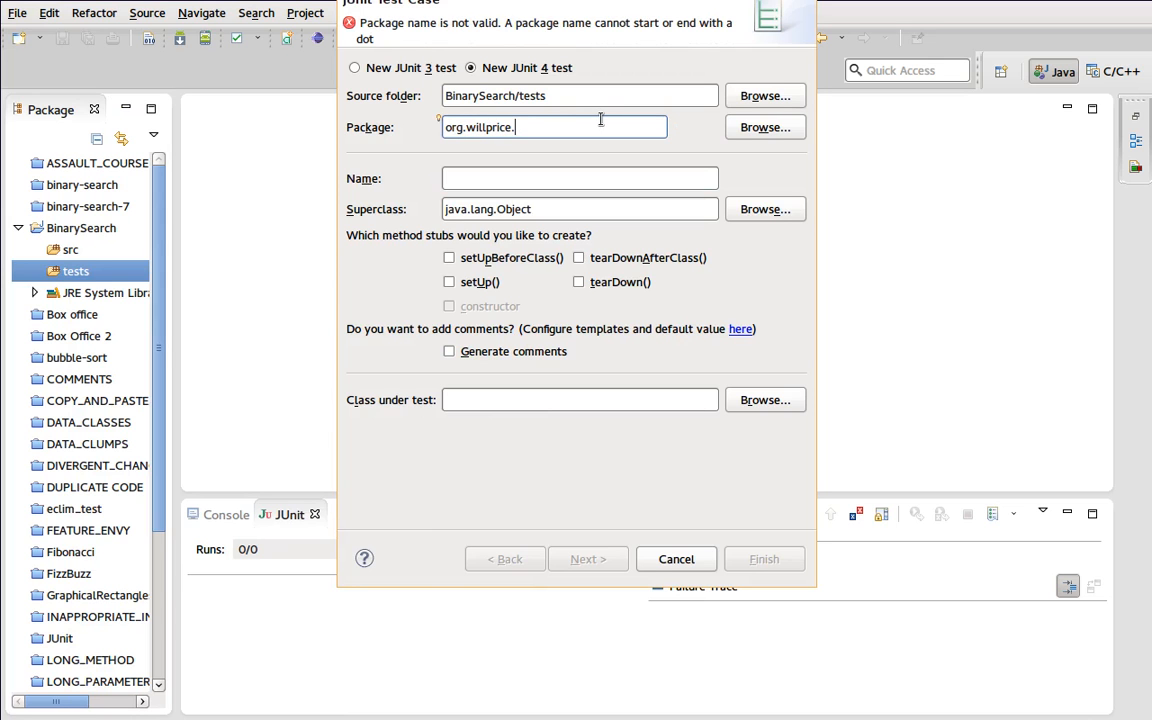
text(binarysearch)
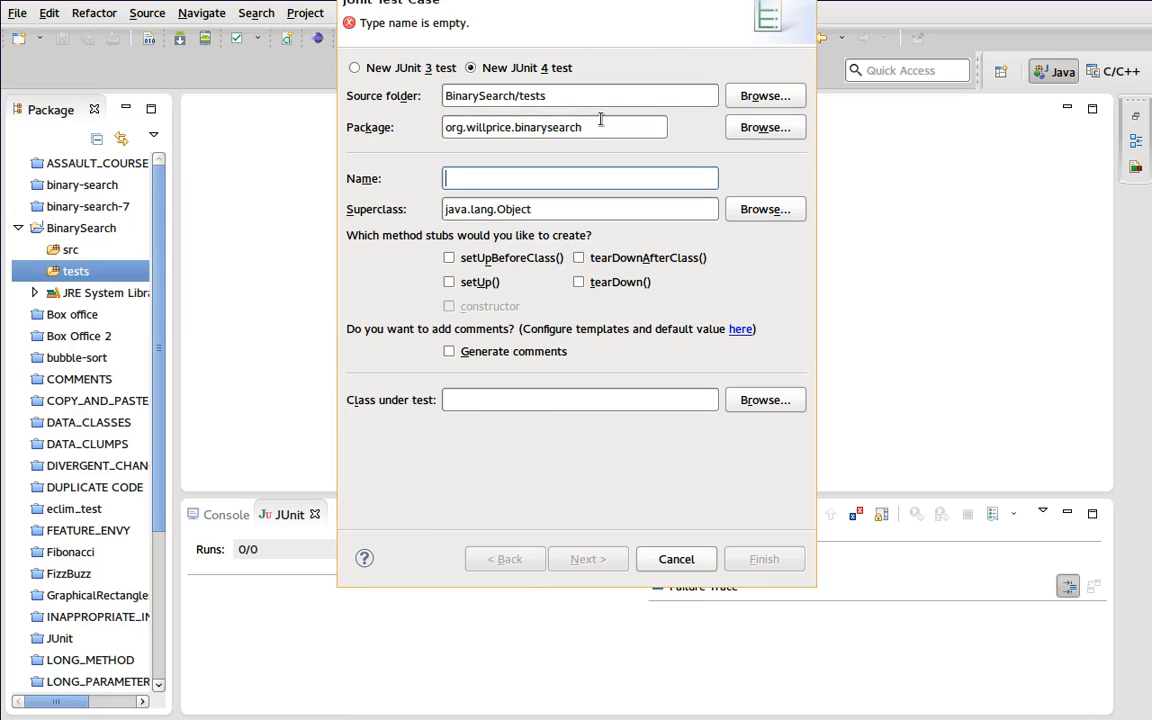
text(BinarySear)
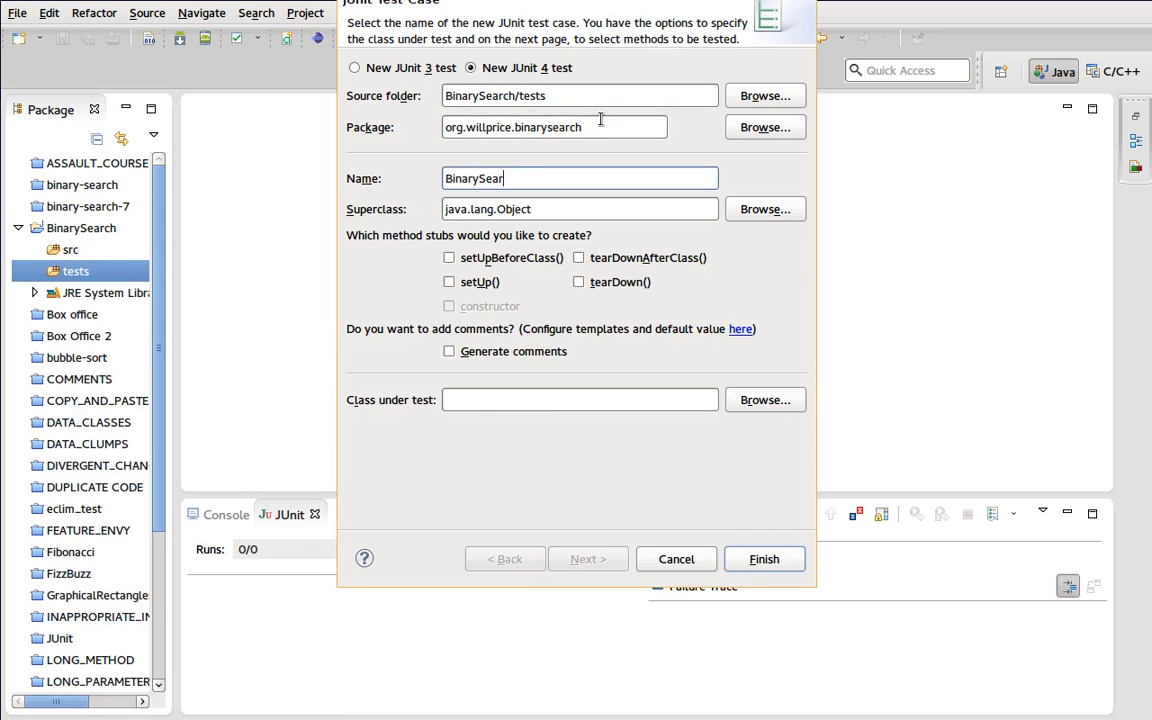
text(ch)
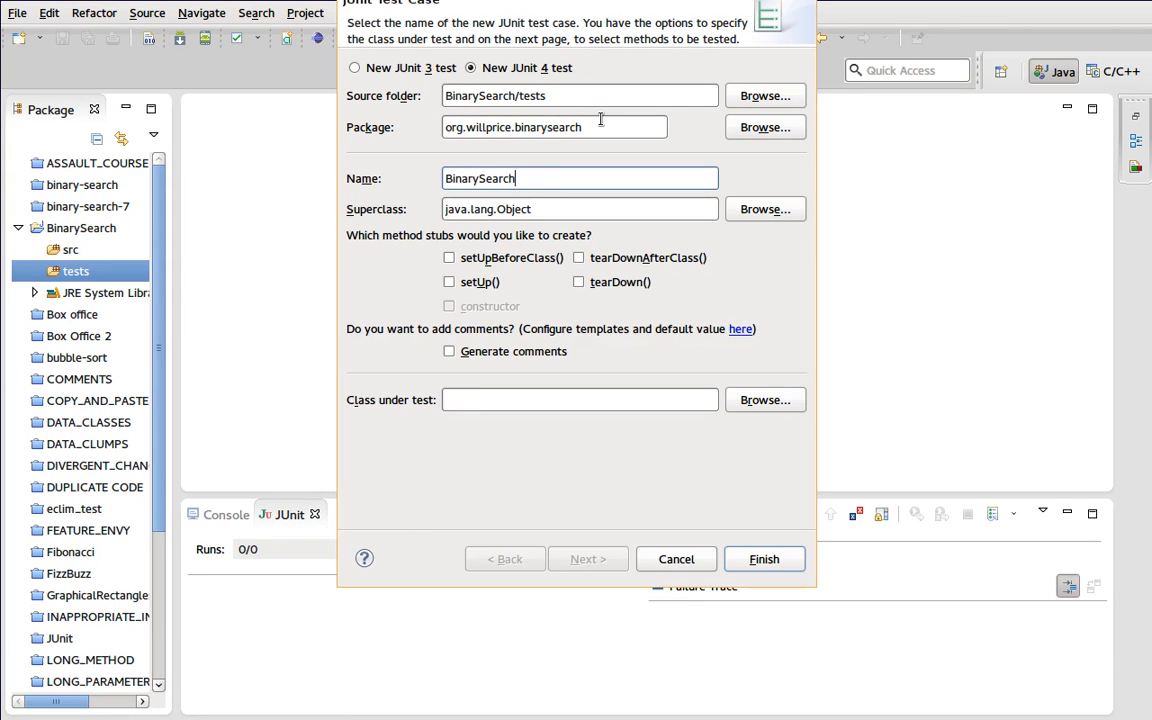
text(Test)
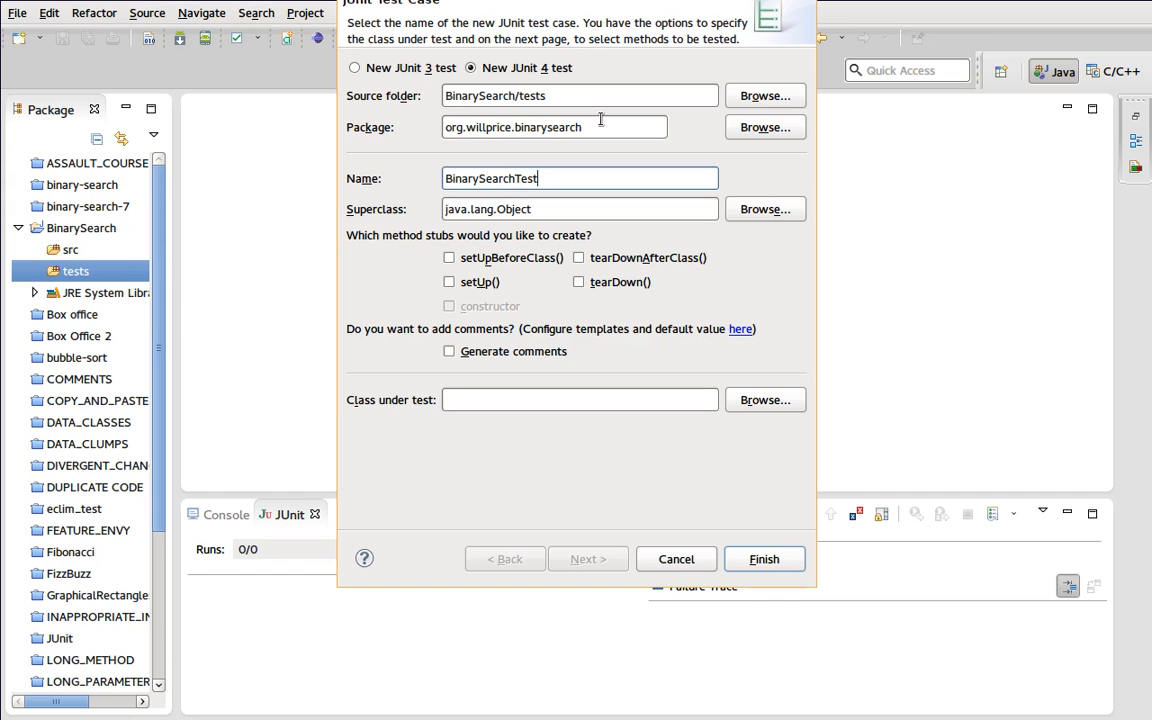
click(764, 559)
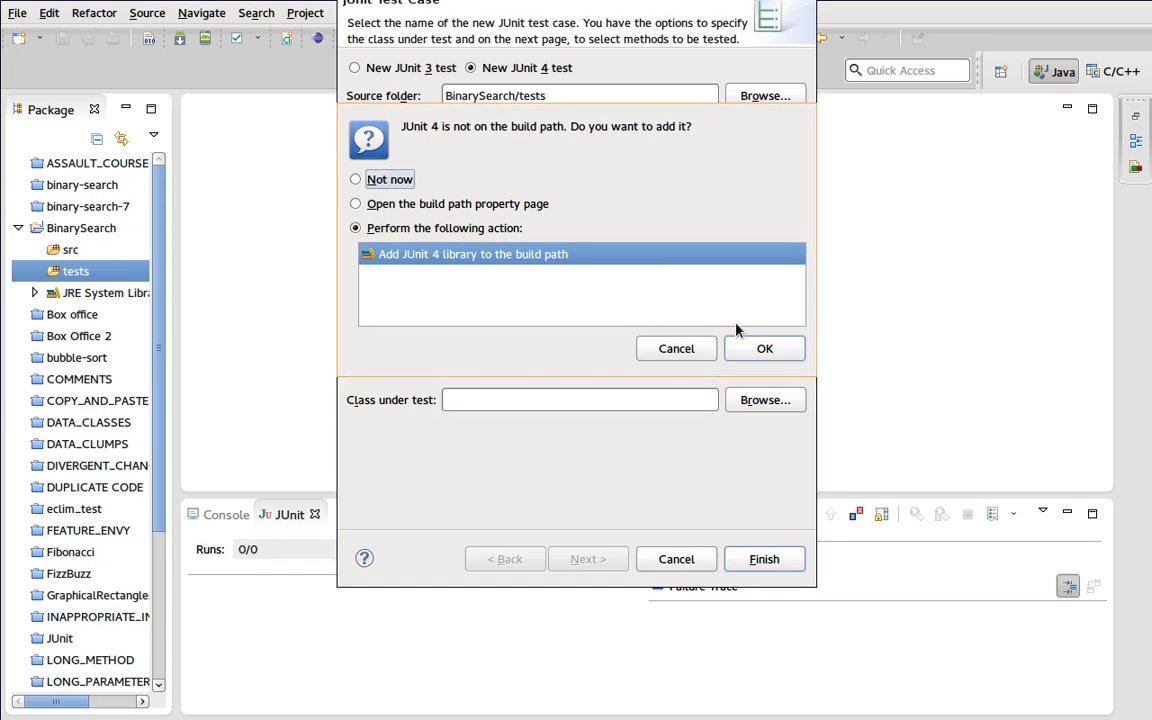
click(764, 348)
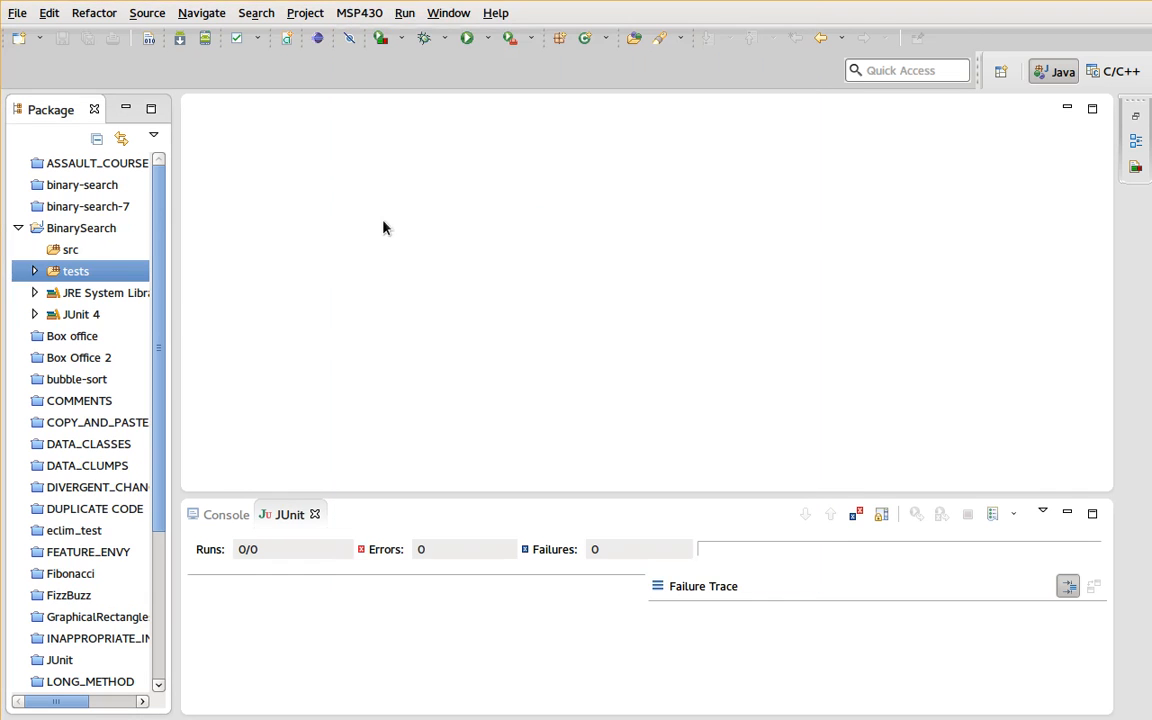
click(34, 271)
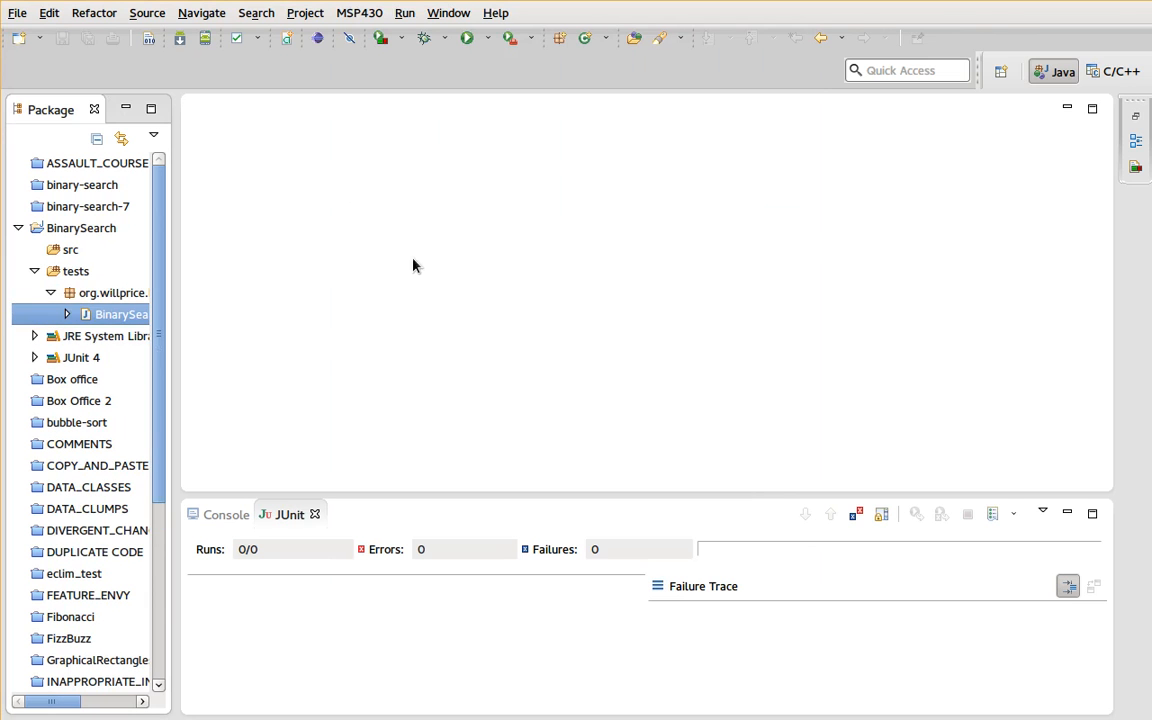
- Open the test class and name the first test searchingForKeyNotInArrayIsMinusOne
double_click(120, 314)
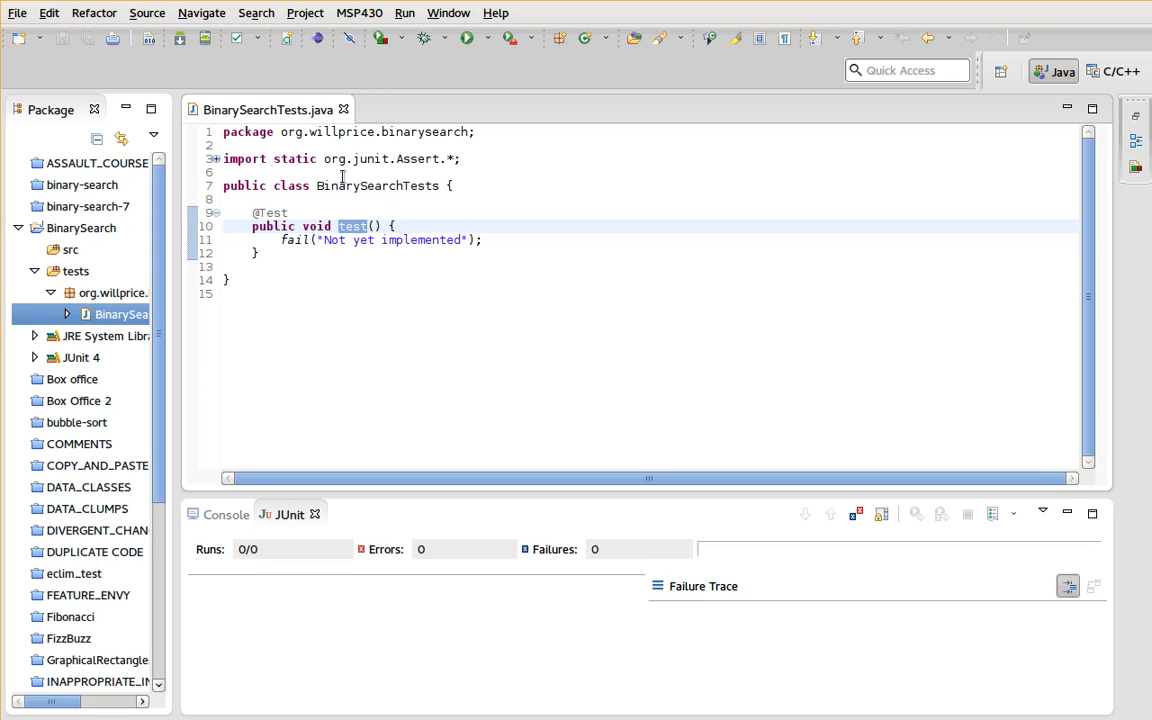
text(whenSearching)
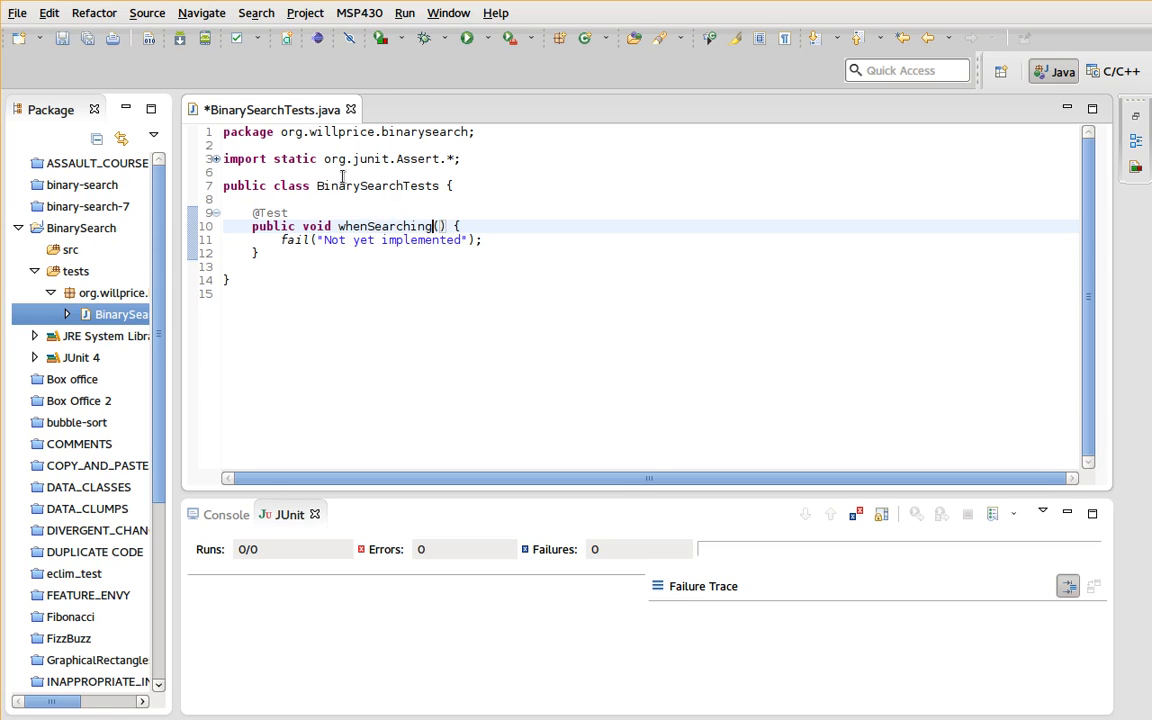
text(For)
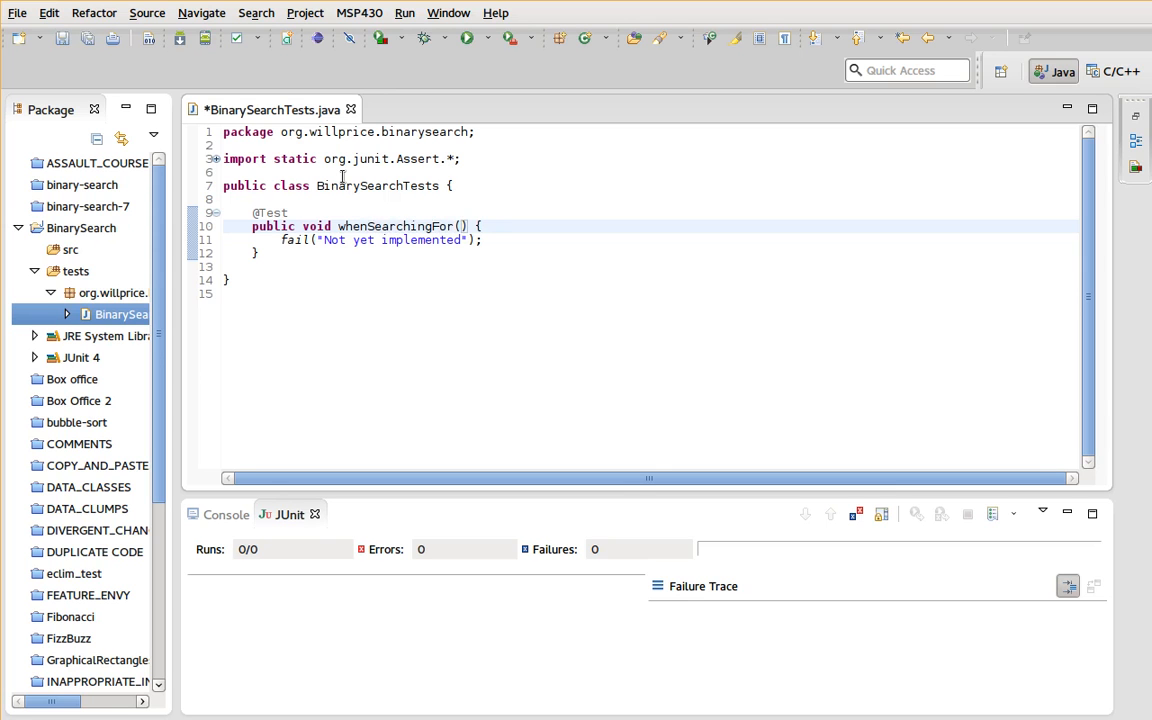
text(KeyNotIn)
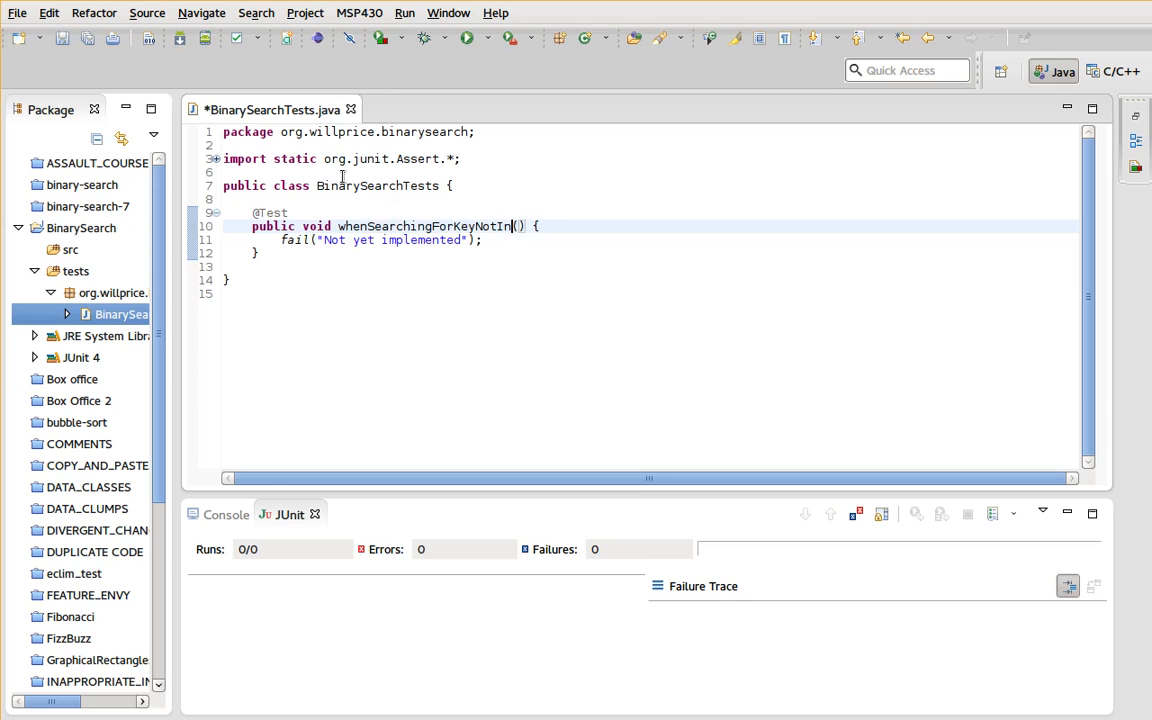
text(ArrayI)
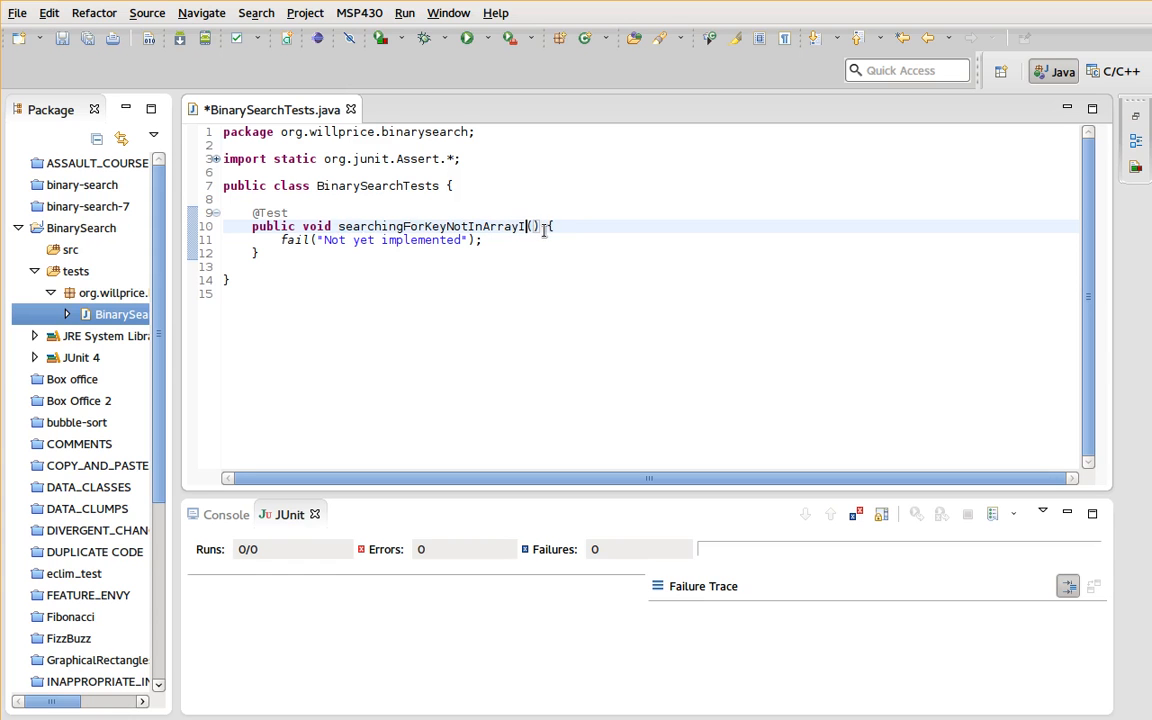
text(sMinusOne)
click(650, 240)
text(assertE)
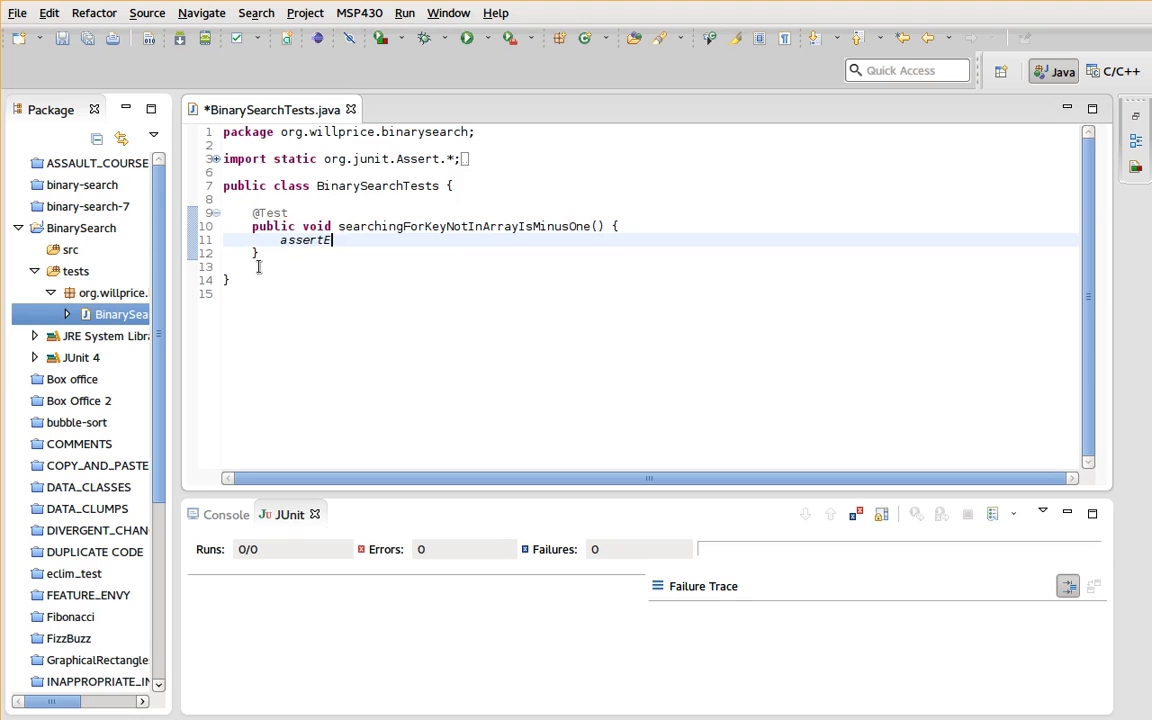
- Assert that new BinarySearch().findIndexOf(1, new int[]{0}) equals -1
text(quals(-1))
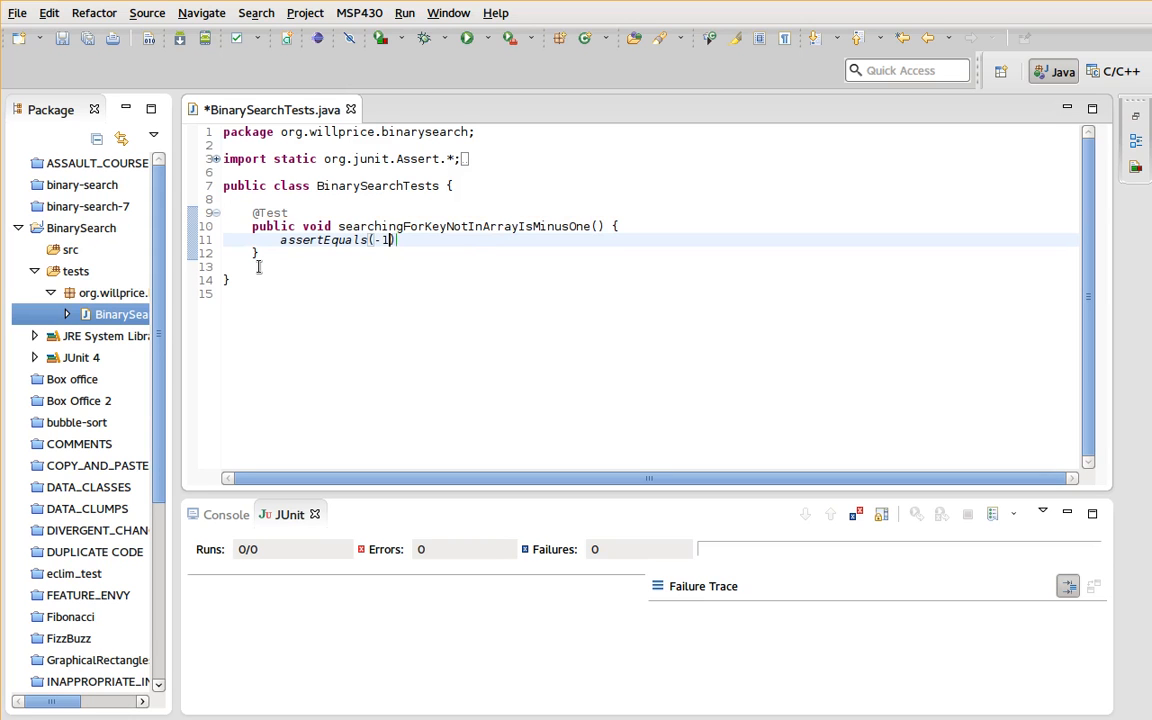
text(, new)
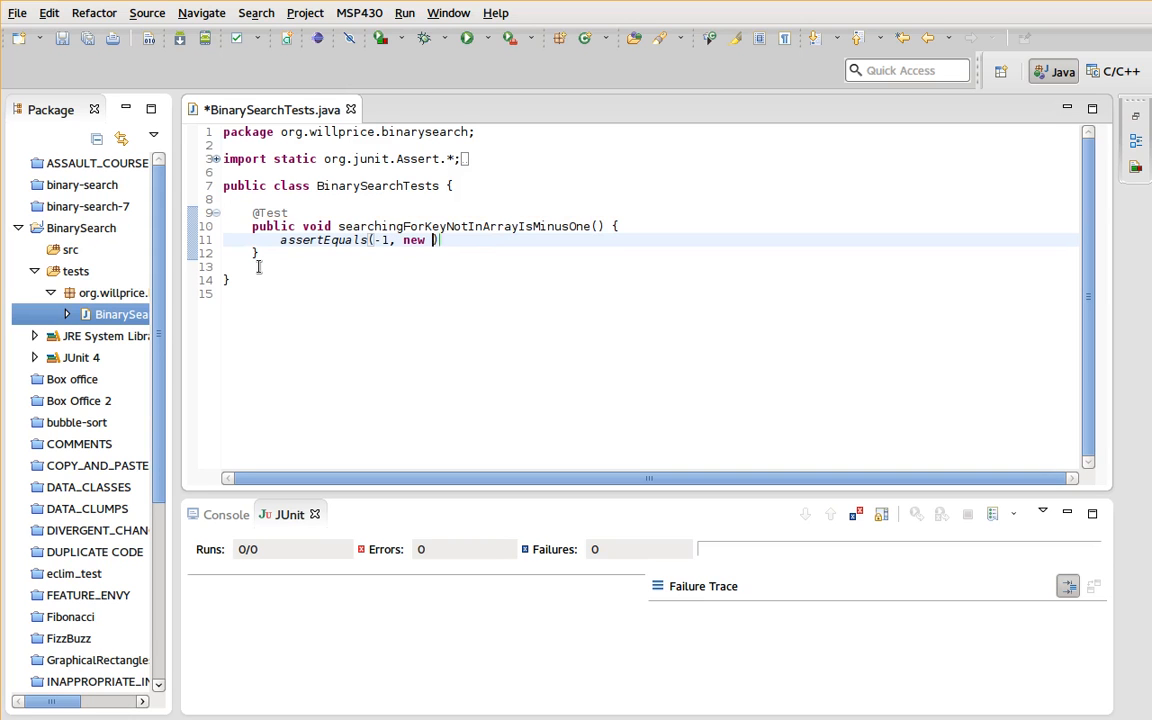
text(BinarySear)
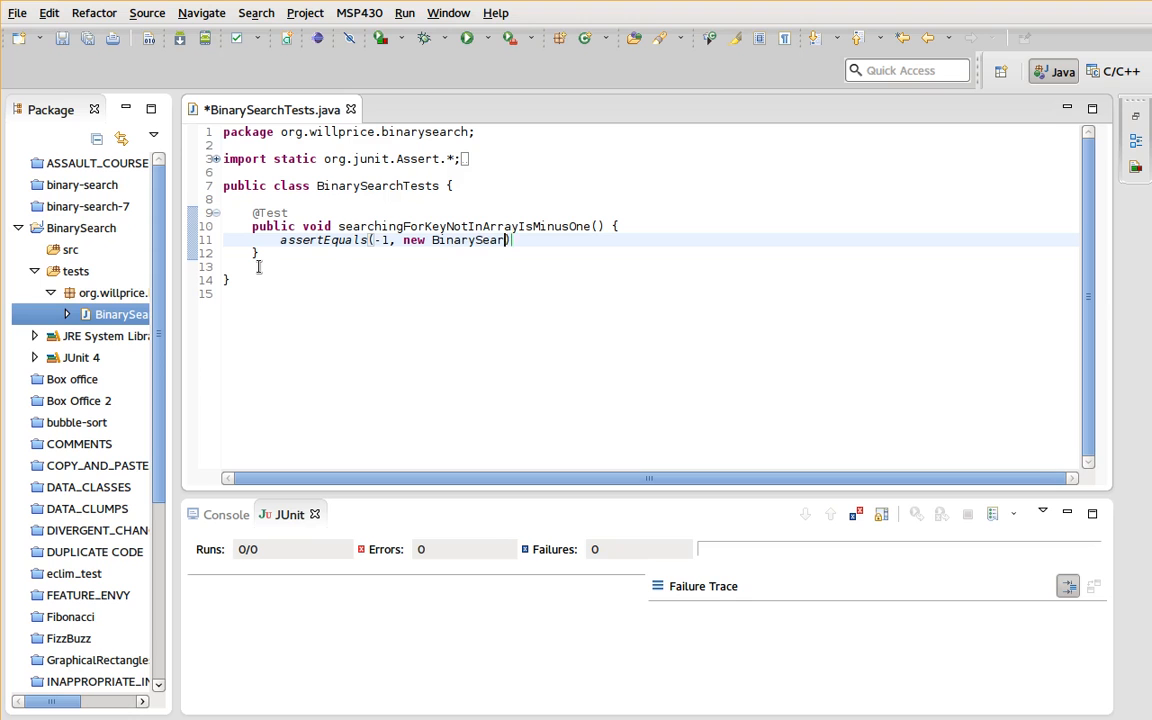
text(ch()))
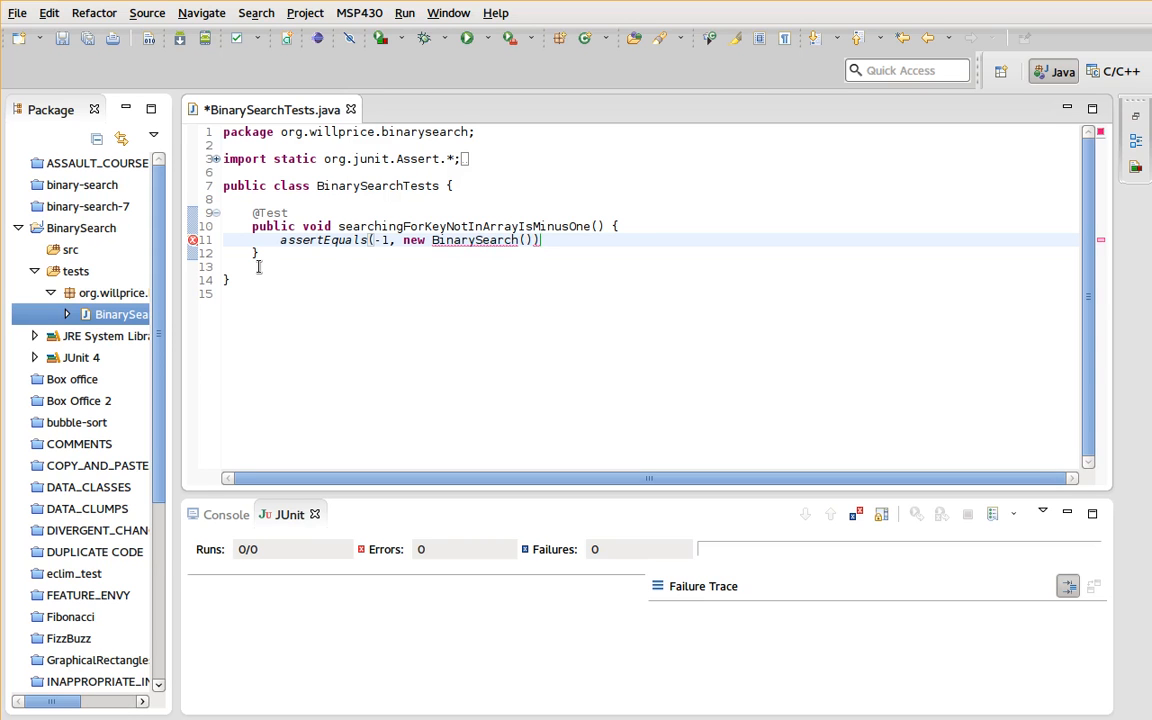
text(.findIndexOf()
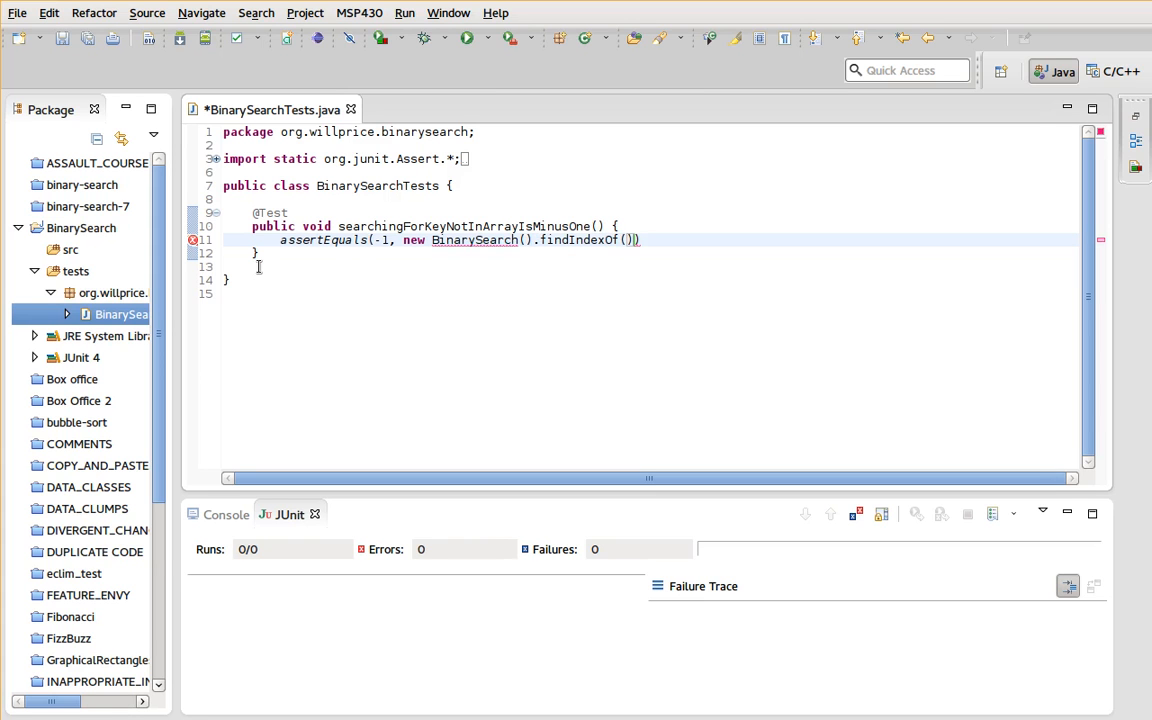
text(1,)
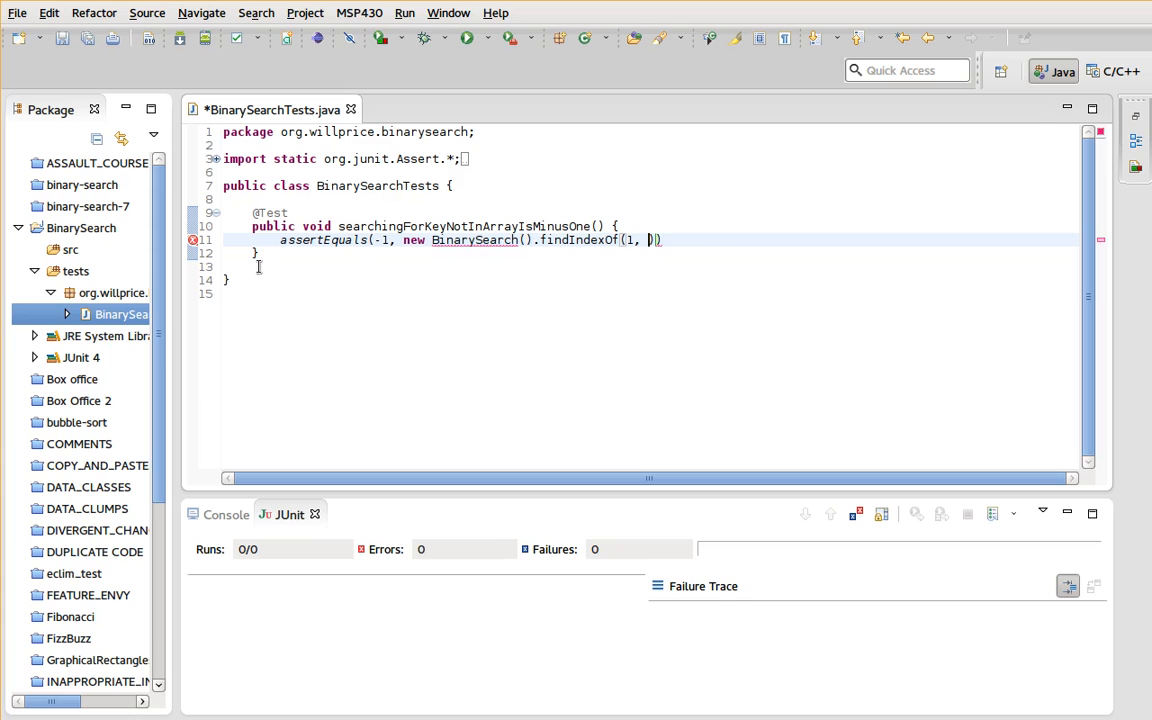
text(new int[]{})
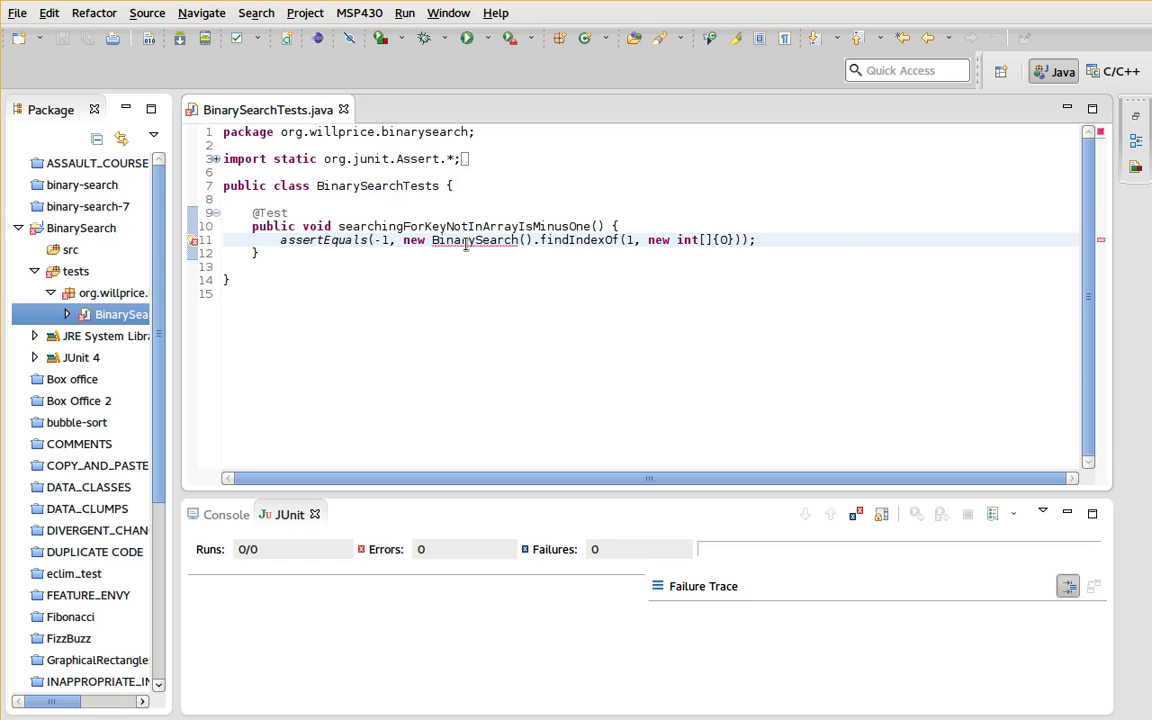
- Run the test, then Quick Fix the missing BinarySearch class in src and its findIndexOf stub
click(289, 212)
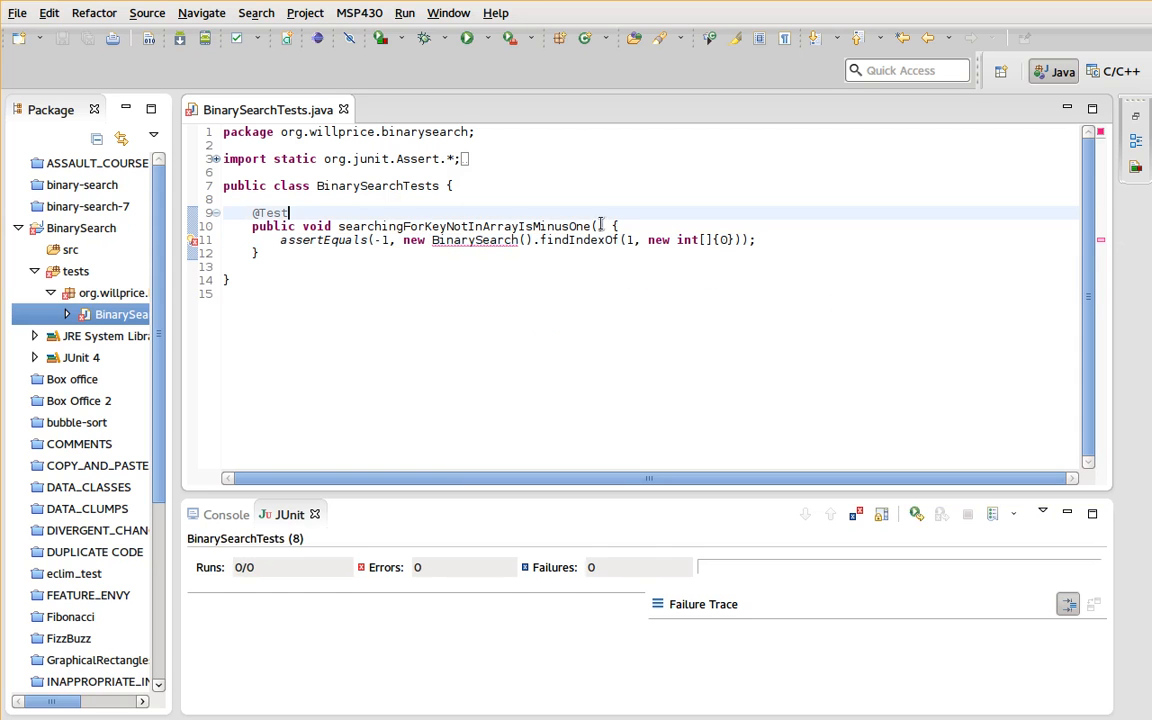
click(466, 37)
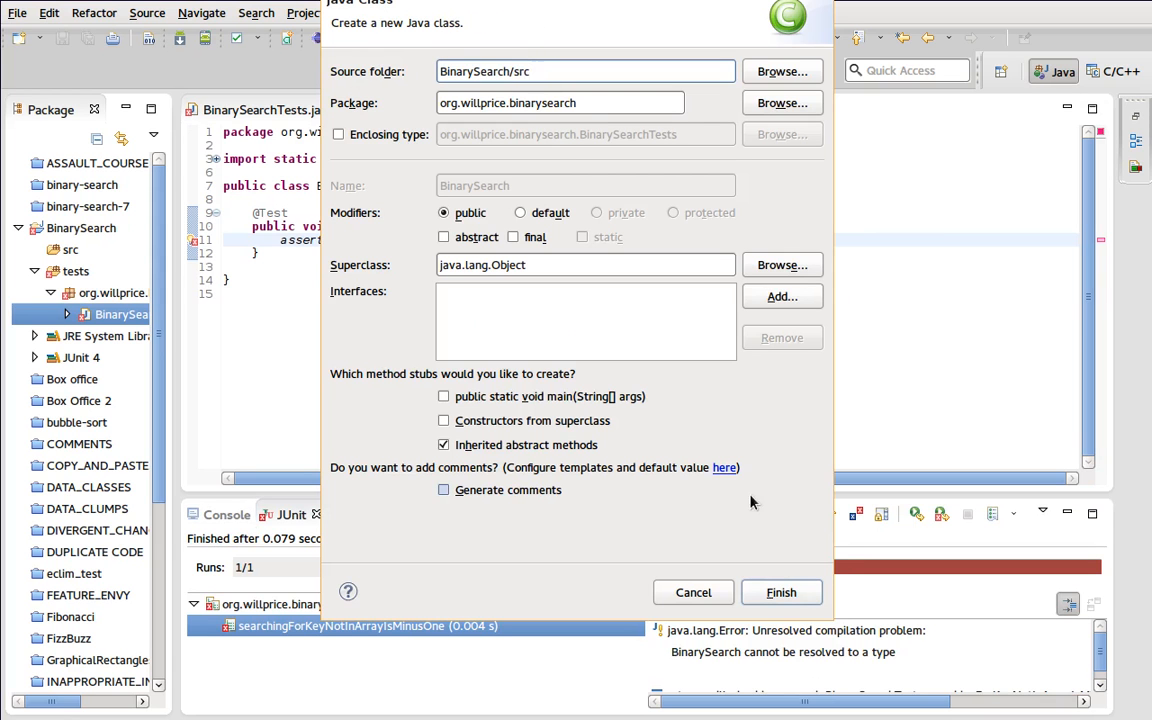
click(693, 592)
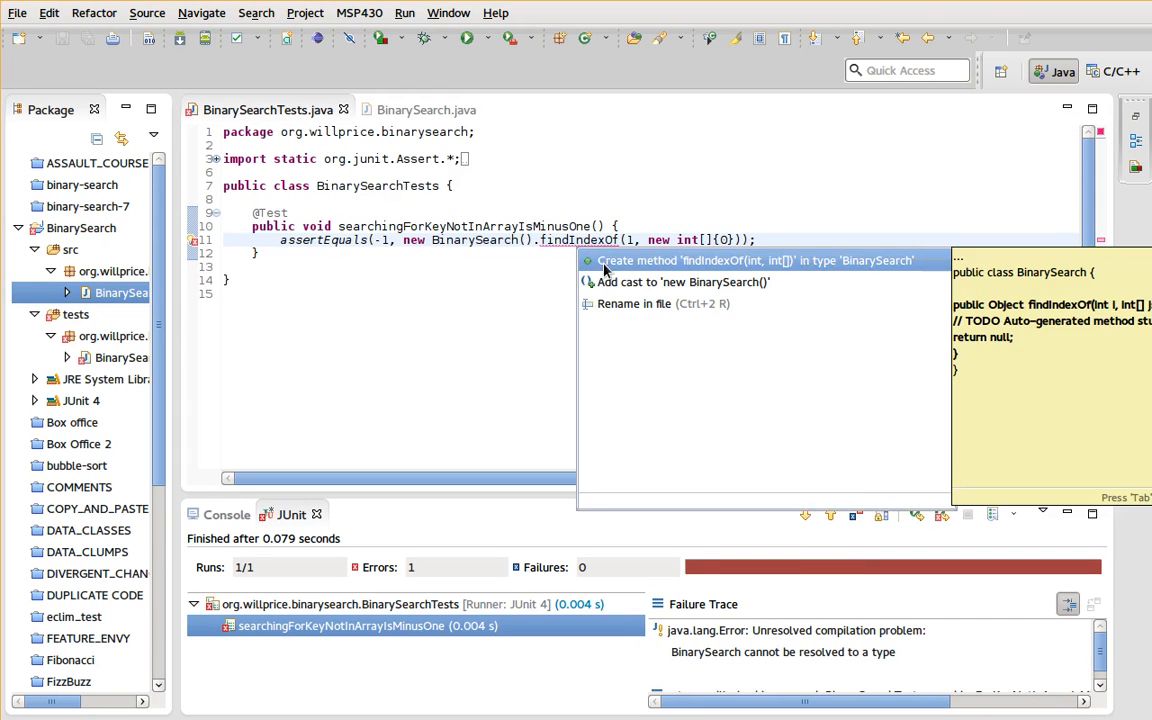
click(755, 260)
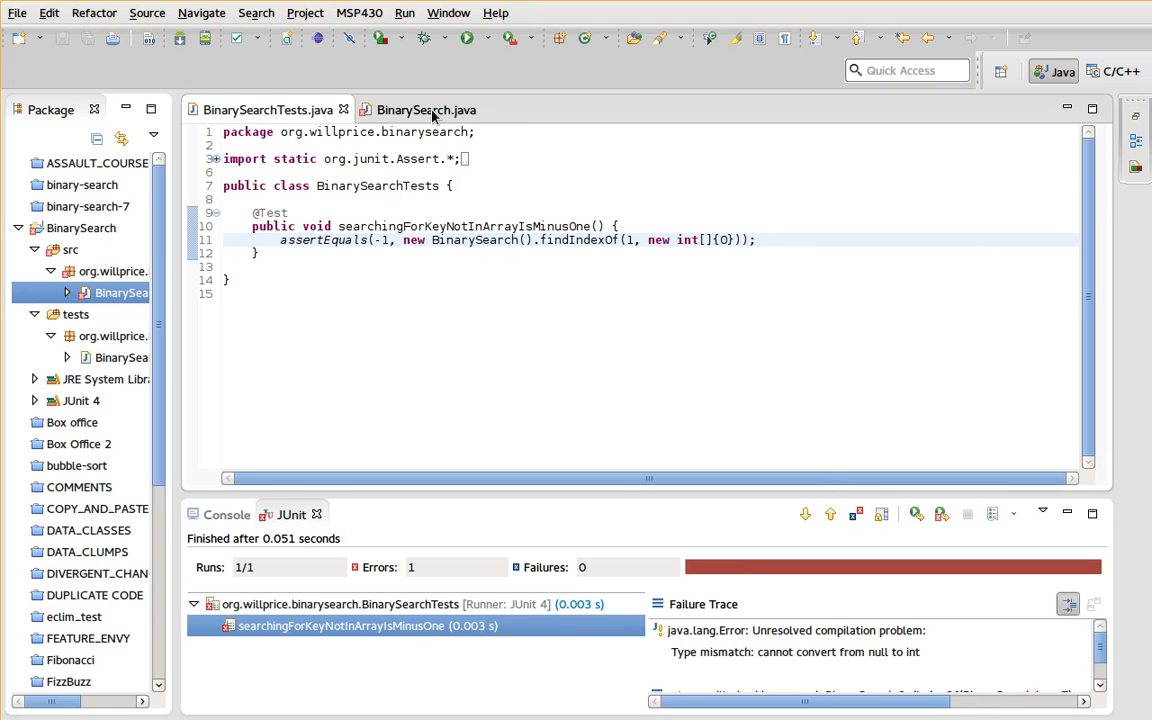
- Replace findIndexOf's null return with -1 and rerun the tests so the first test passes
click(425, 109)
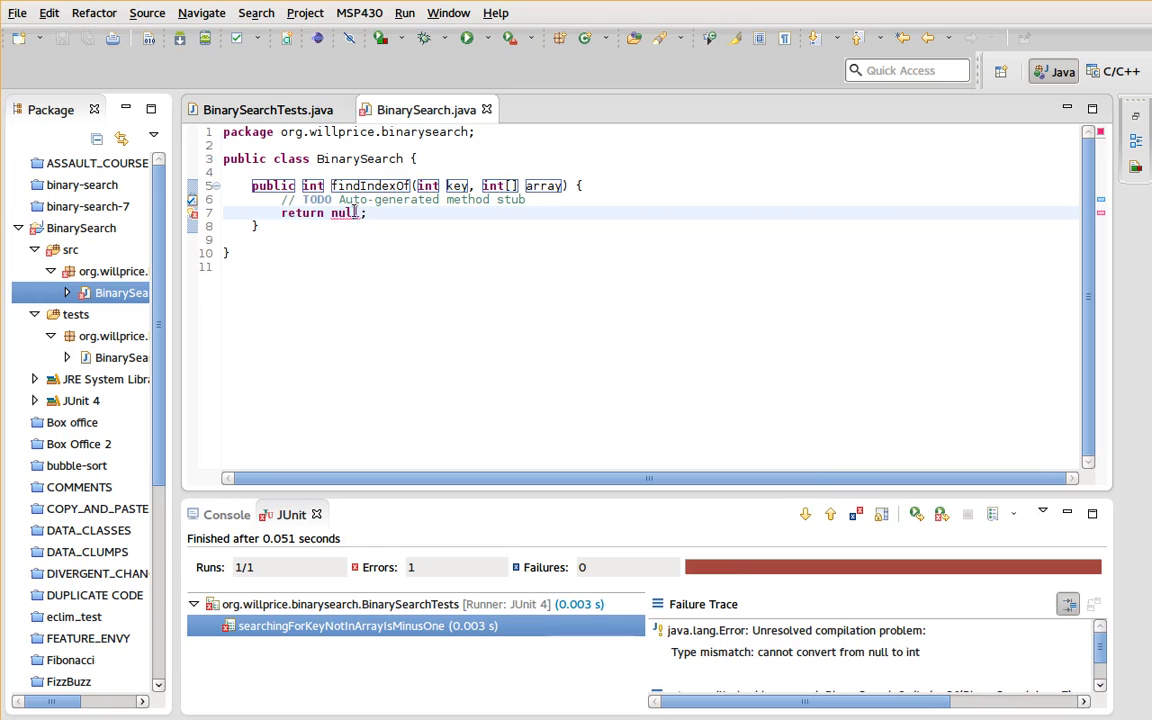
double_click(345, 213)
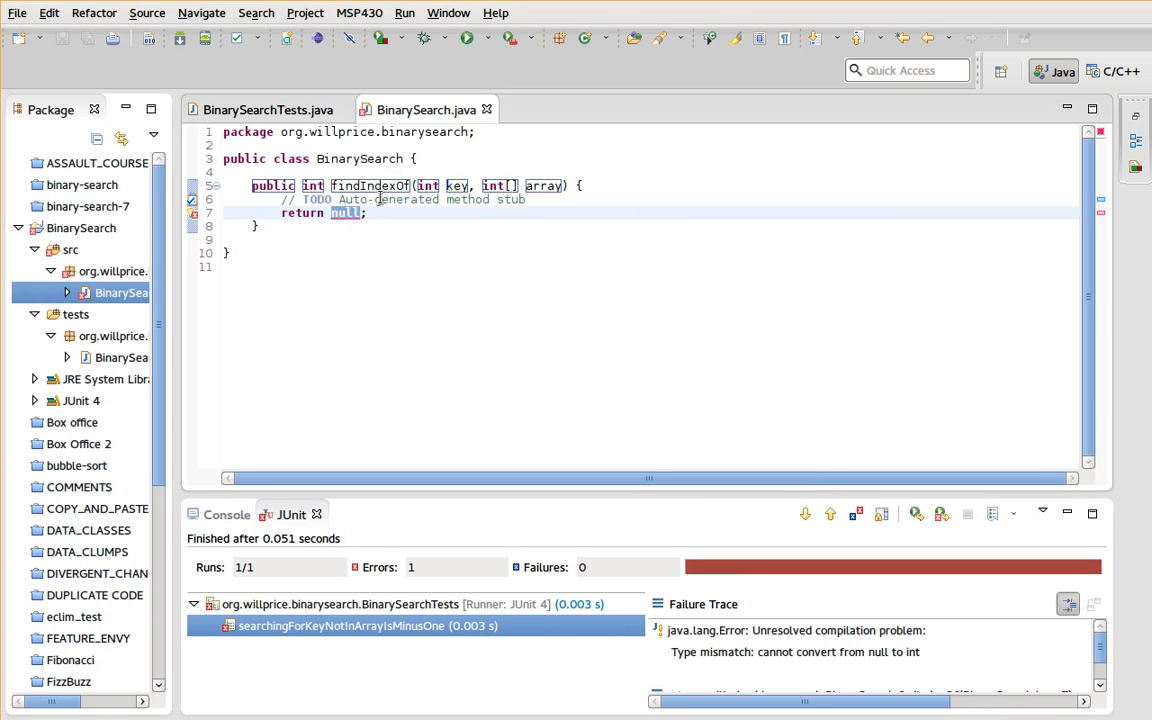
text(-1)
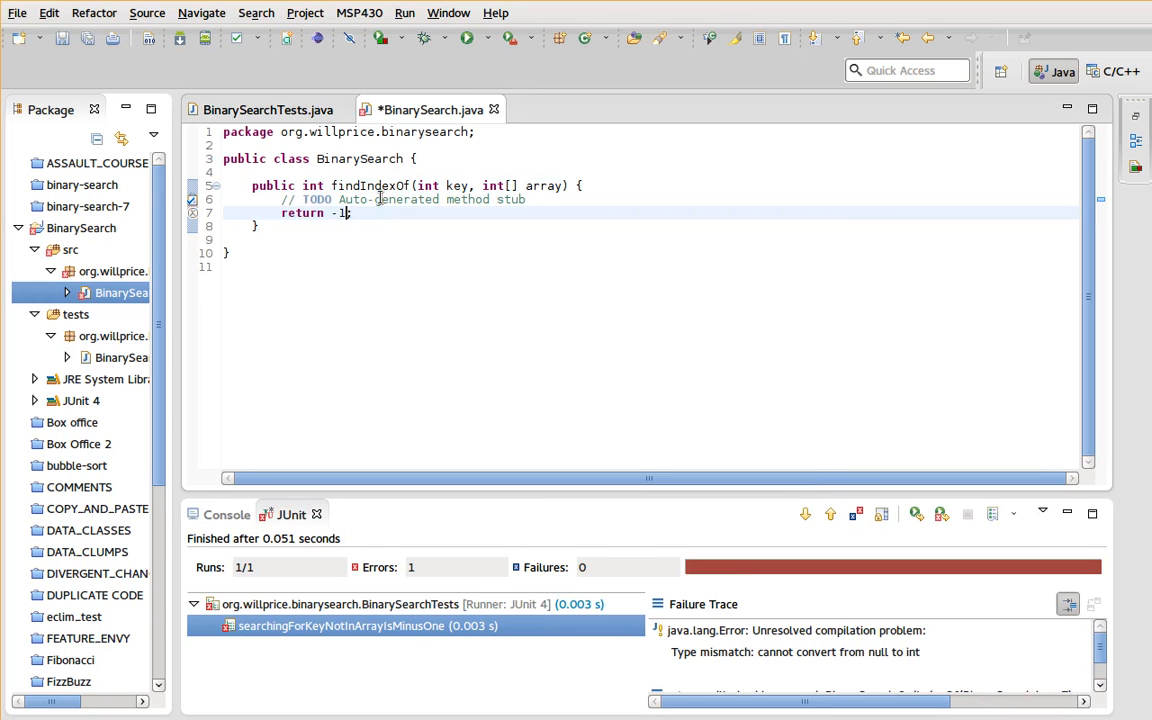
click(265, 109)
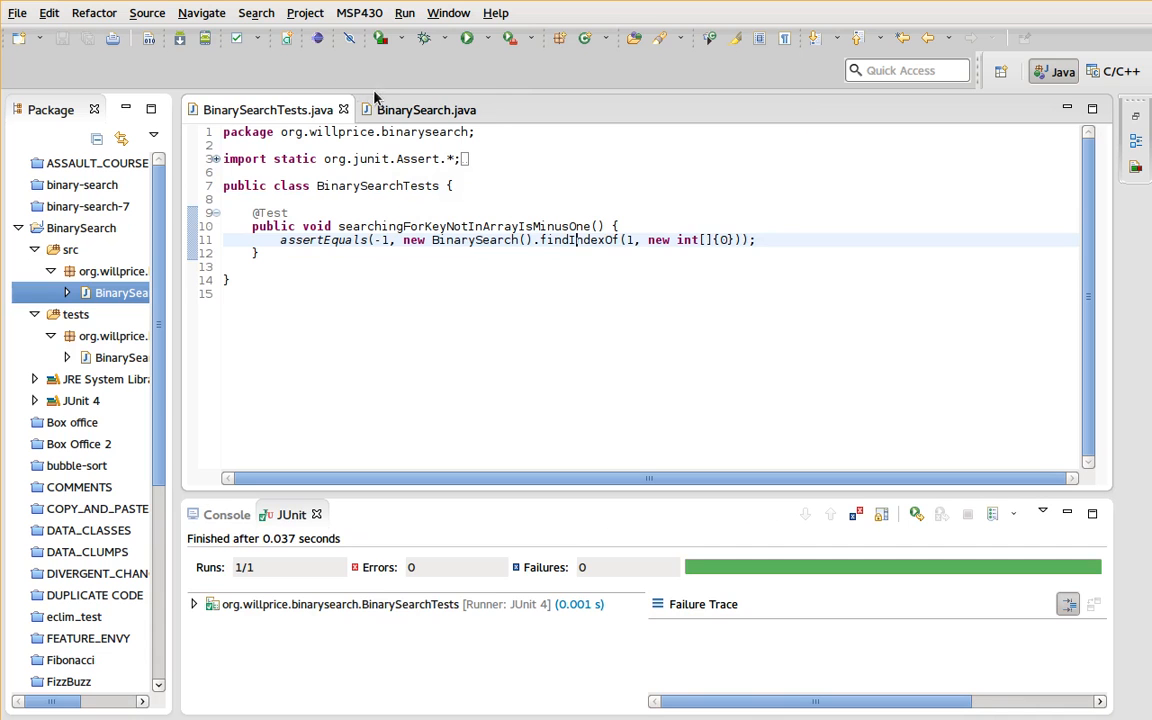
click(425, 109)
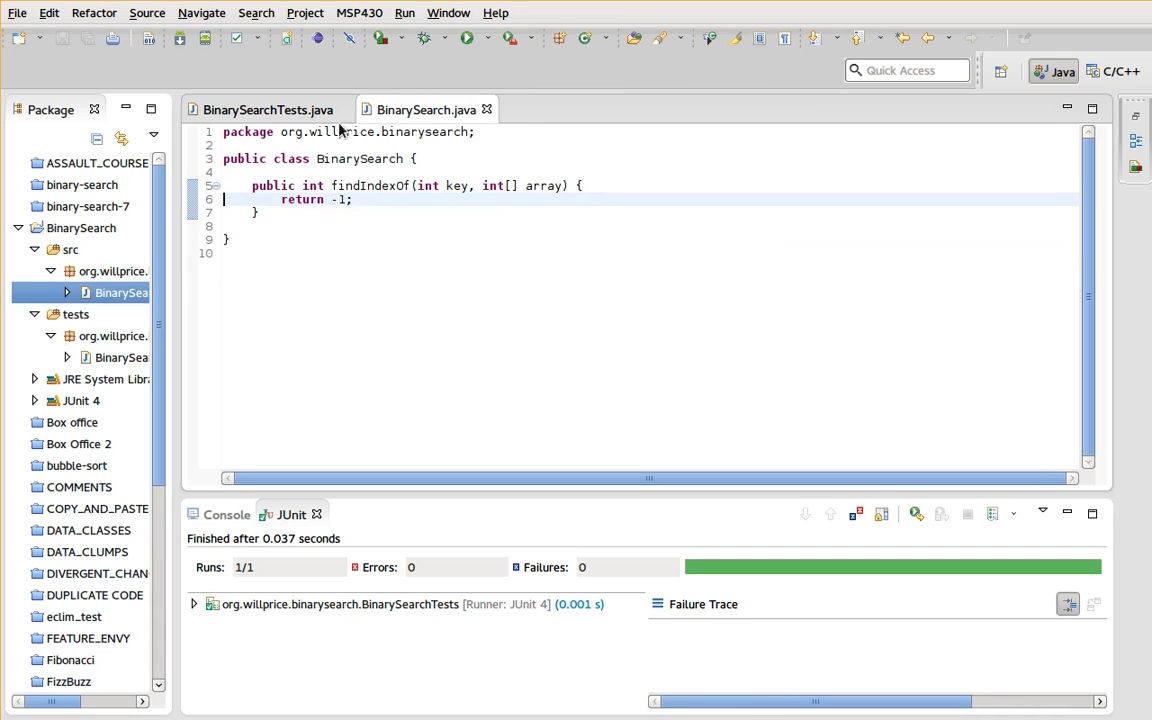
click(263, 109)
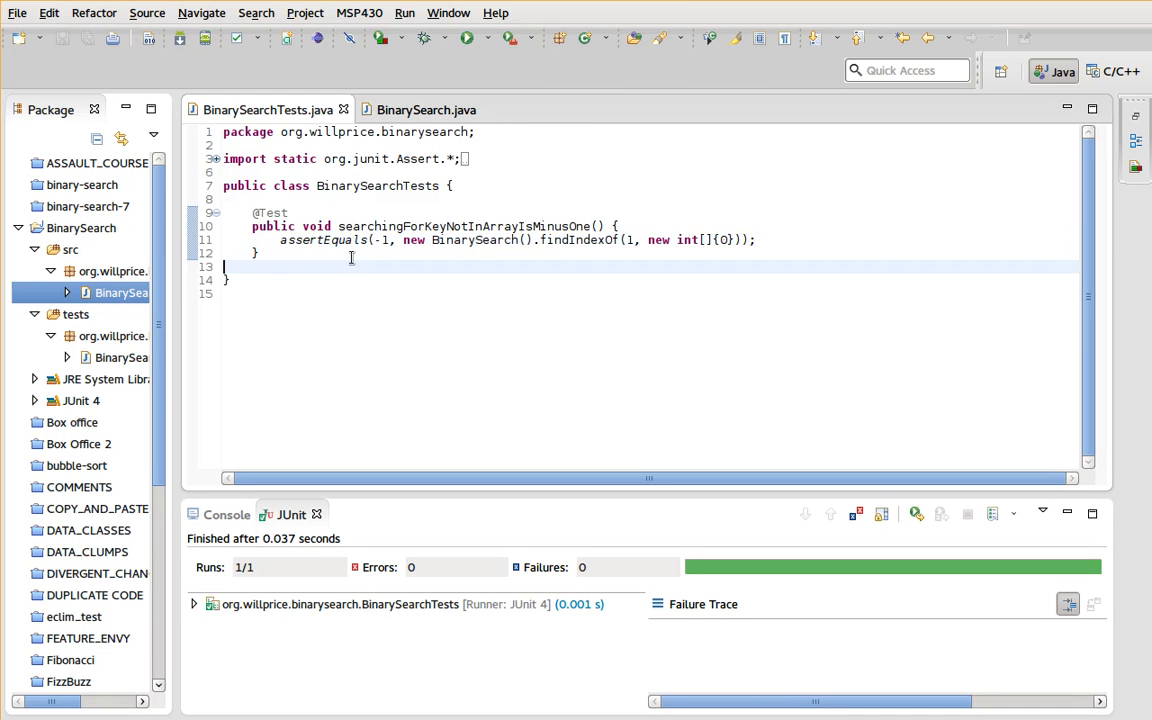
- Add test searchingForKeyPresentInArrayLengthOneIsOne expecting findIndexOf(1, new int[]{1}) to return 0, then save
text(test)
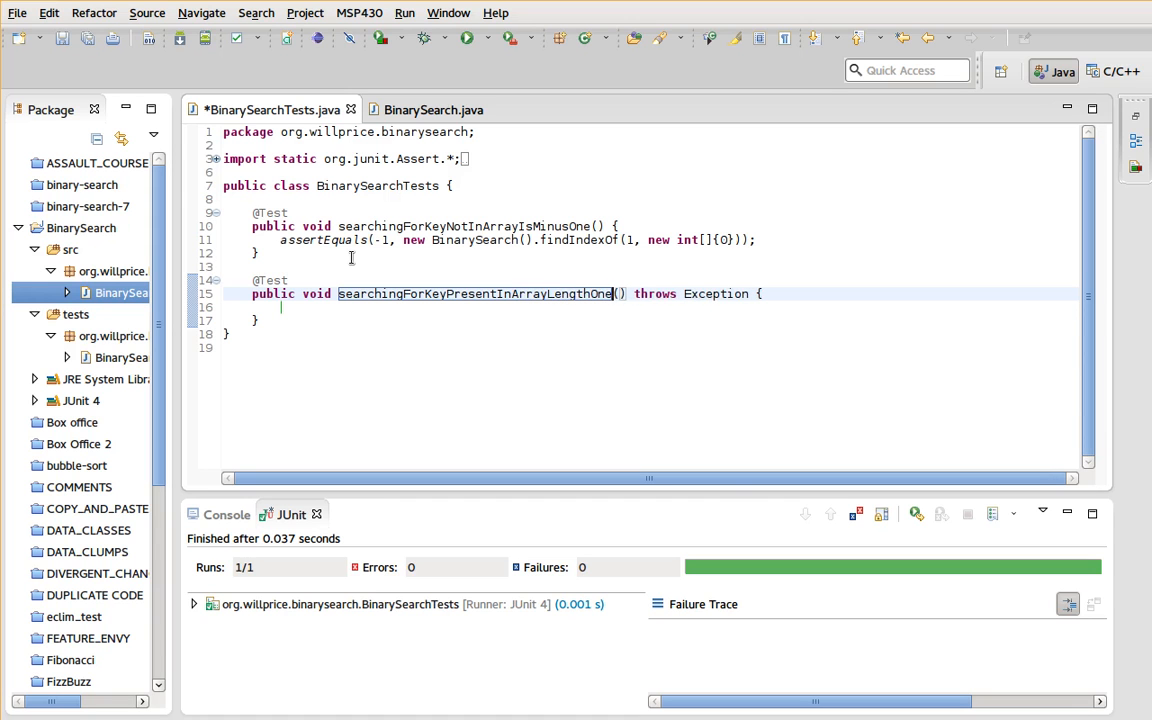
text(IsOne)
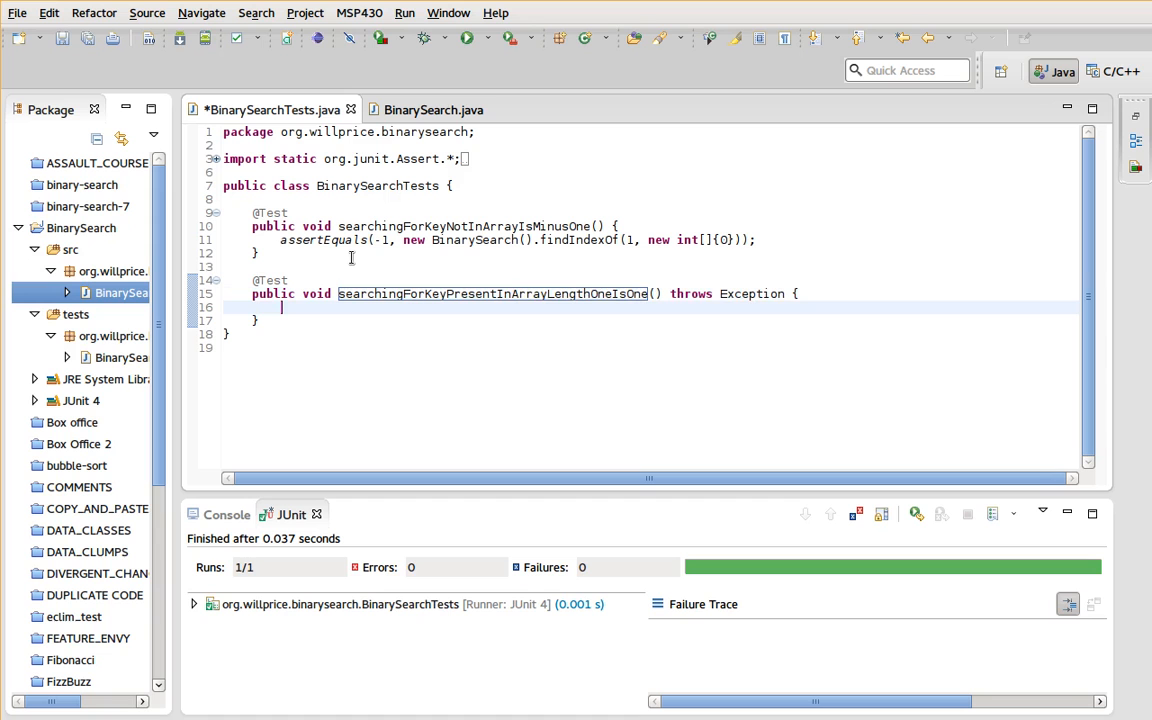
text(assertEq)
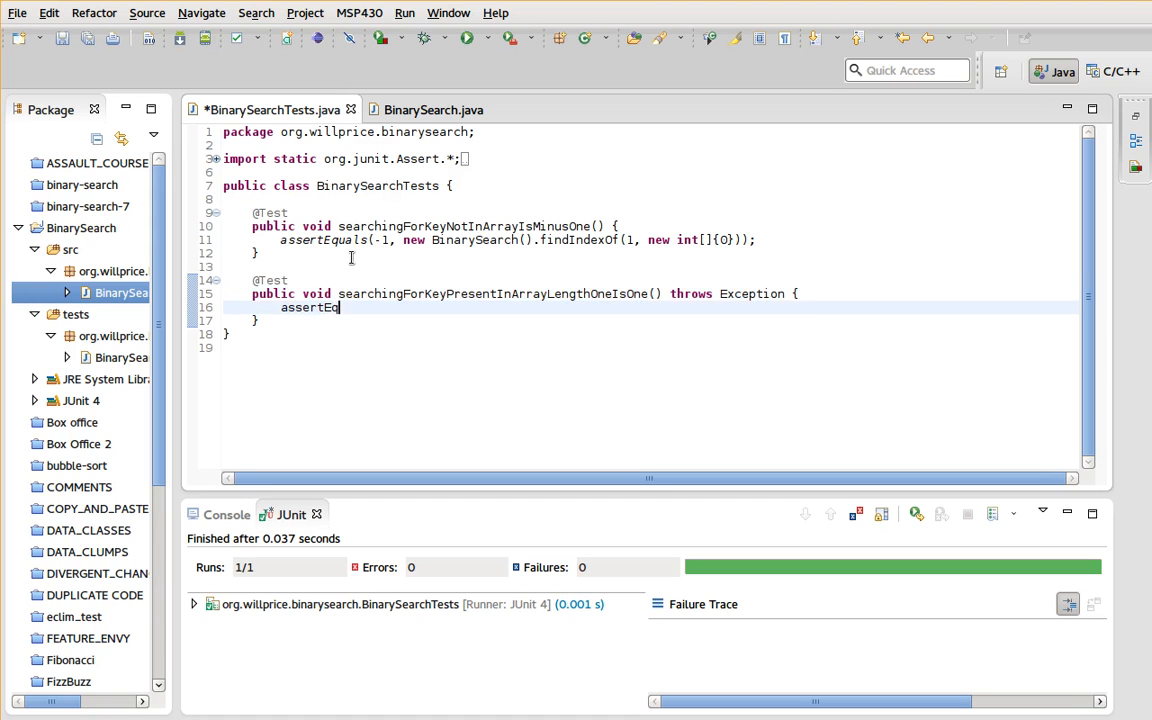
text(uals()
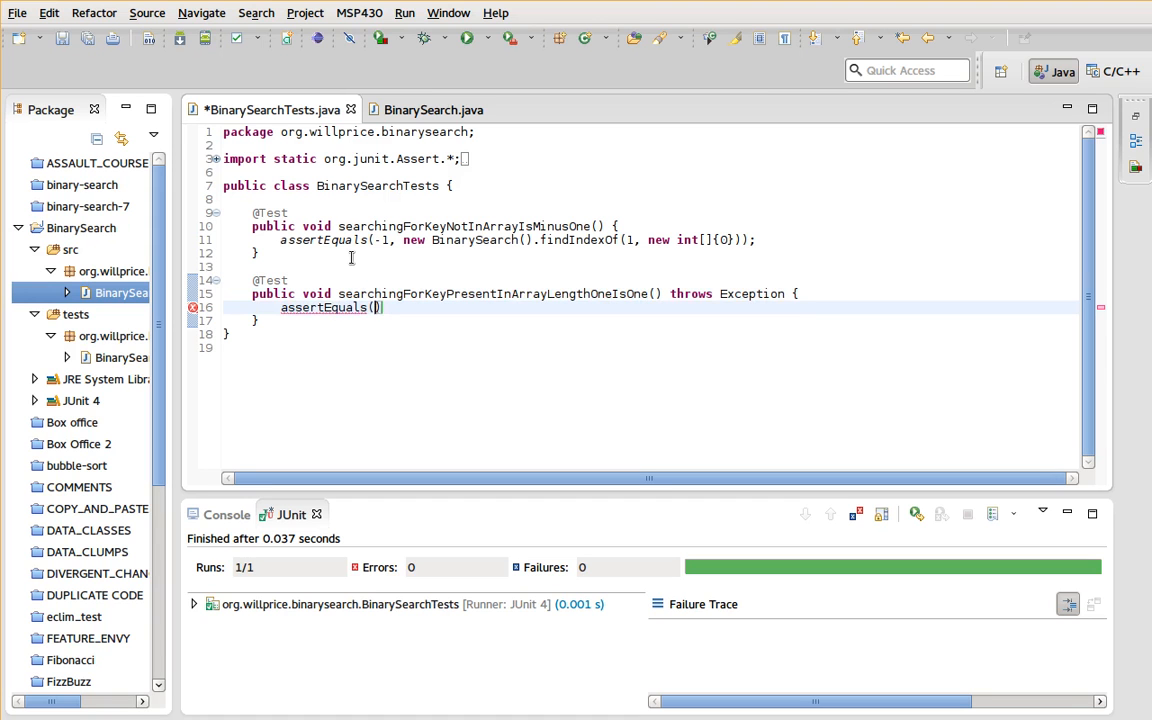
text(0, n)
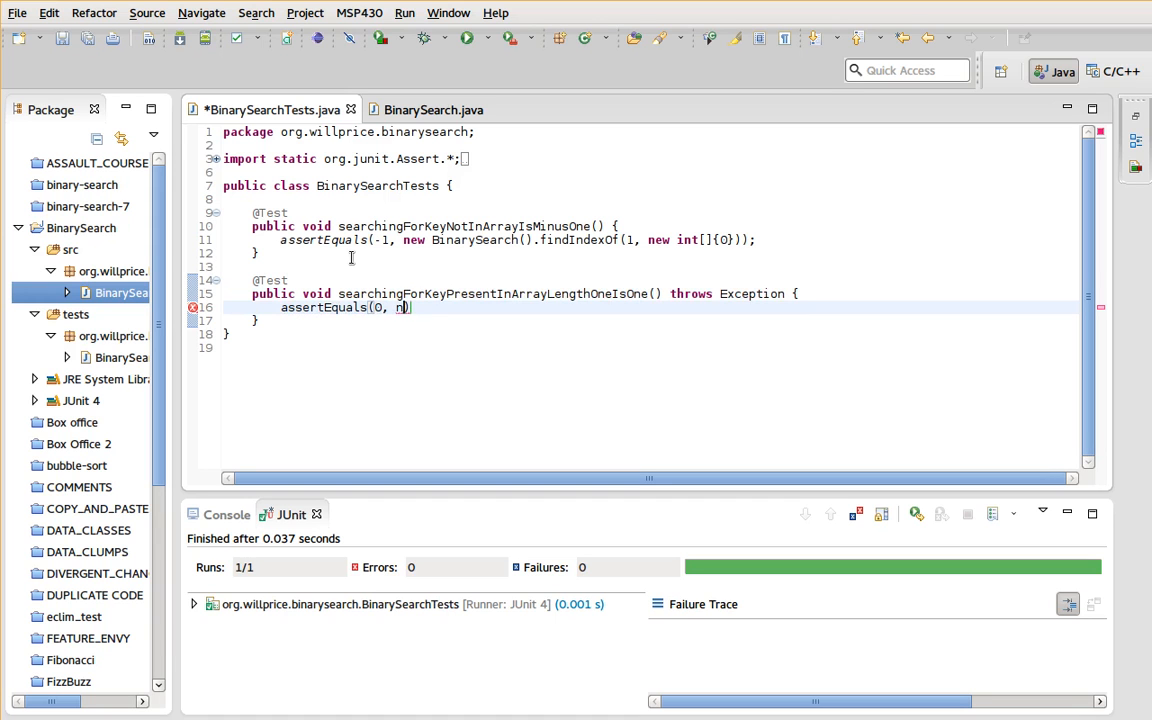
text(ew Binary)
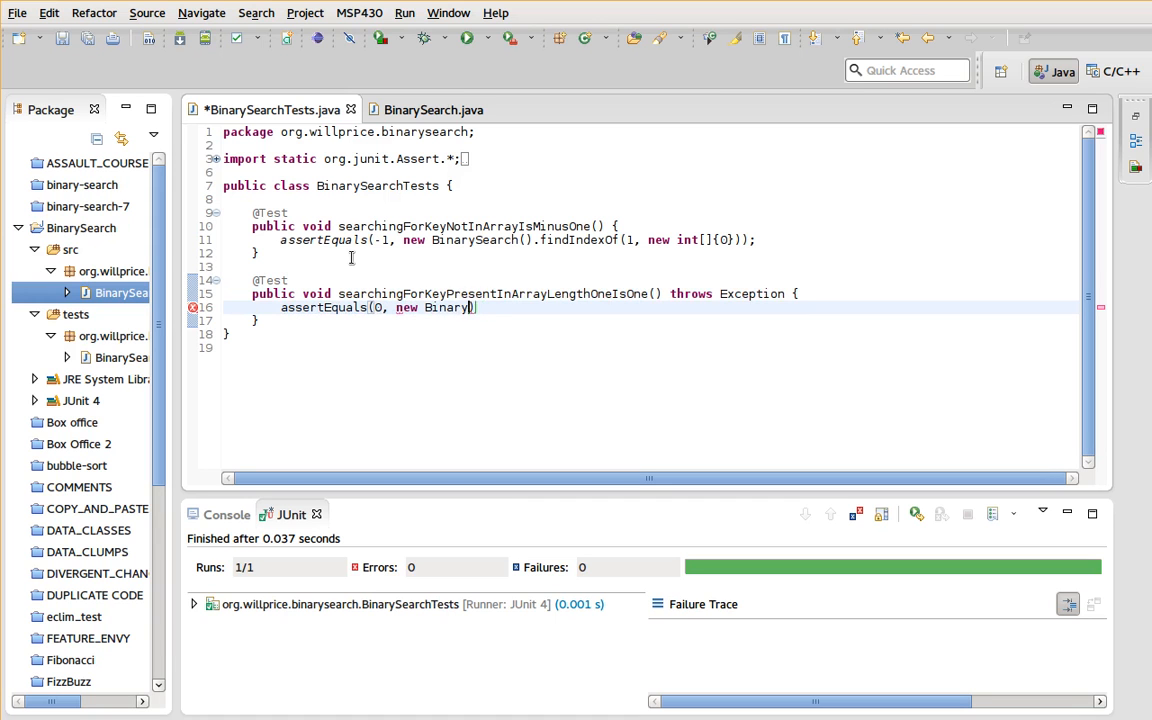
text(.find)
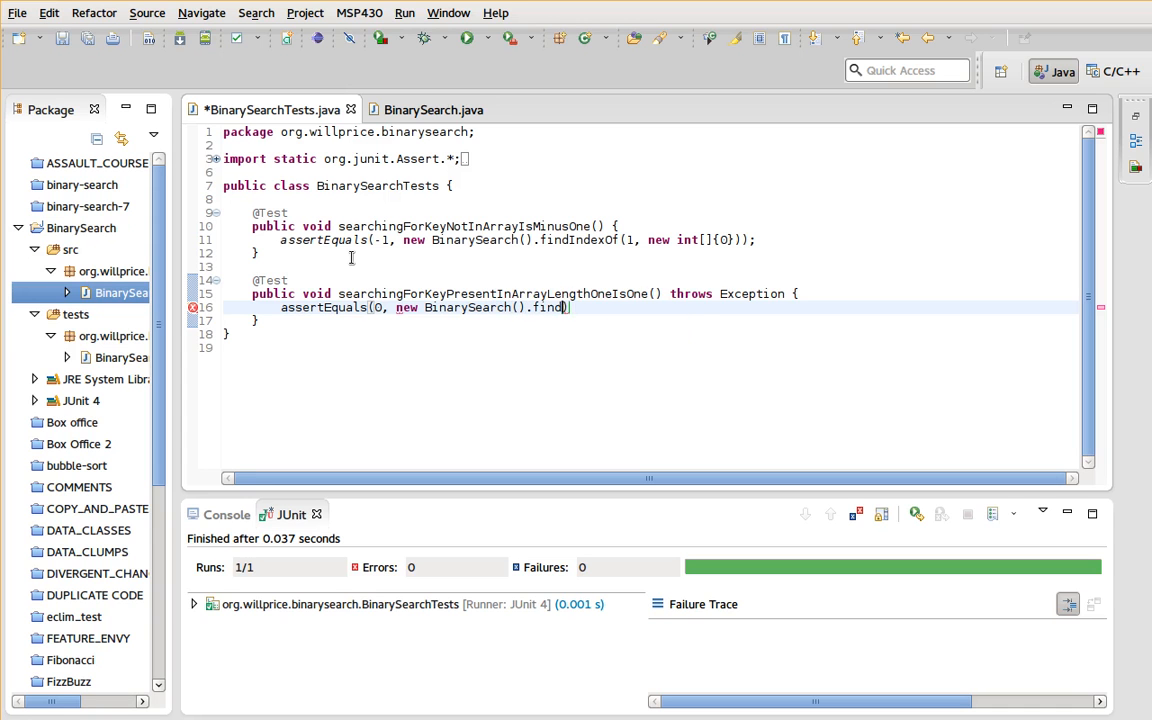
text(IndexOf(1, s)
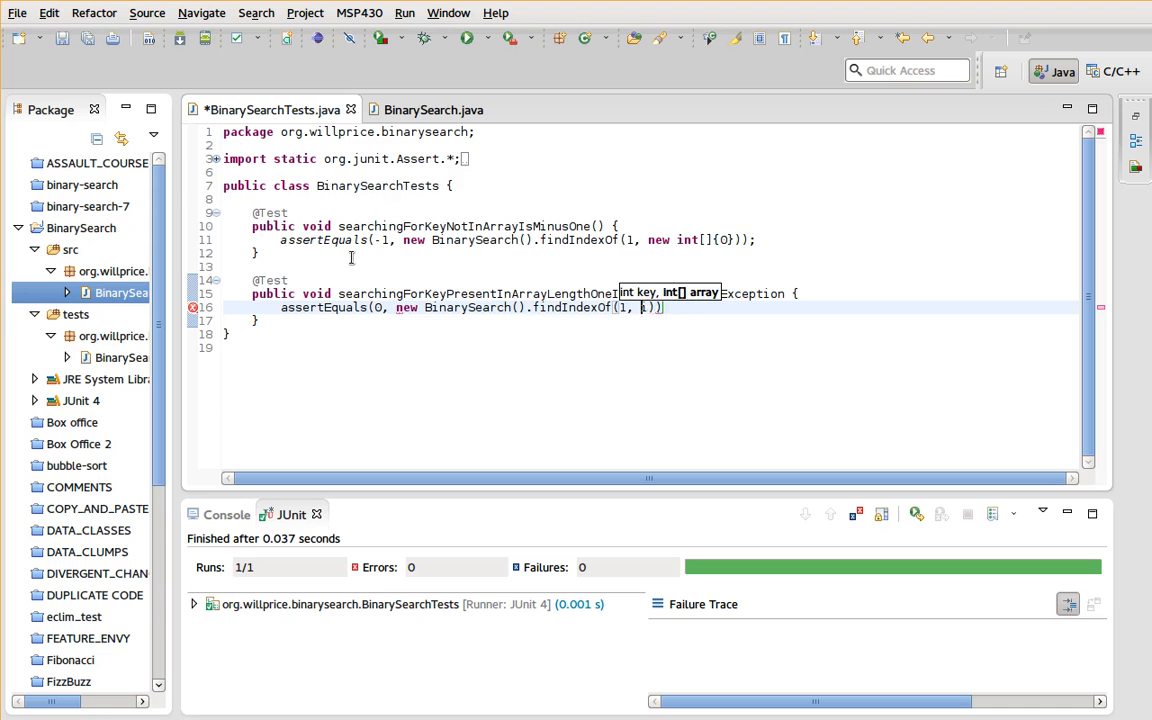
text(new int[]{1})
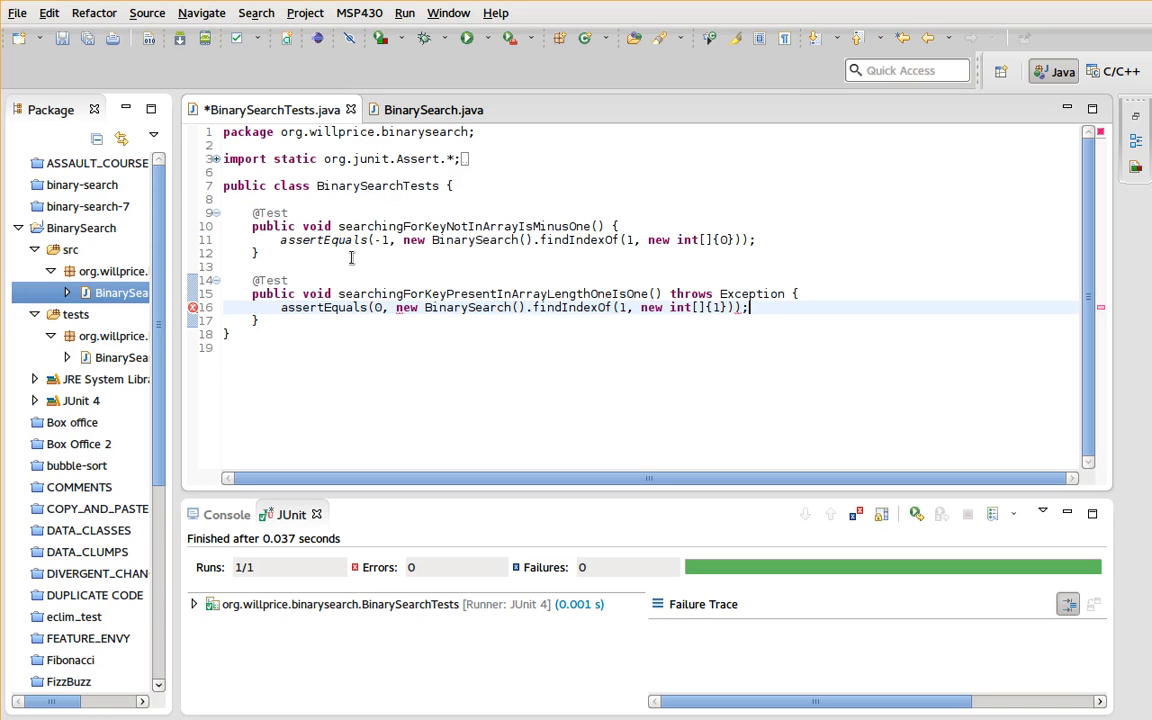
key(ctrl+s)
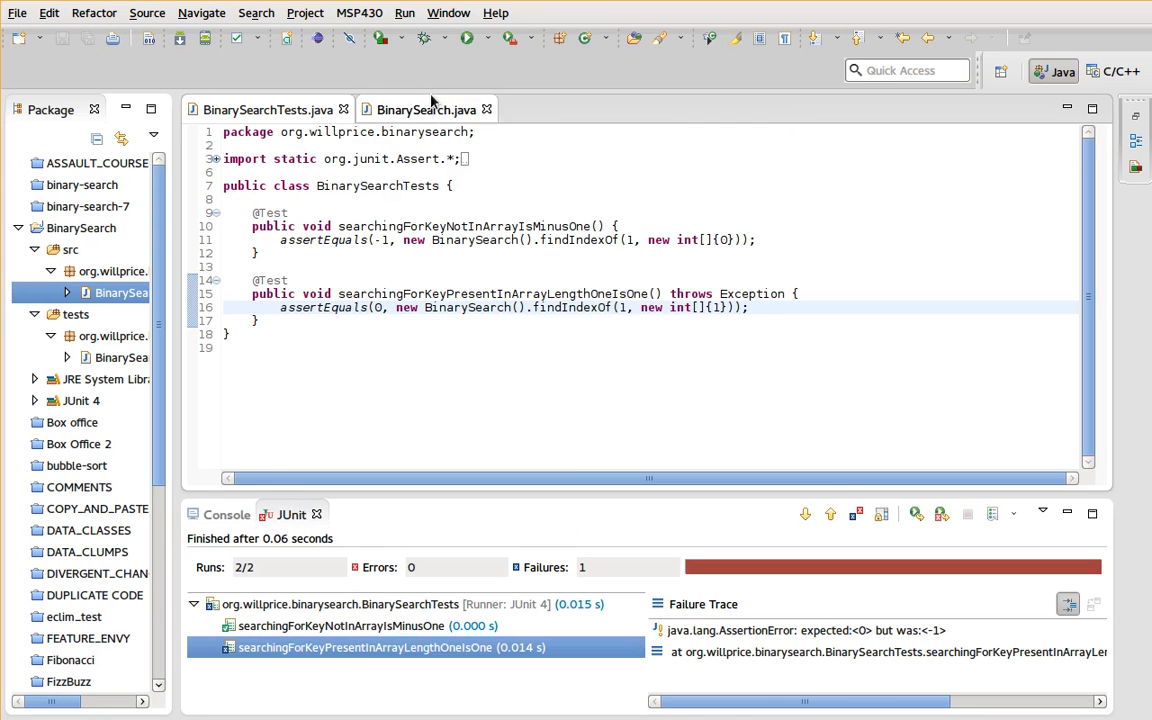
mouse_move(425, 109)
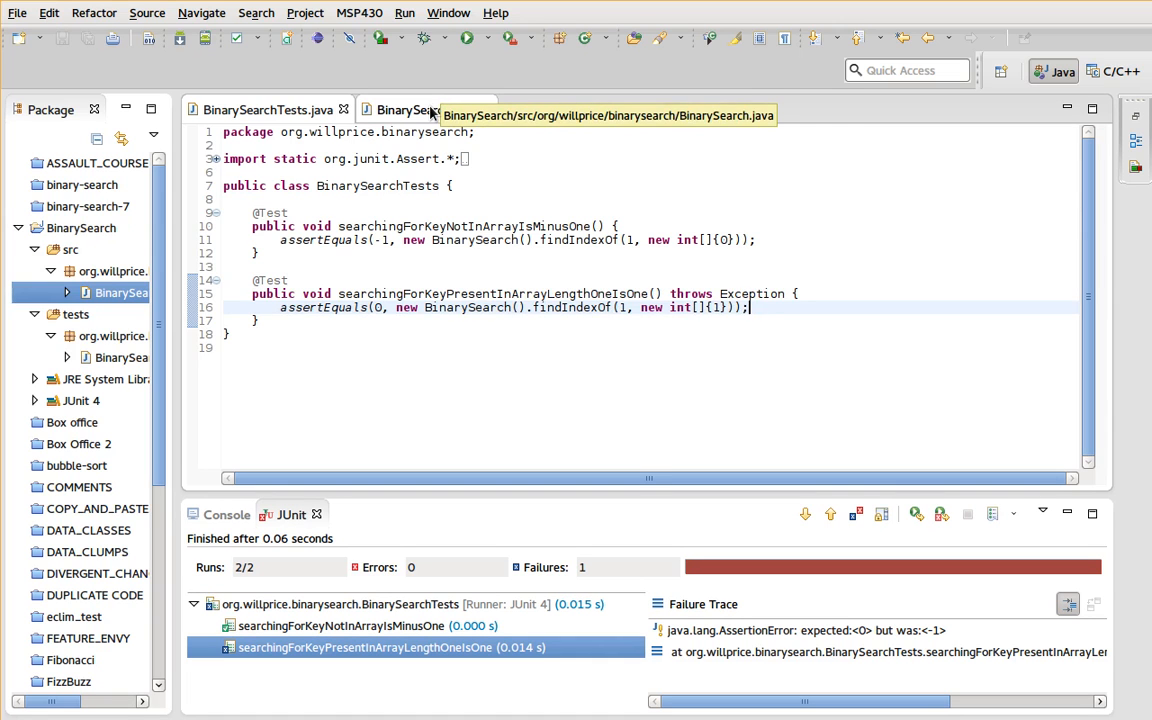
- Add 'if (key == array[0]) return 0;' to findIndexOf and rerun both tests
click(400, 109)
text(if (array[0] )
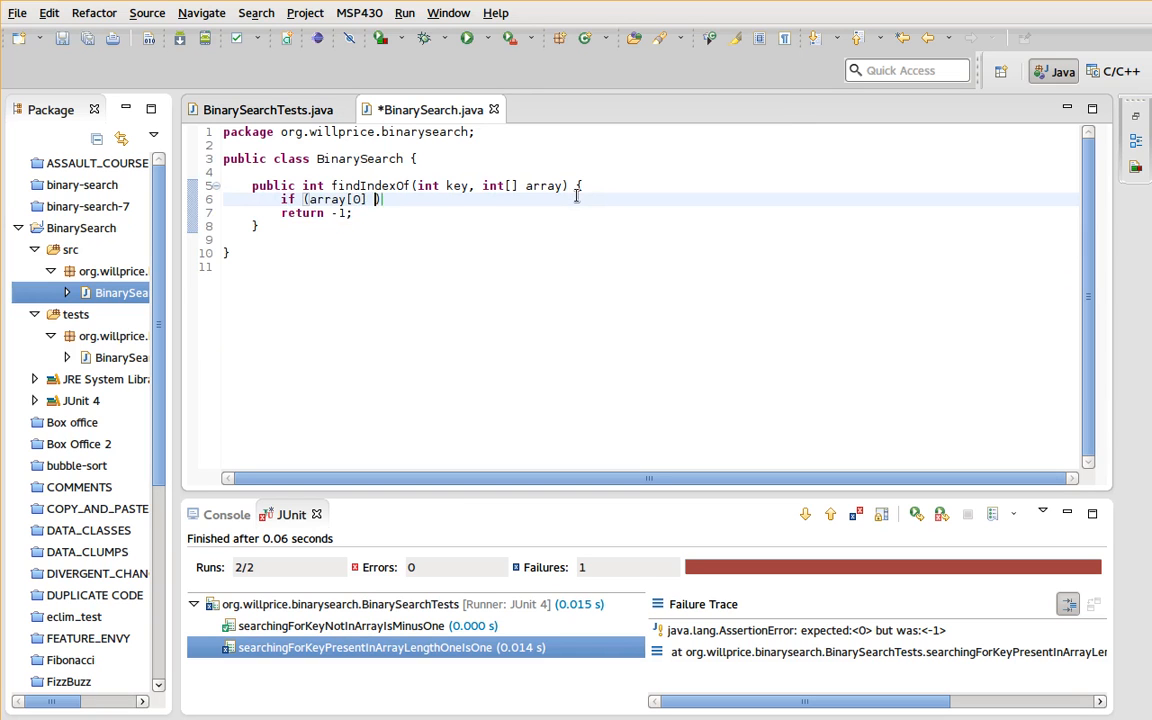
text(key)
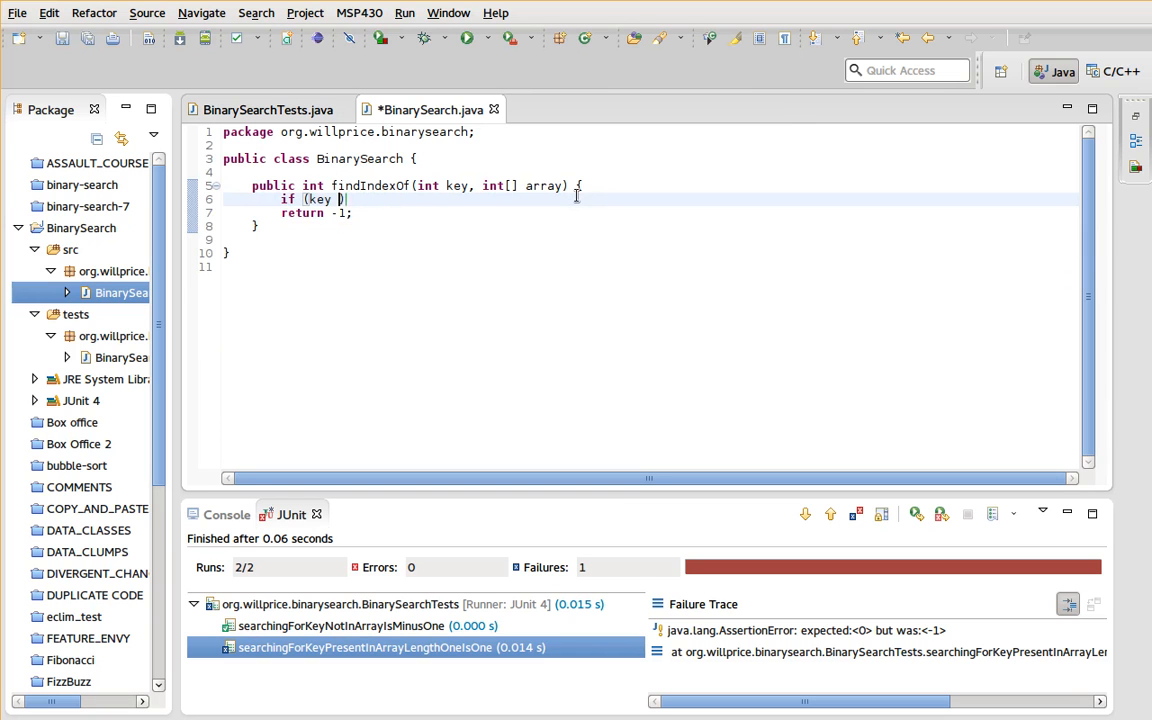
text(== array)
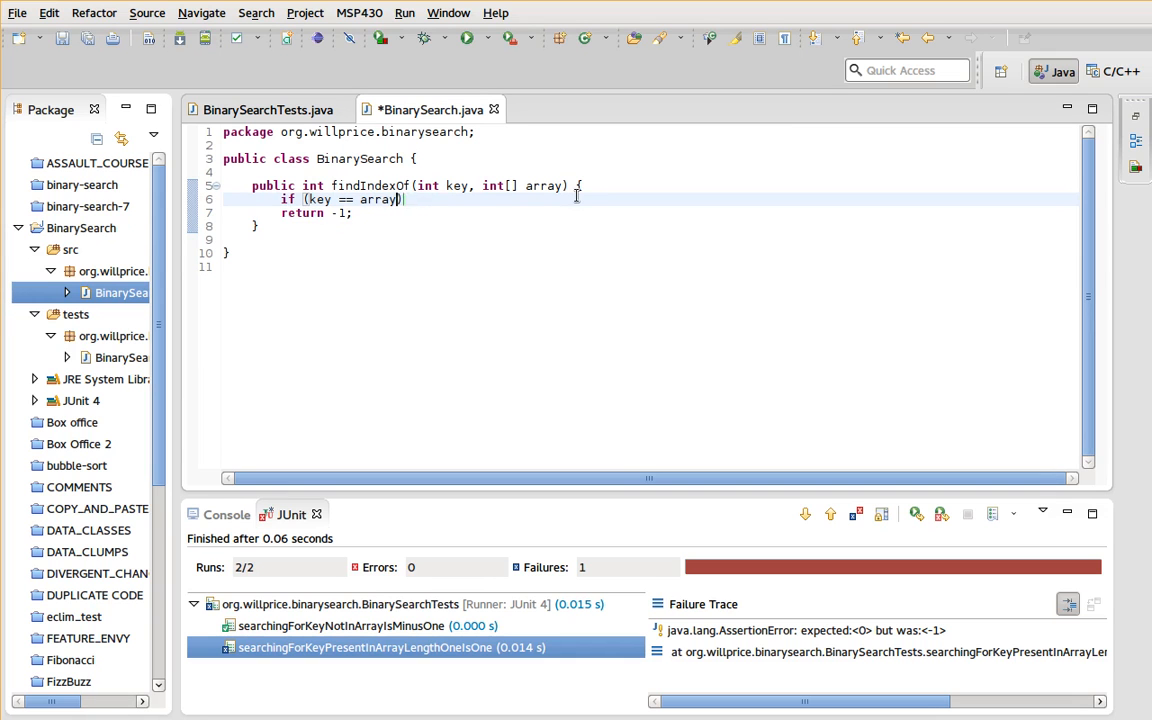
text([0]))
text(return 0;)
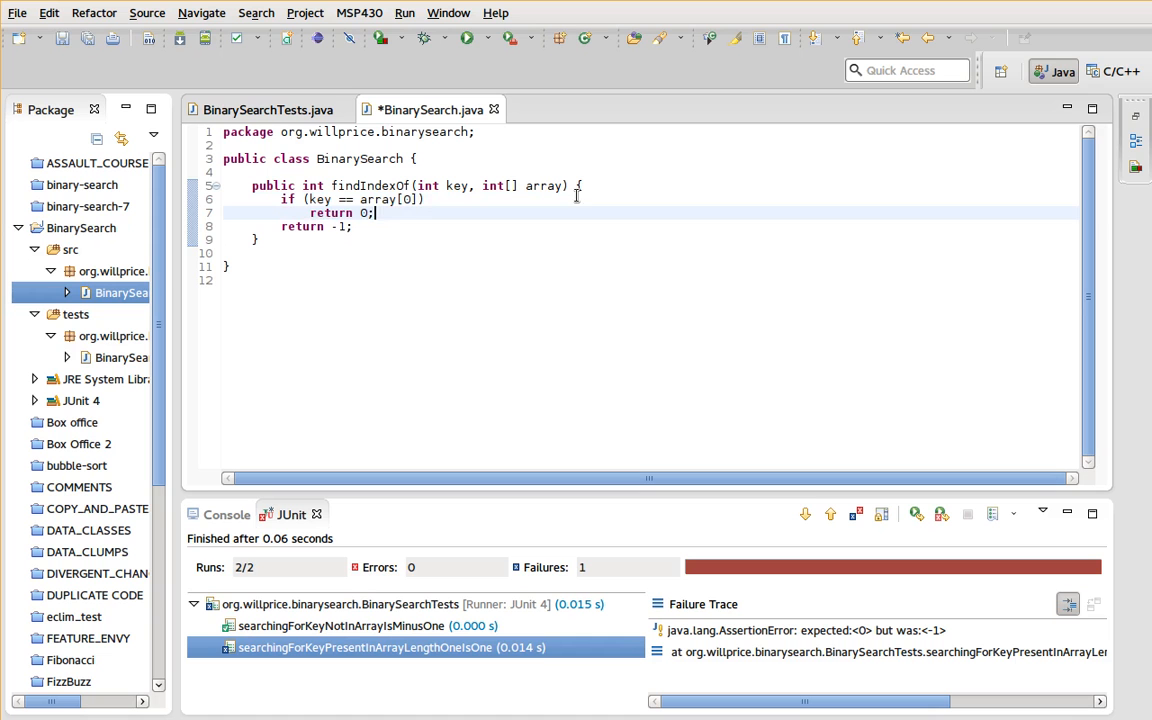
click(265, 109)
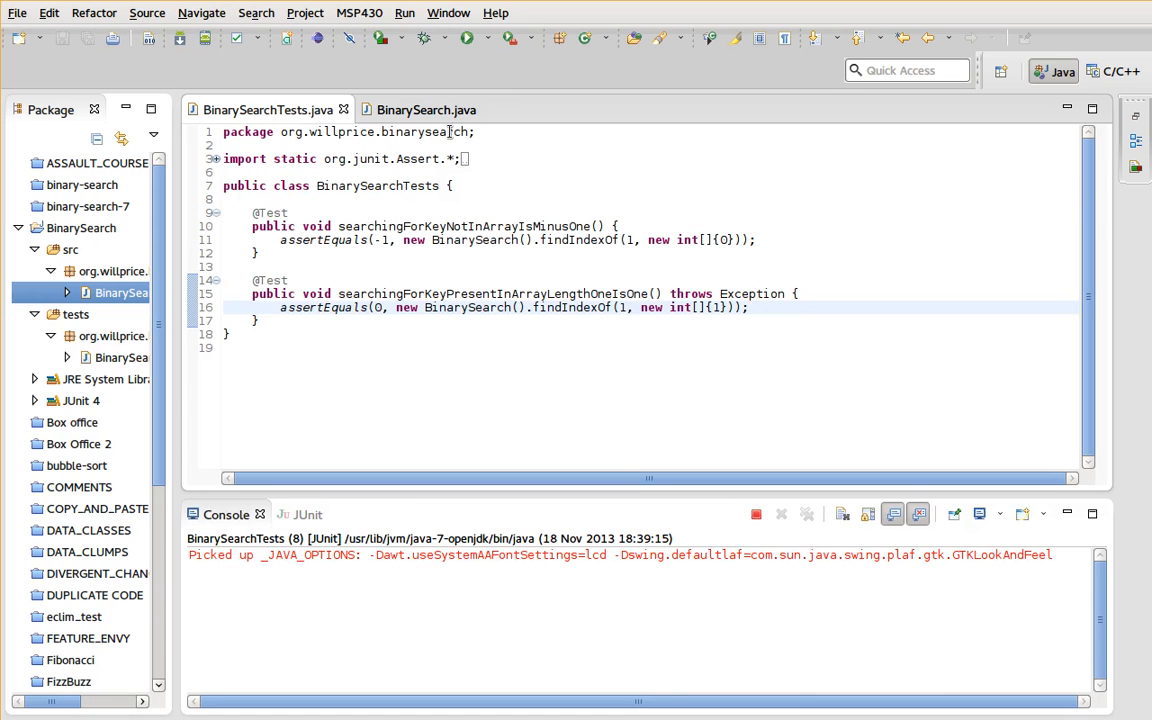
click(425, 110)
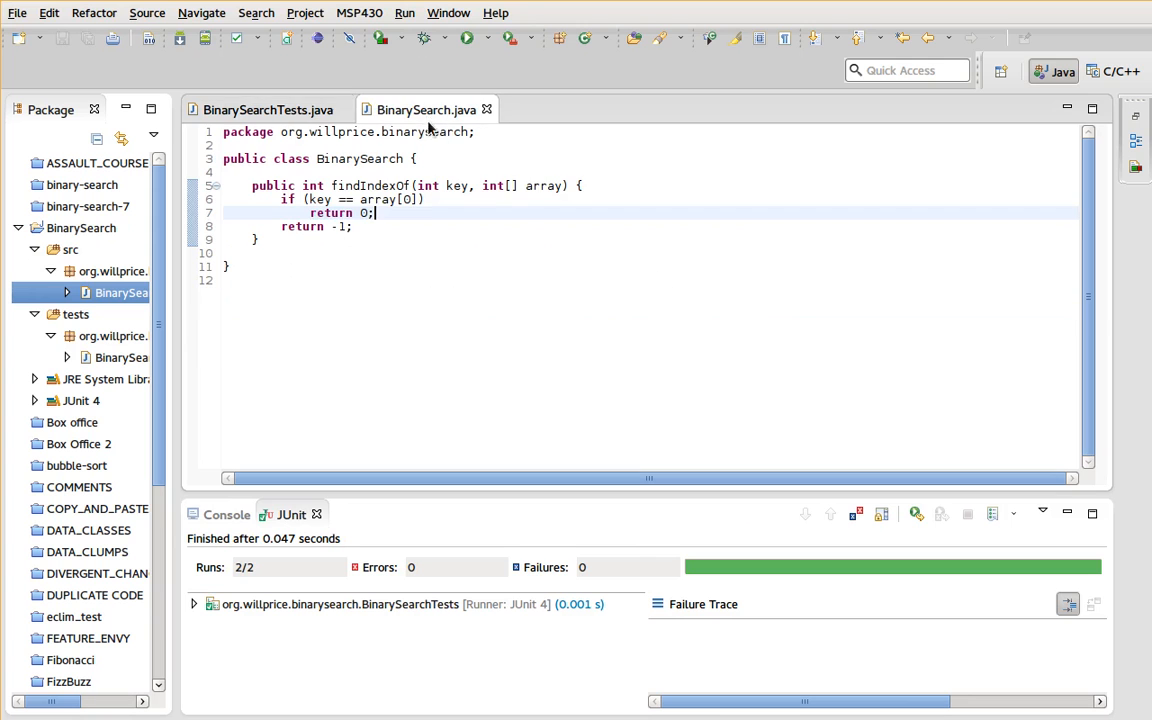
click(267, 109)
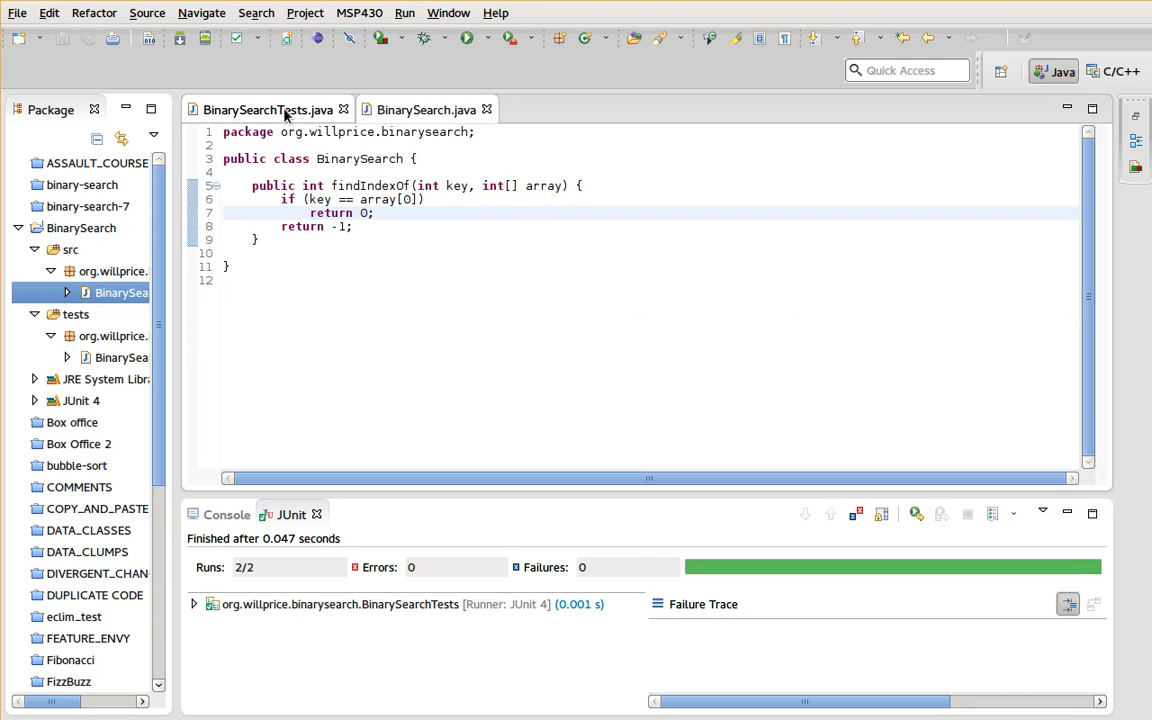
- Extract the first test's BinarySearch call into a protected helper method named findIndexOf
click(263, 109)
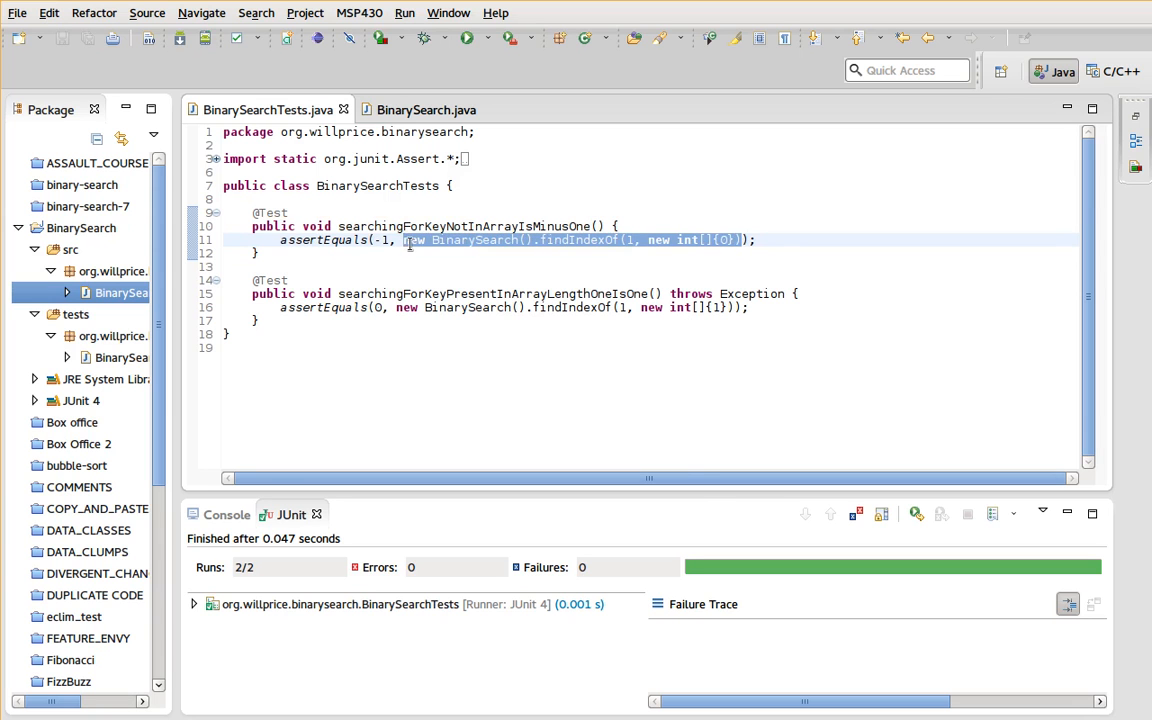
mouse_move(523, 322)
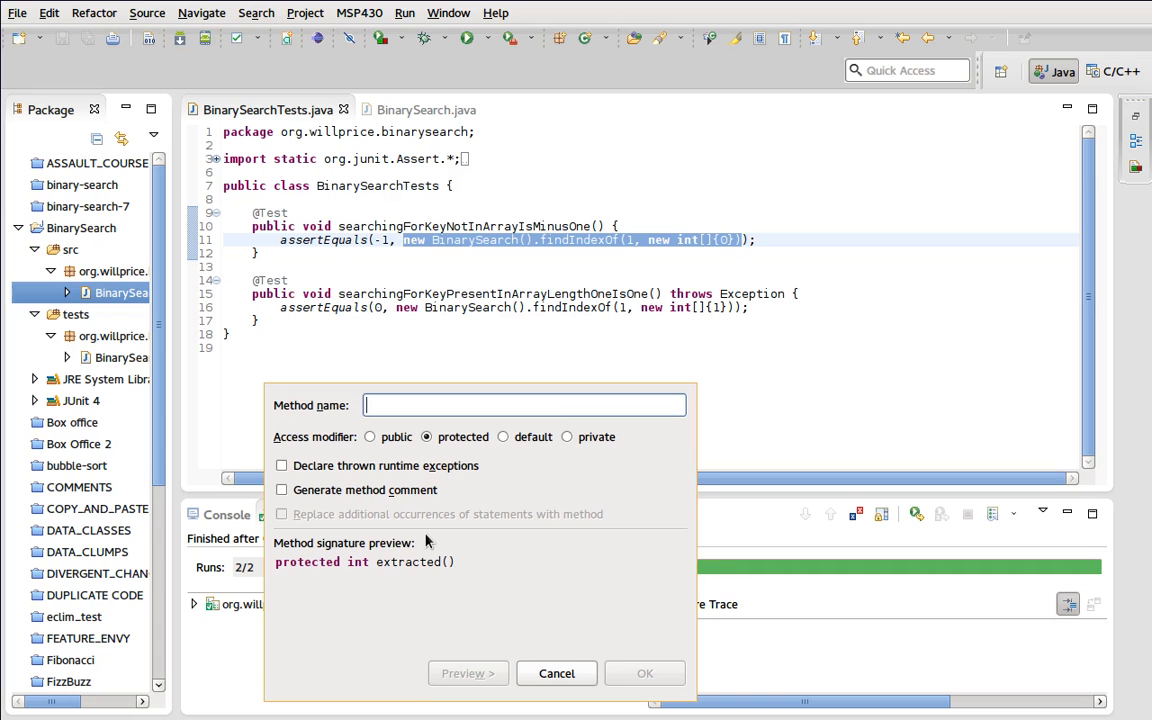
text(find)
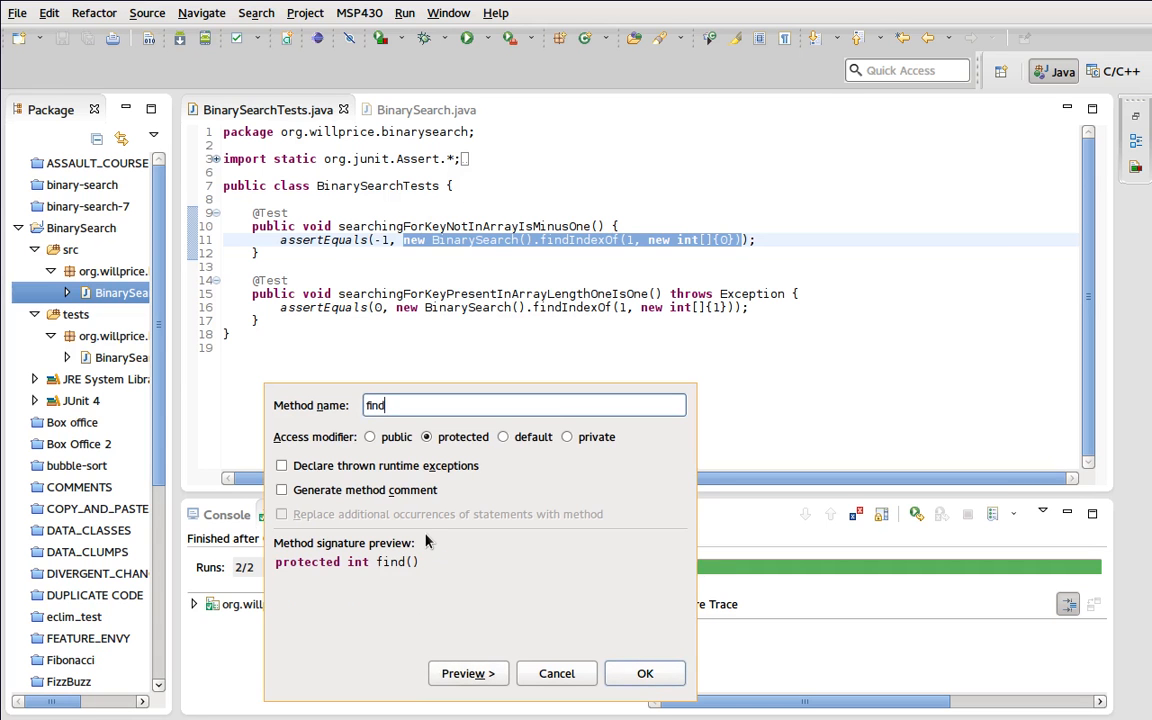
text(IndexOf)
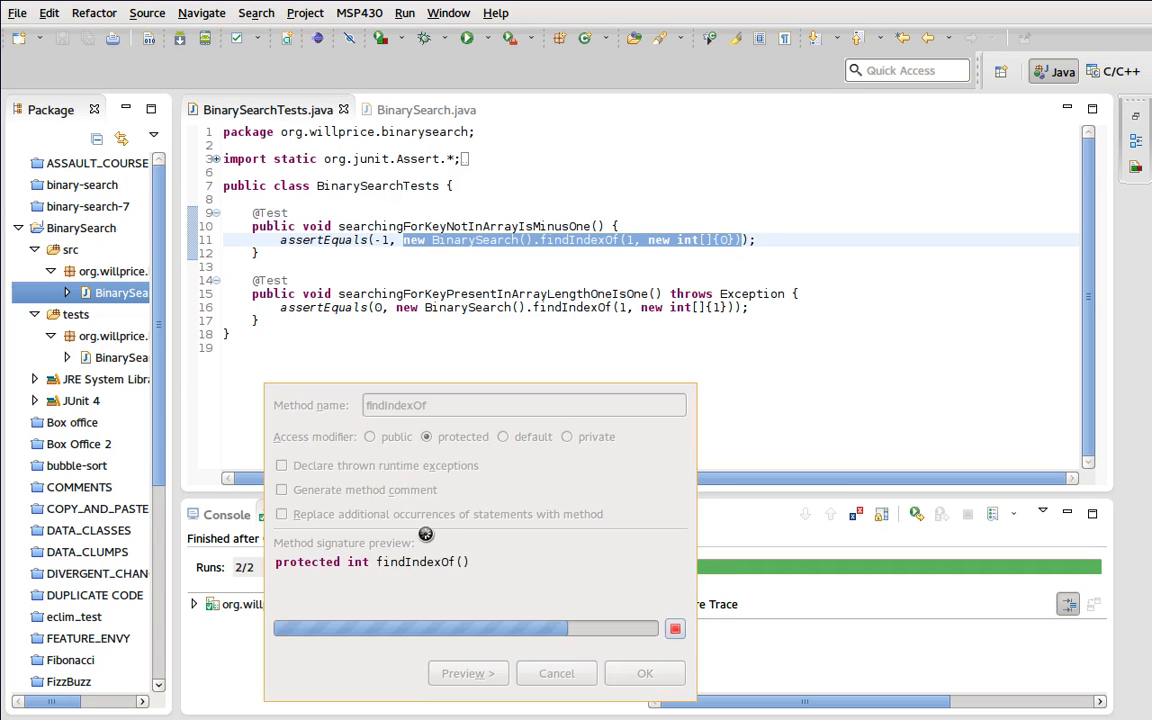
click(644, 673)
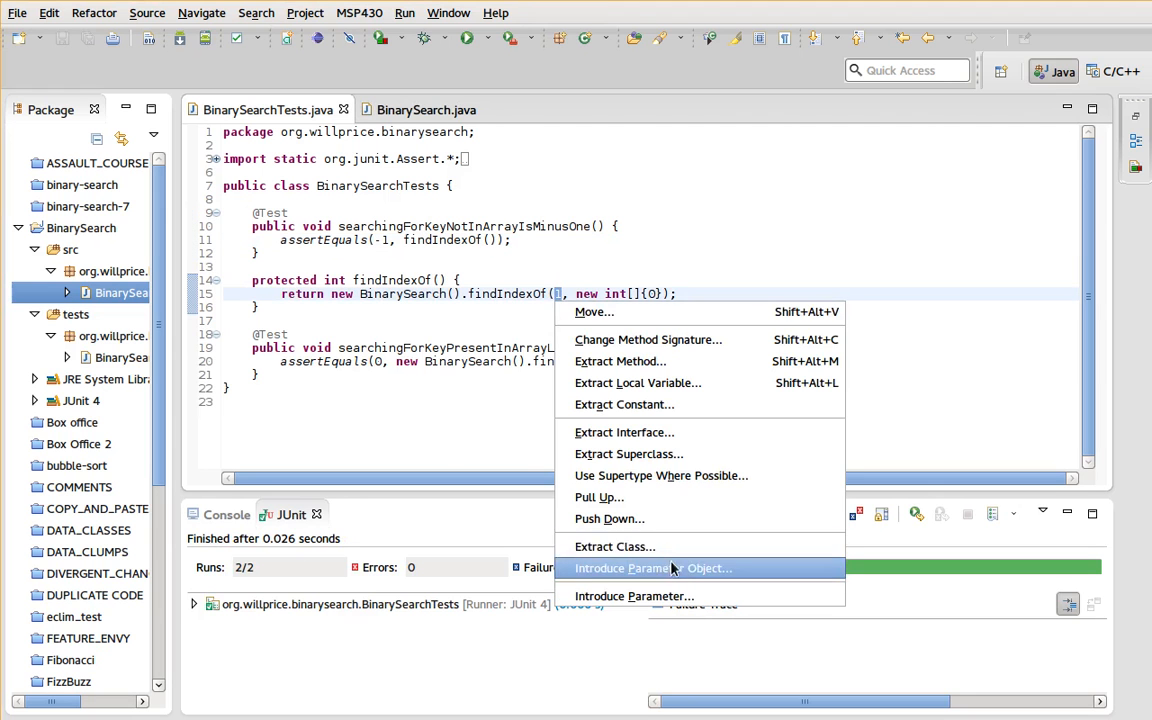
- Introduce a key parameter on the helper in place of the literal 1
click(650, 568)
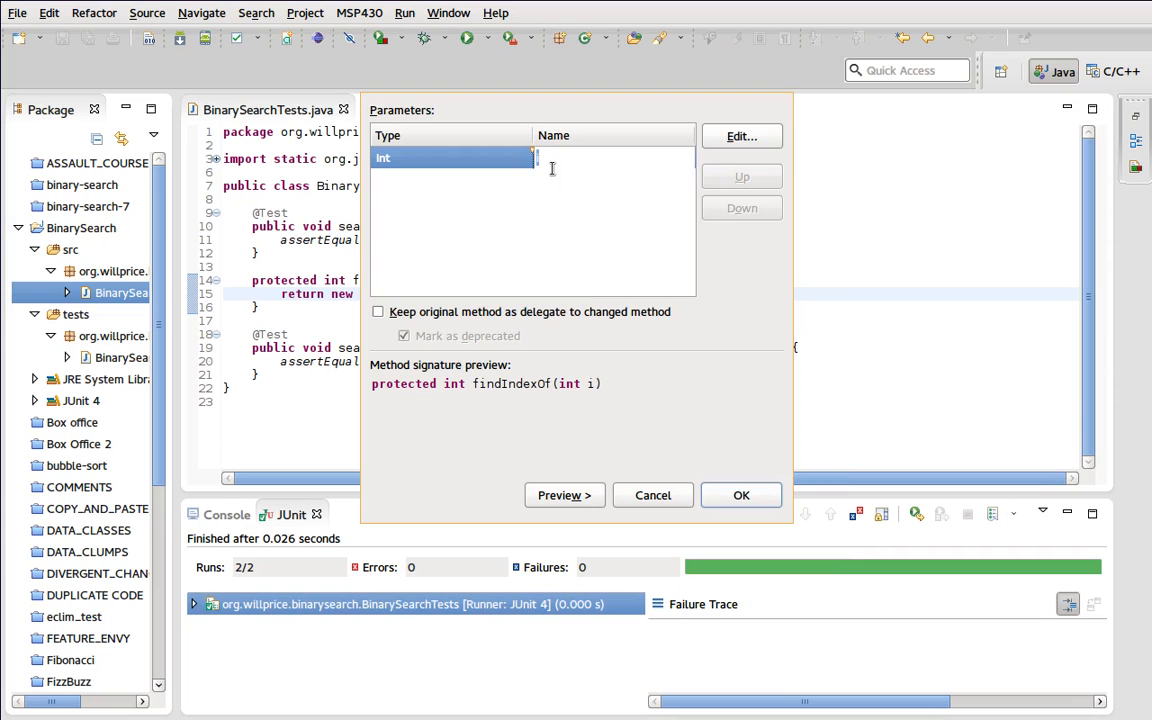
text(key)
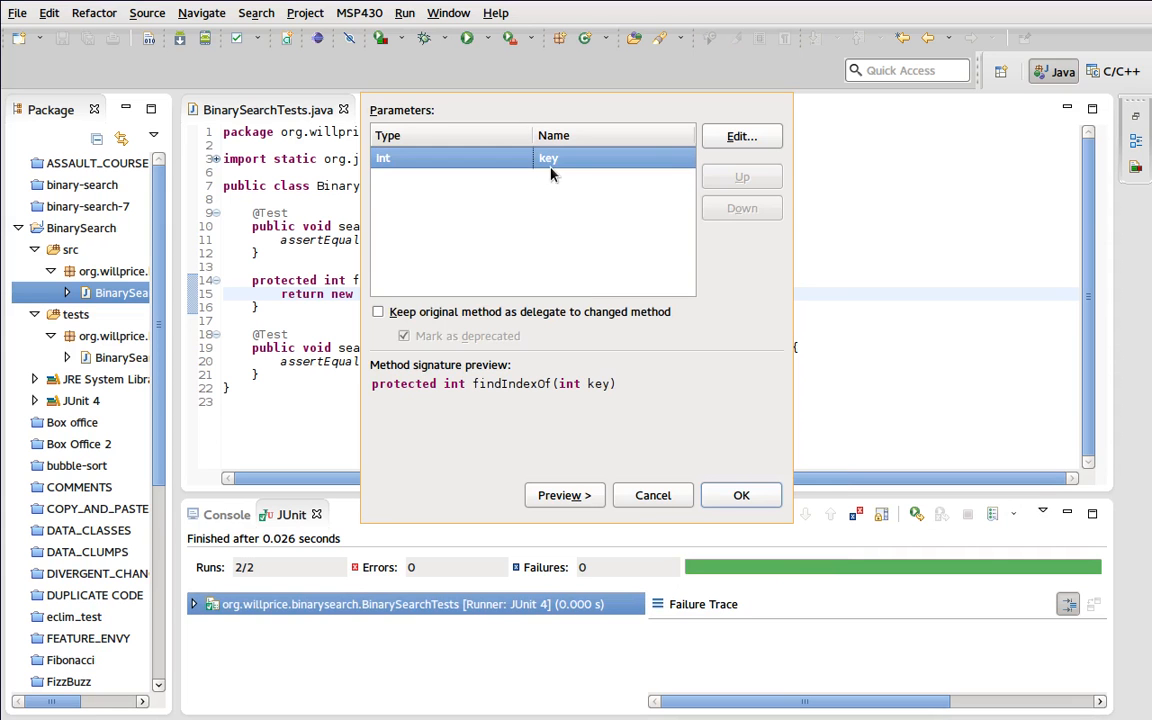
click(741, 495)
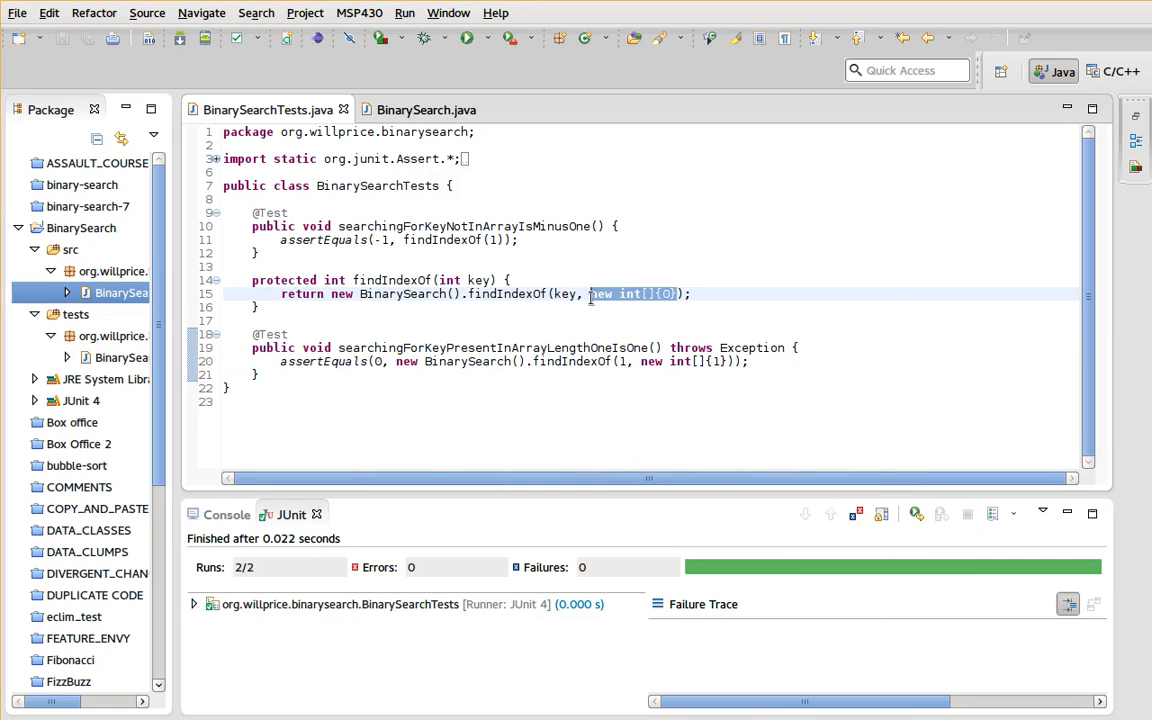
- Introduce an array parameter for the array literal, move the helper below the tests, and save
right_click(635, 293)
text(arra)
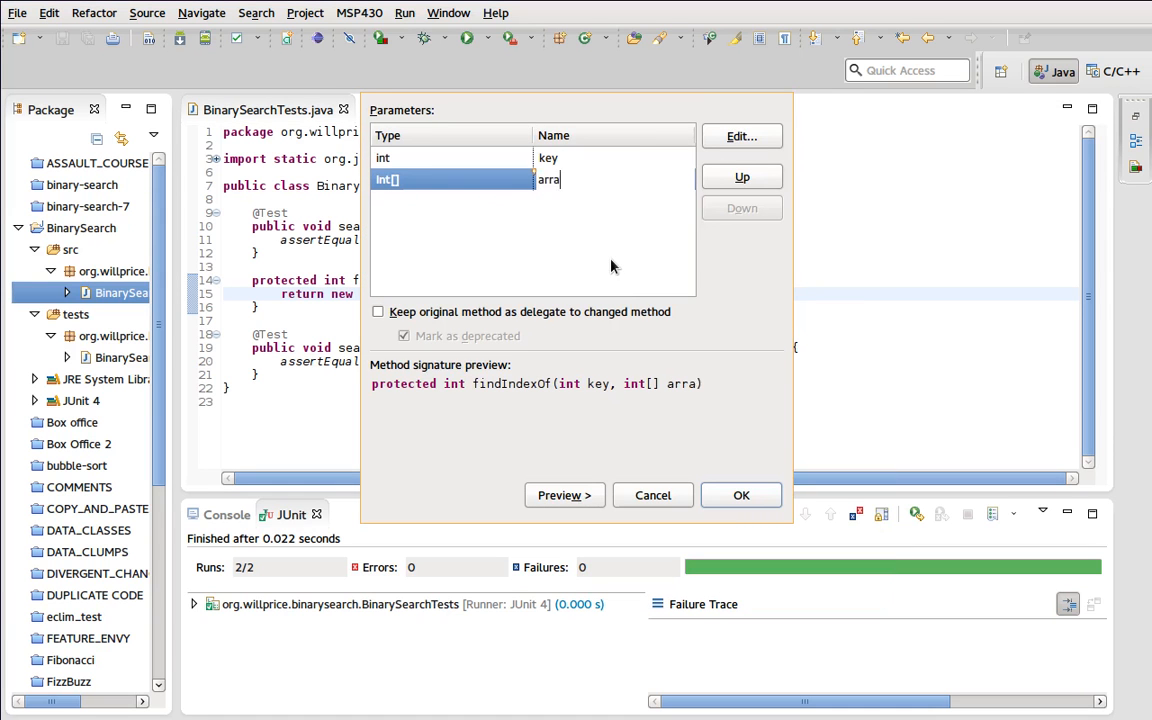
click(741, 495)
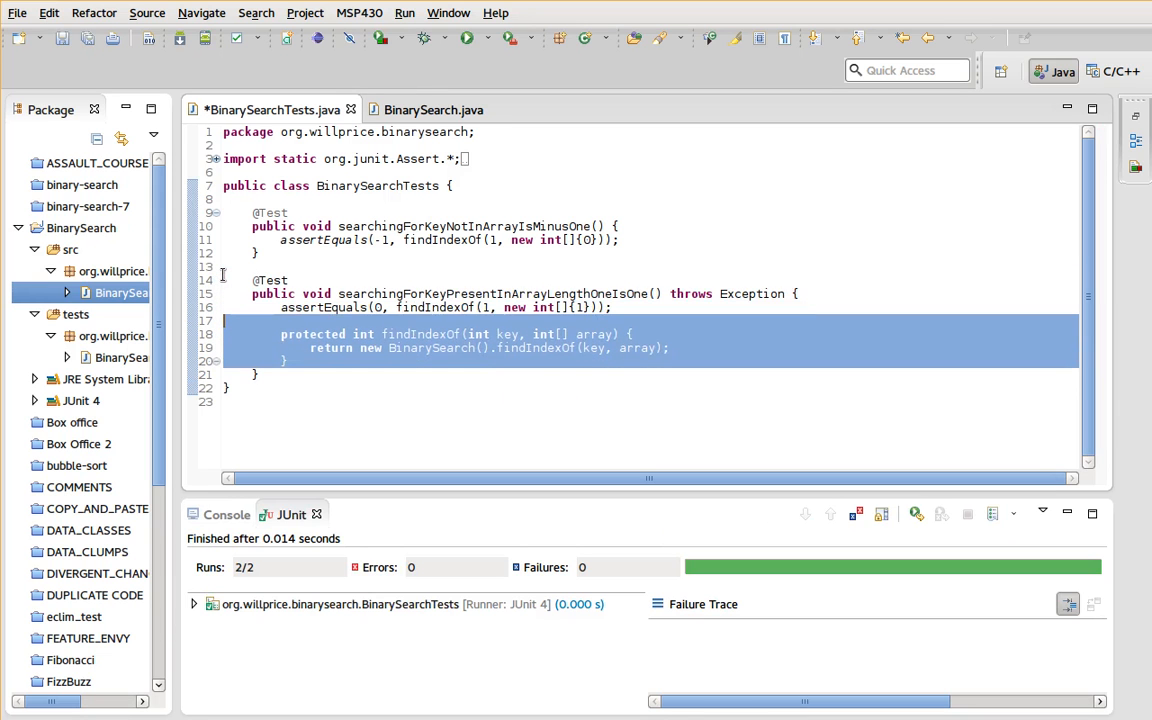
key(ctrl+s)
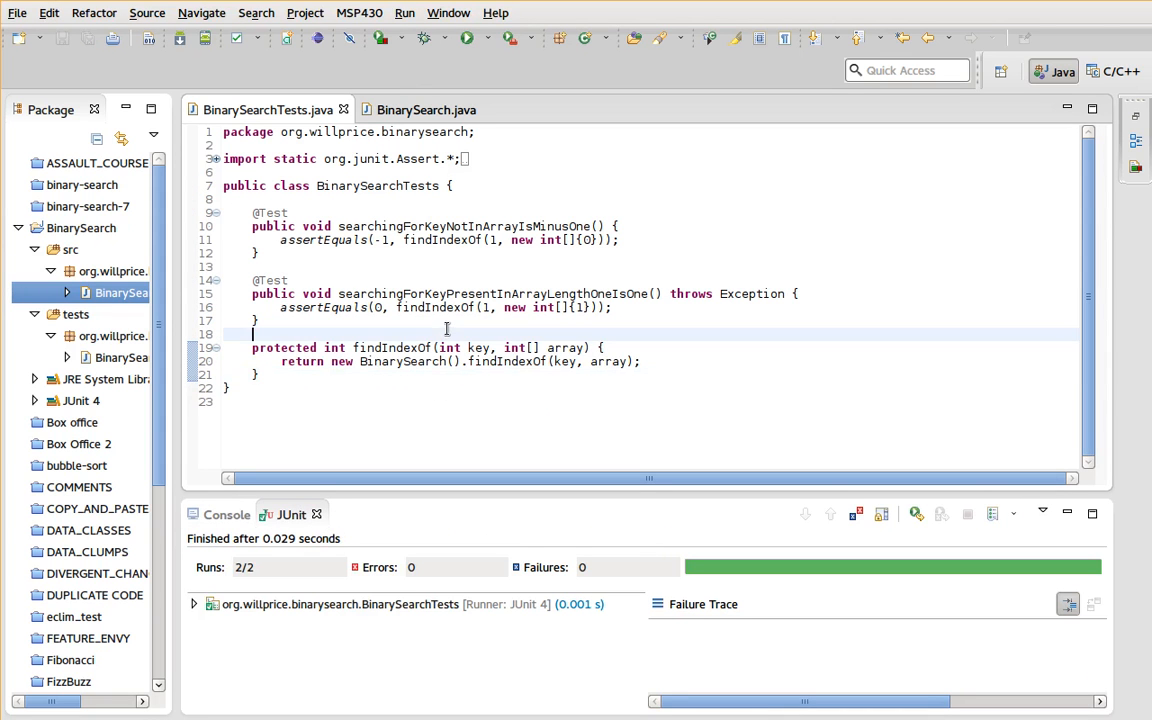
- Insert a JUnit test template named searchingForKeyThatIsMidpointOfArrayLengthThreeIsOne
text(testName() throws Exception {)
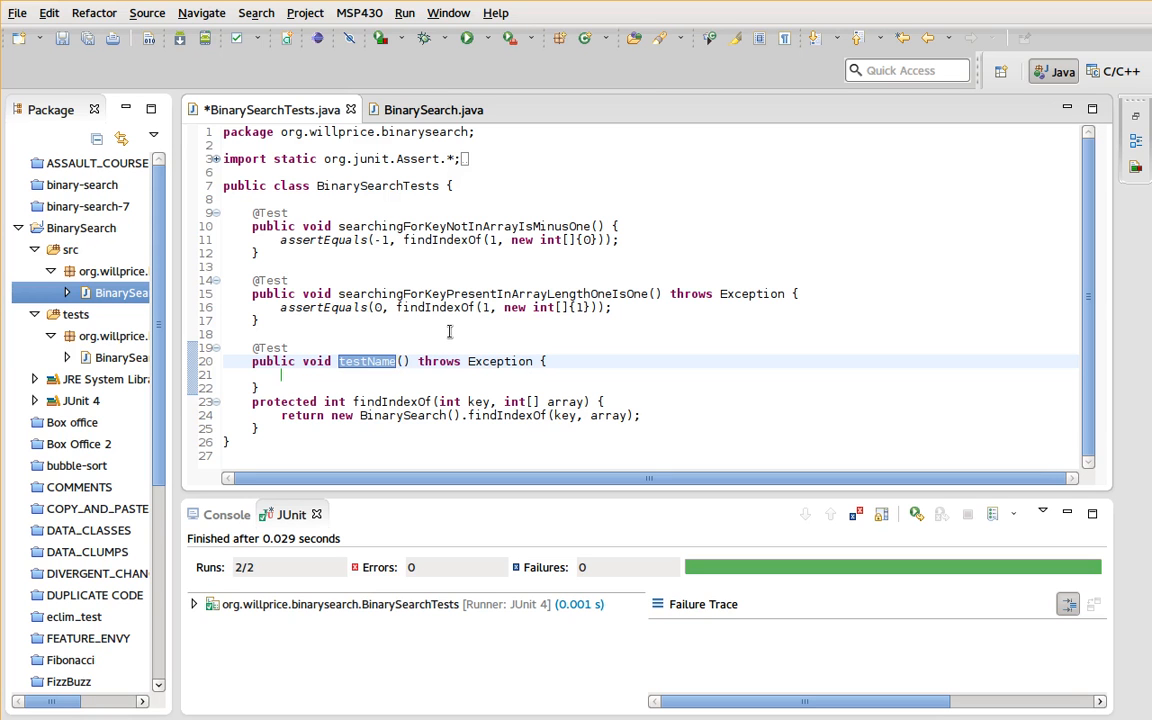
text(s)
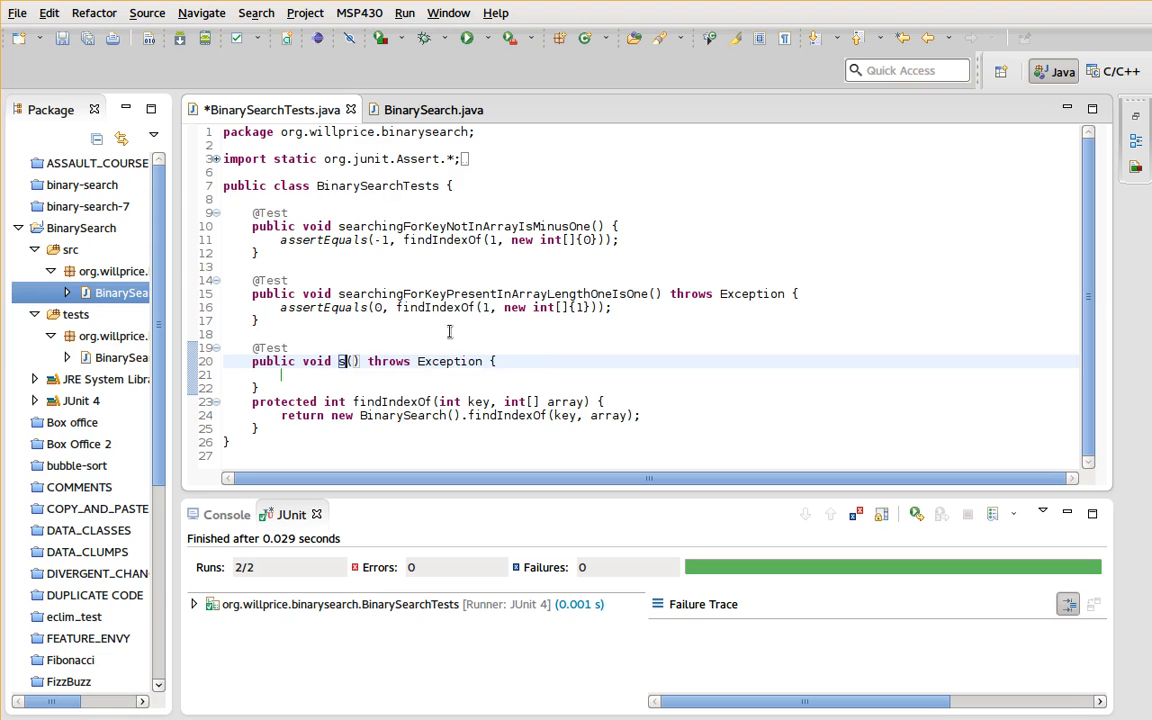
text(earchingForKey)
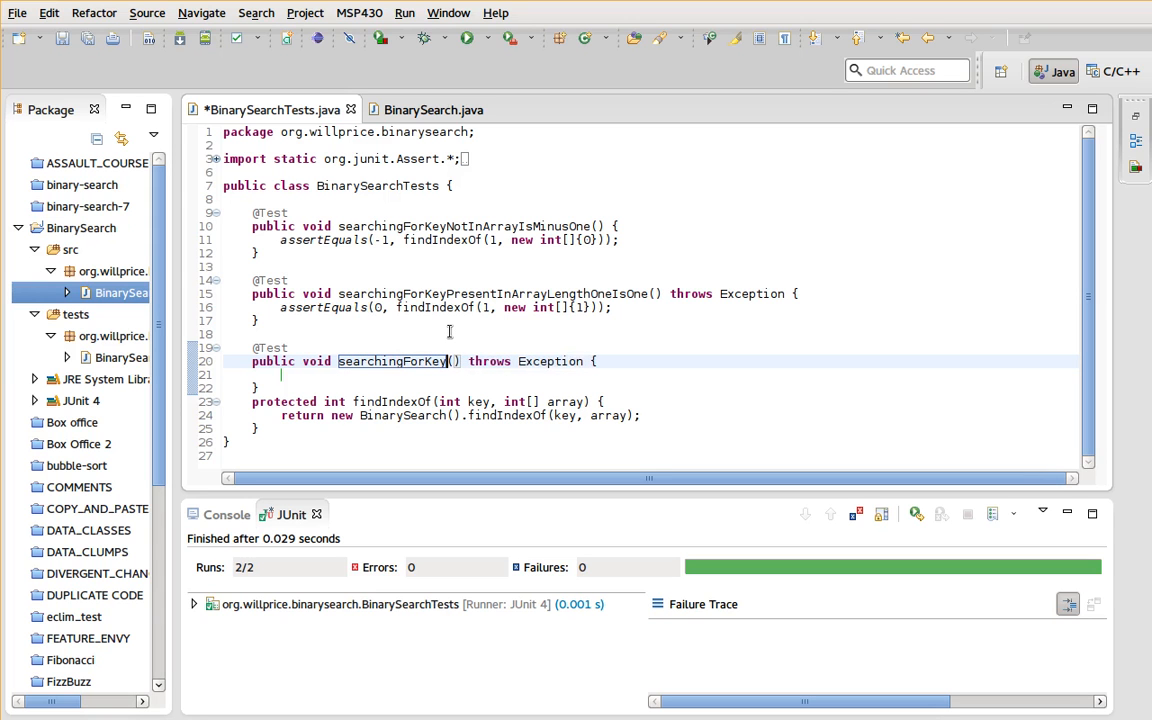
text(ThatIsMidpointOf)
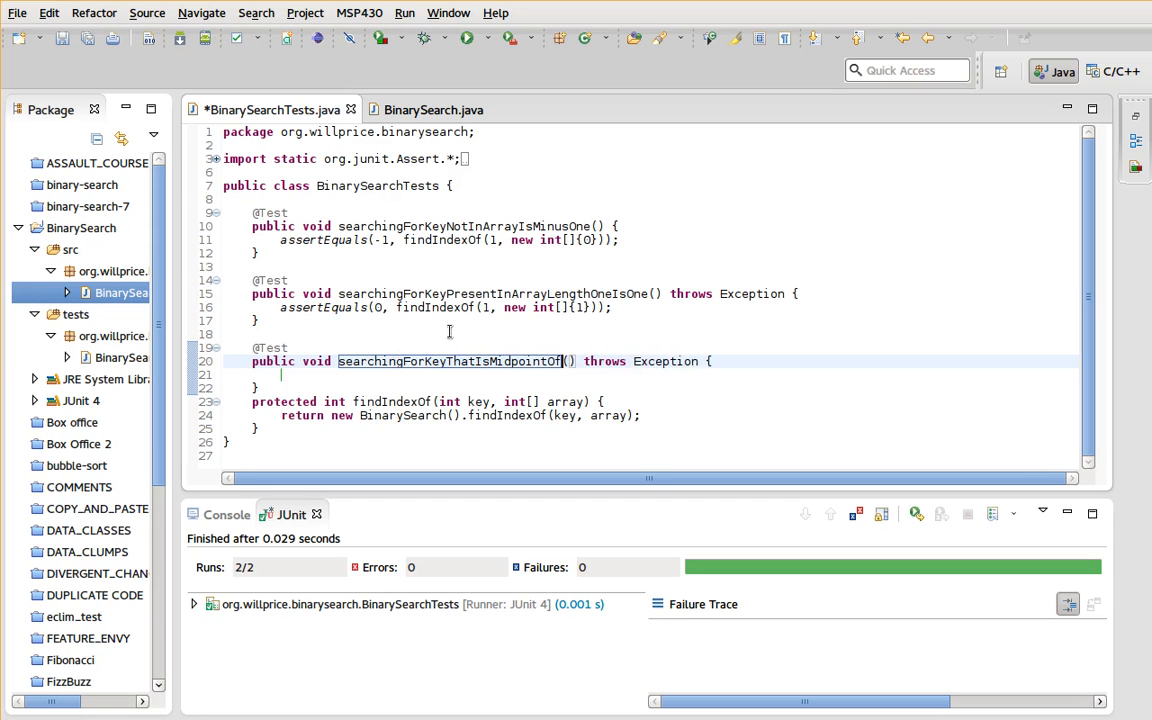
text(ArrayLengthThreeIsOne)
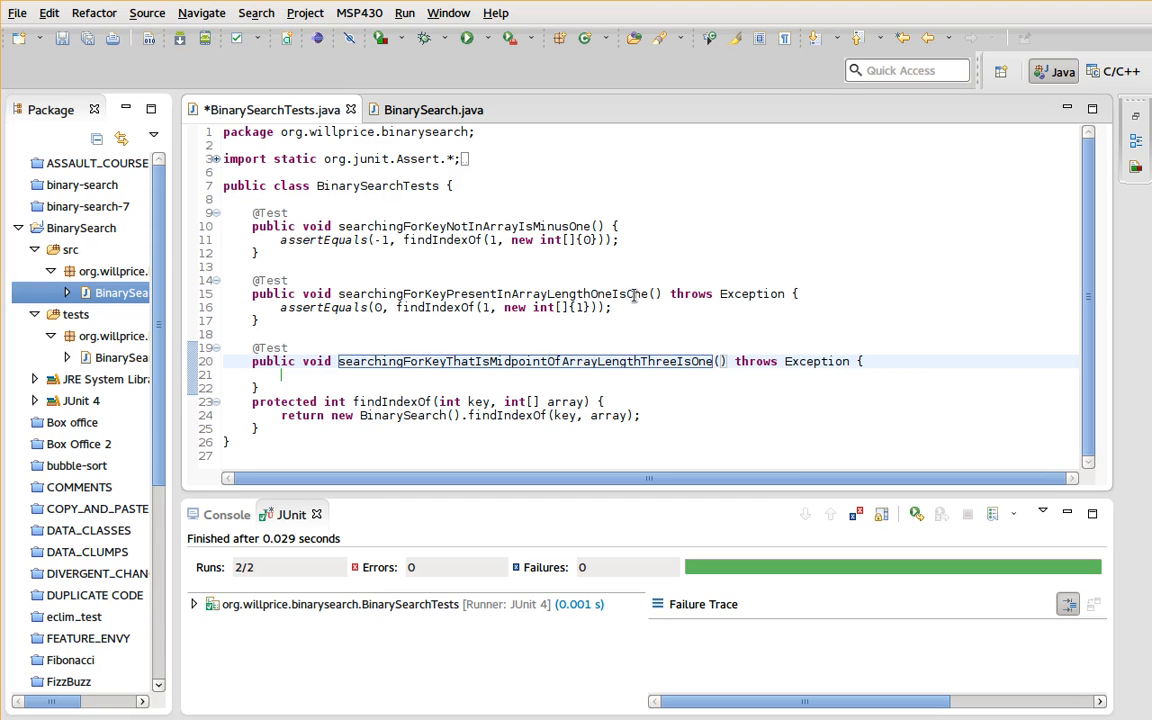
mouse_move(632, 293)
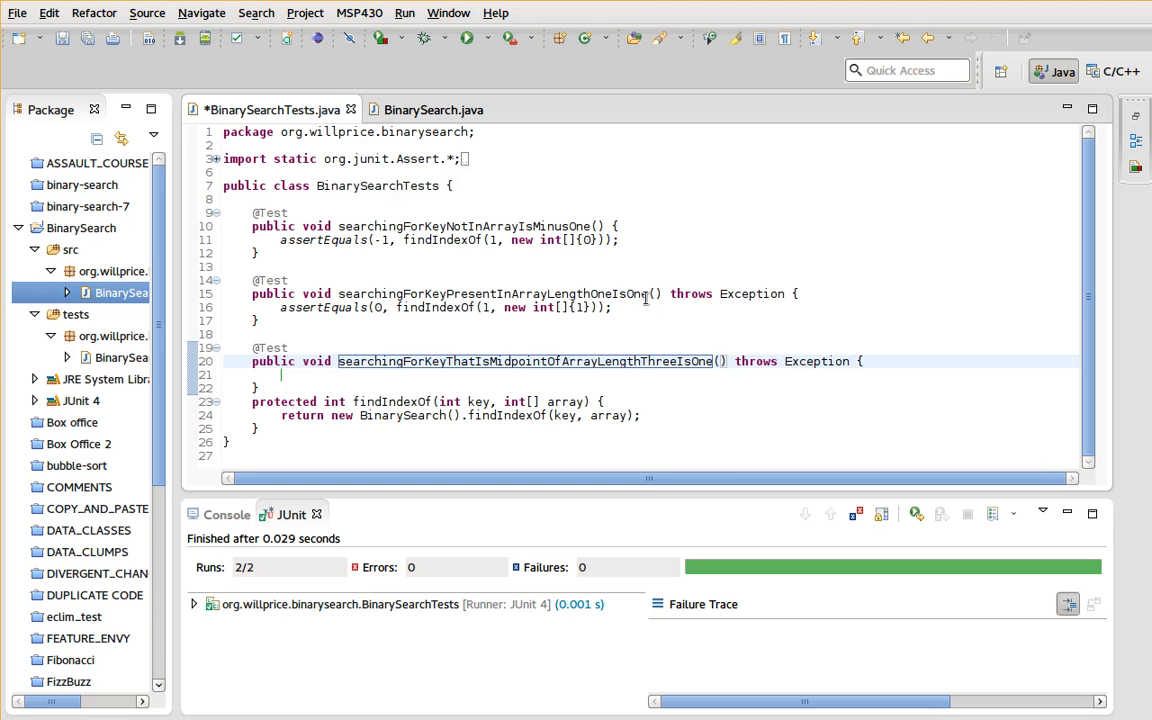
mouse_move(630, 348)
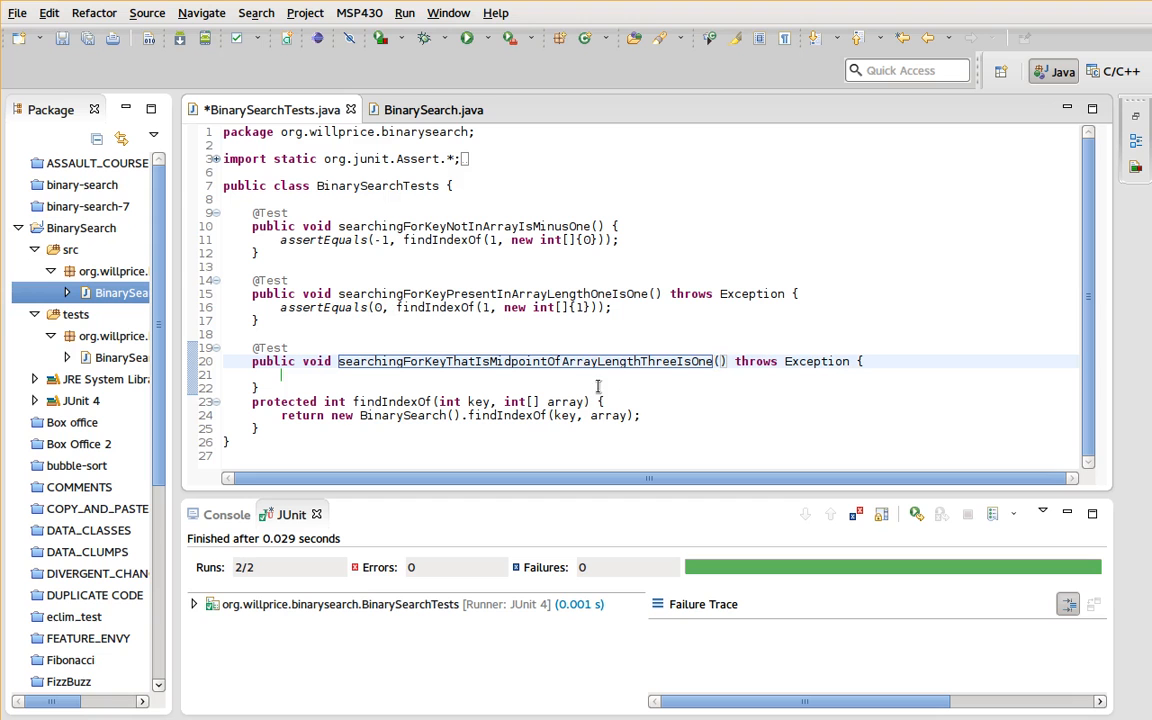
- Make the third test assert findIndexOf(2, new int[]{1, 2, 3}) returns 1
text(assertEquals()
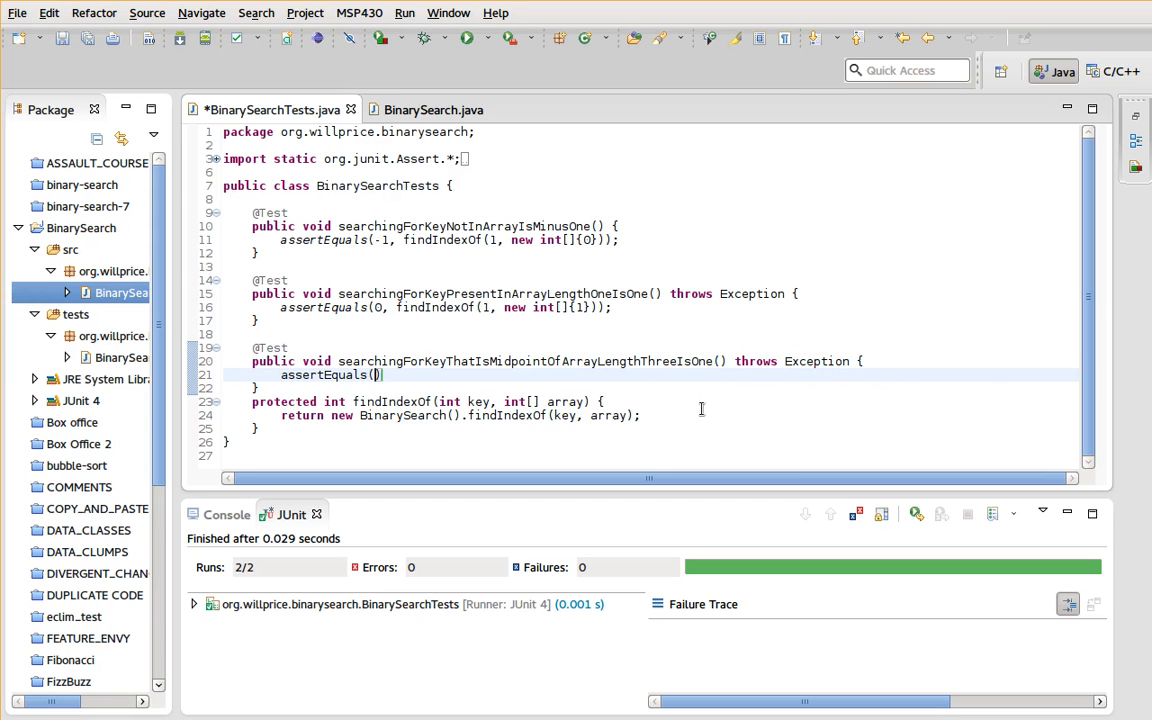
text(1,)
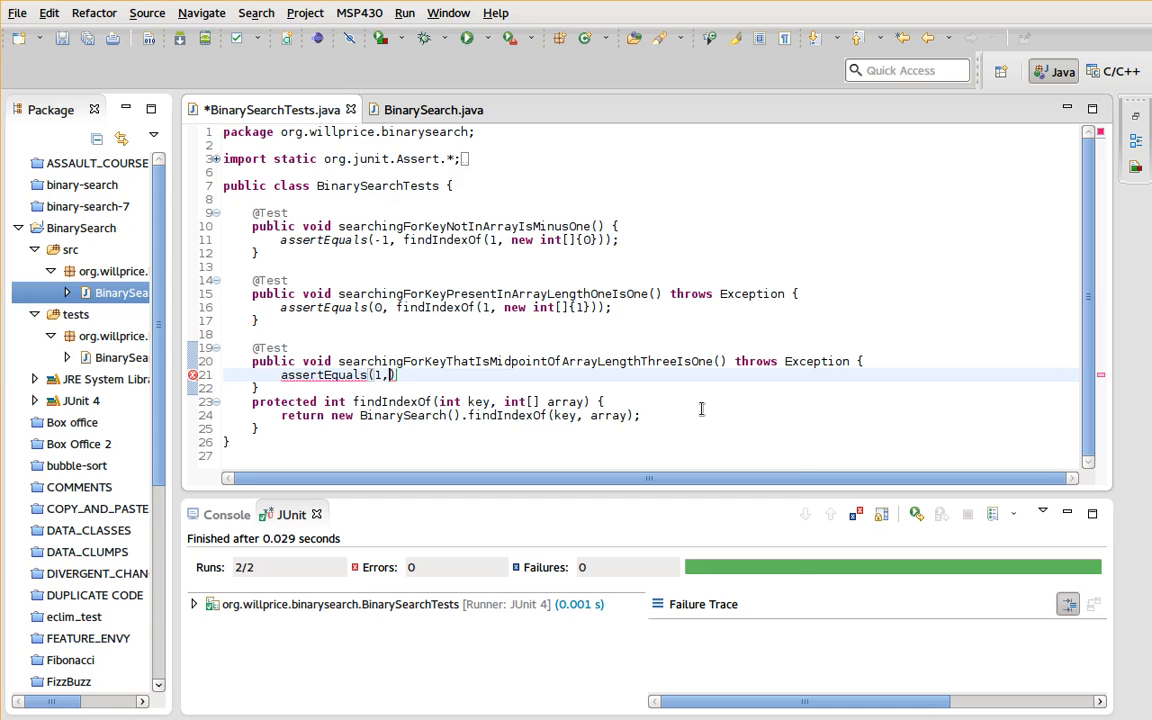
text(finalize)
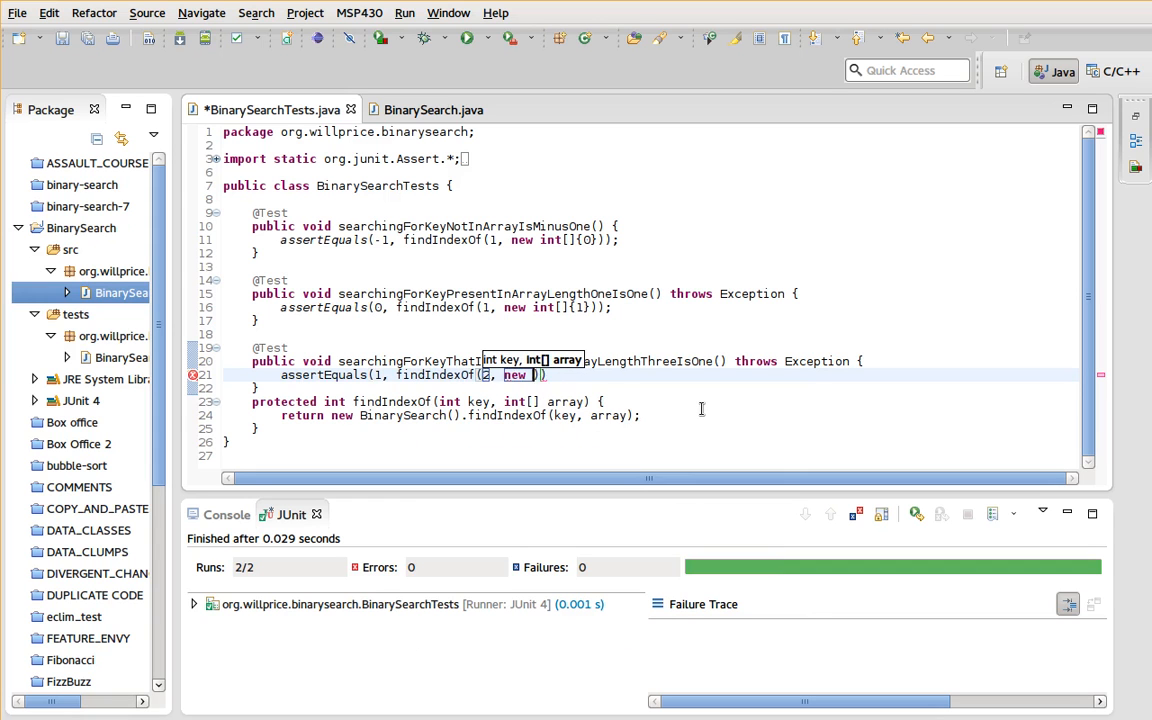
text(int[]{})
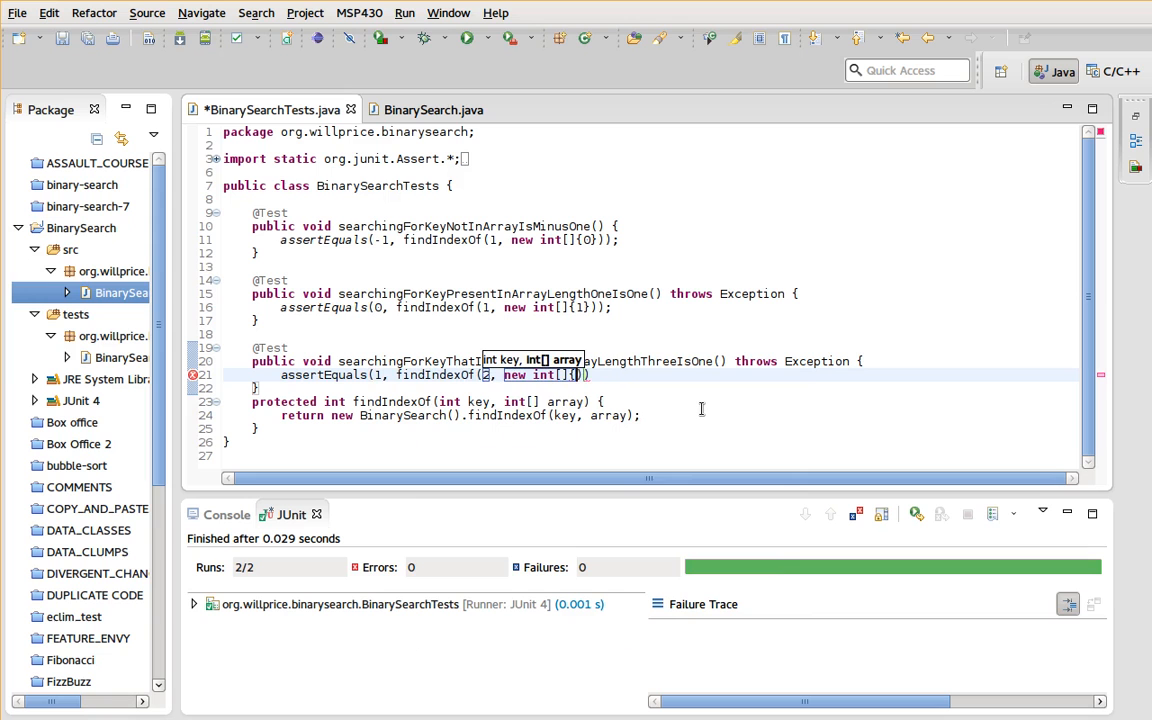
text(1, 2, 3)
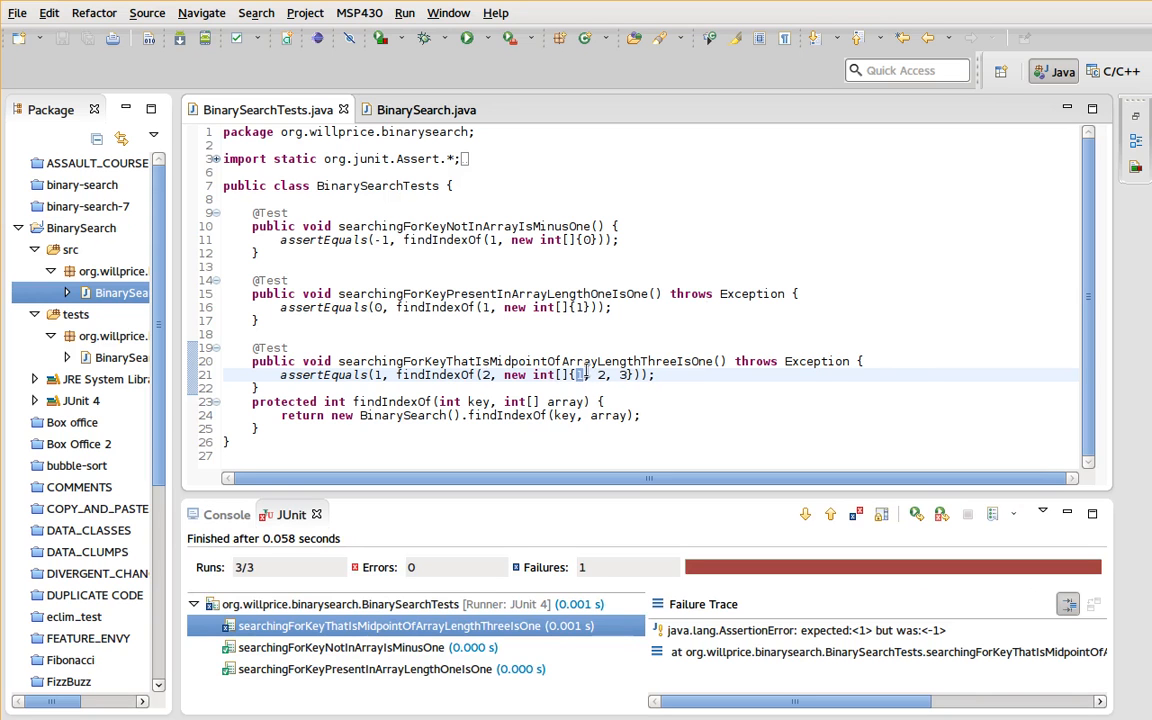
click(425, 109)
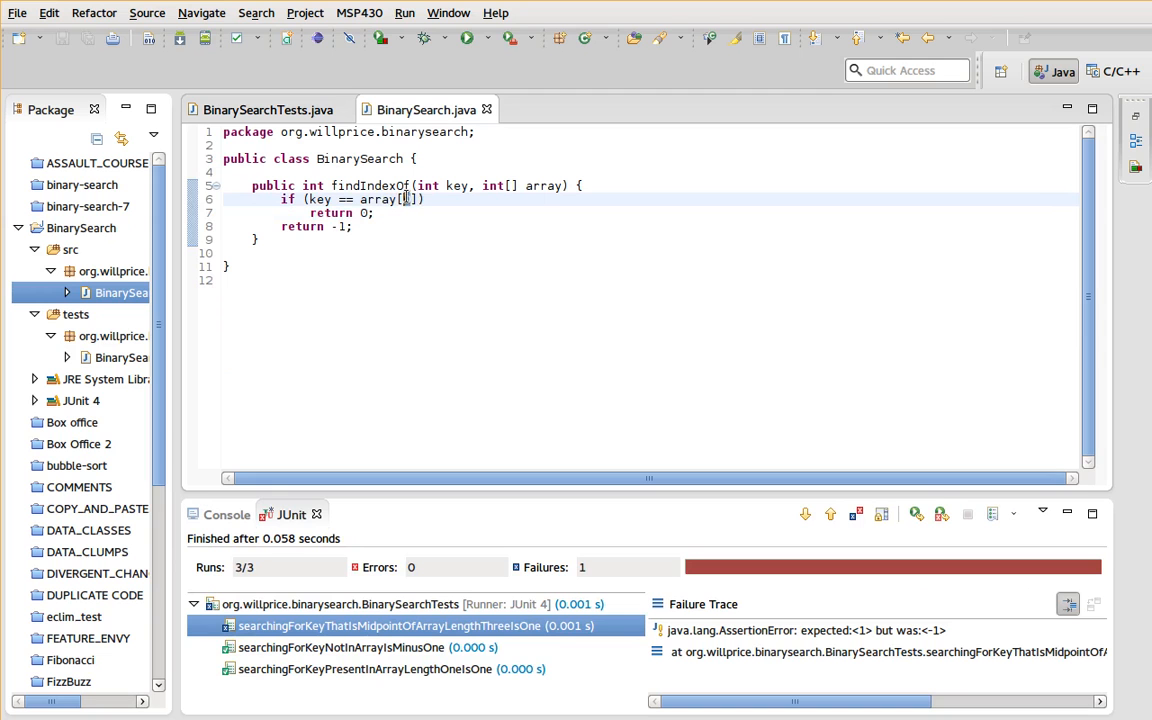
- Make findIndexOf check the midpoint array[(array.length - 1)/2] and rerun the tests
text(midpoint = ;)
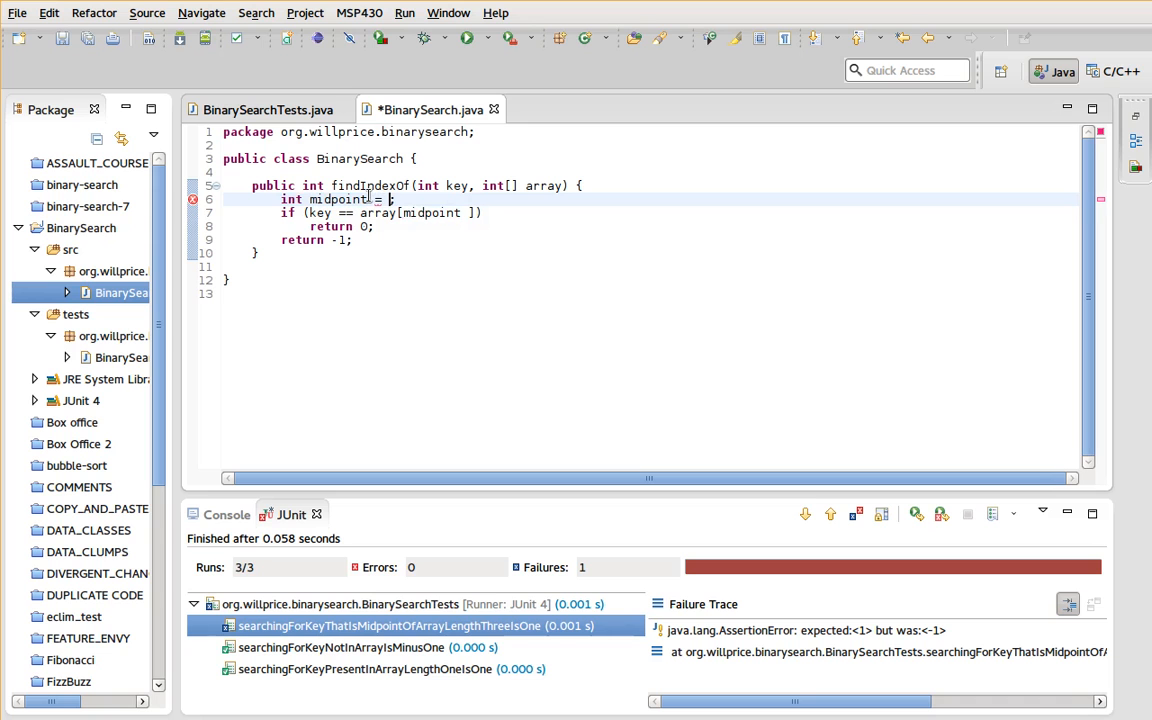
text((array))
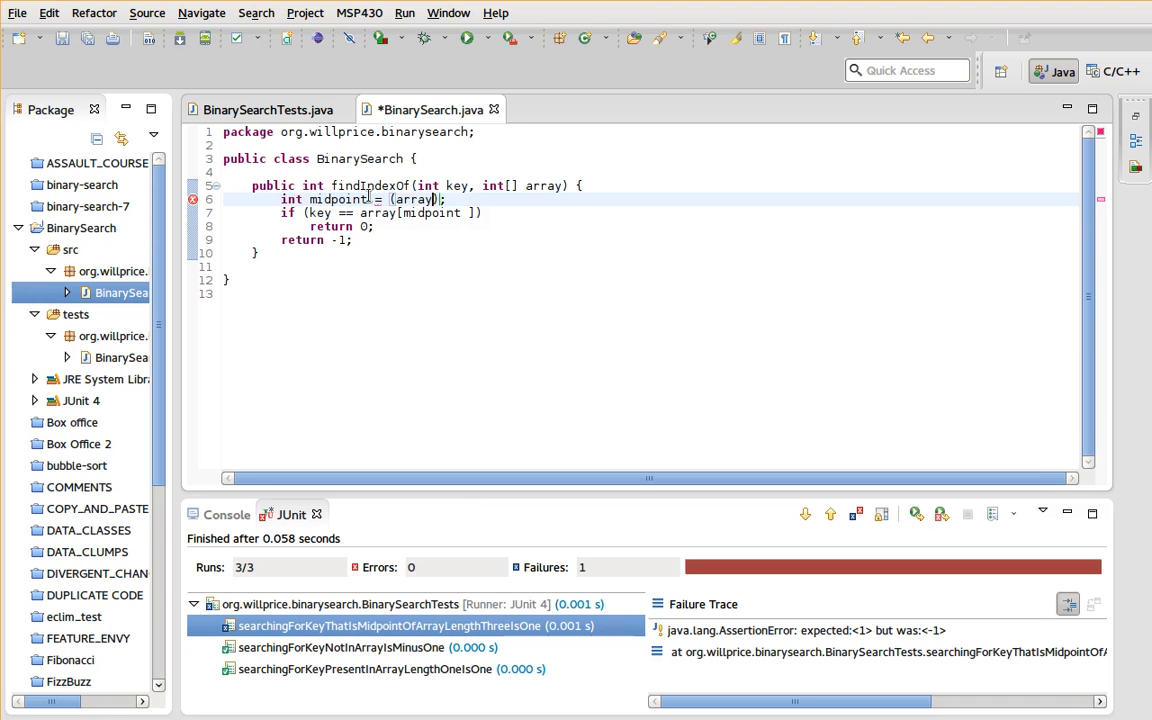
text(.length - 1)
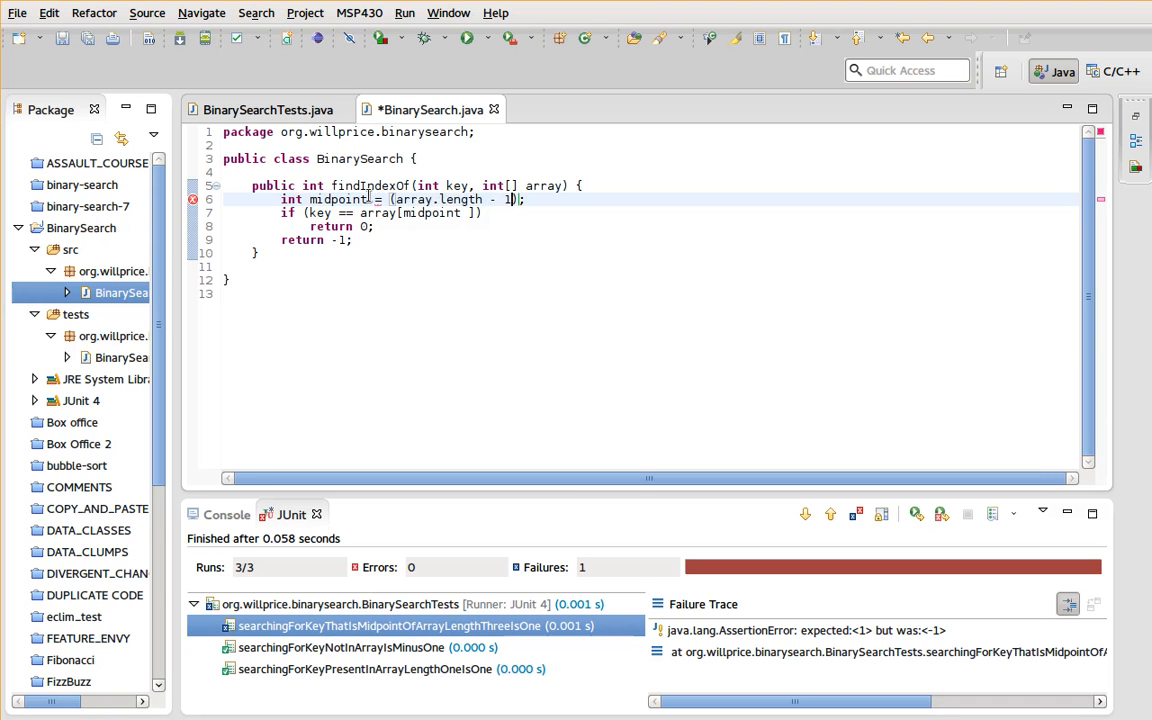
text(/2)
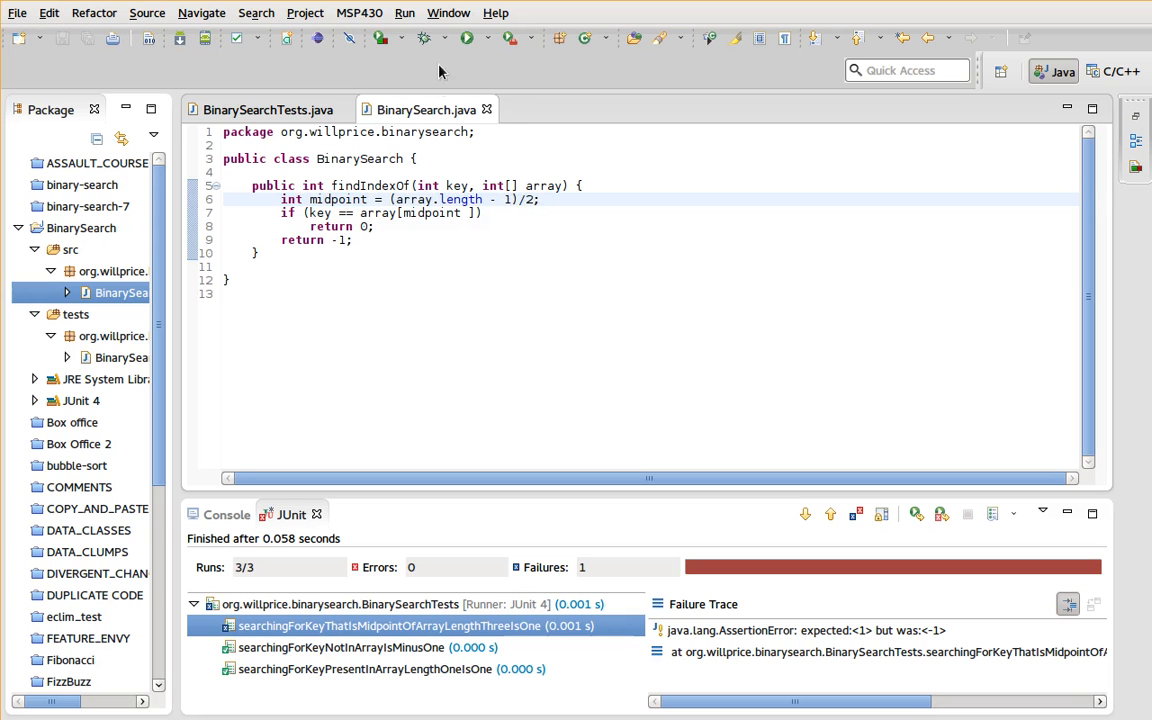
click(265, 109)
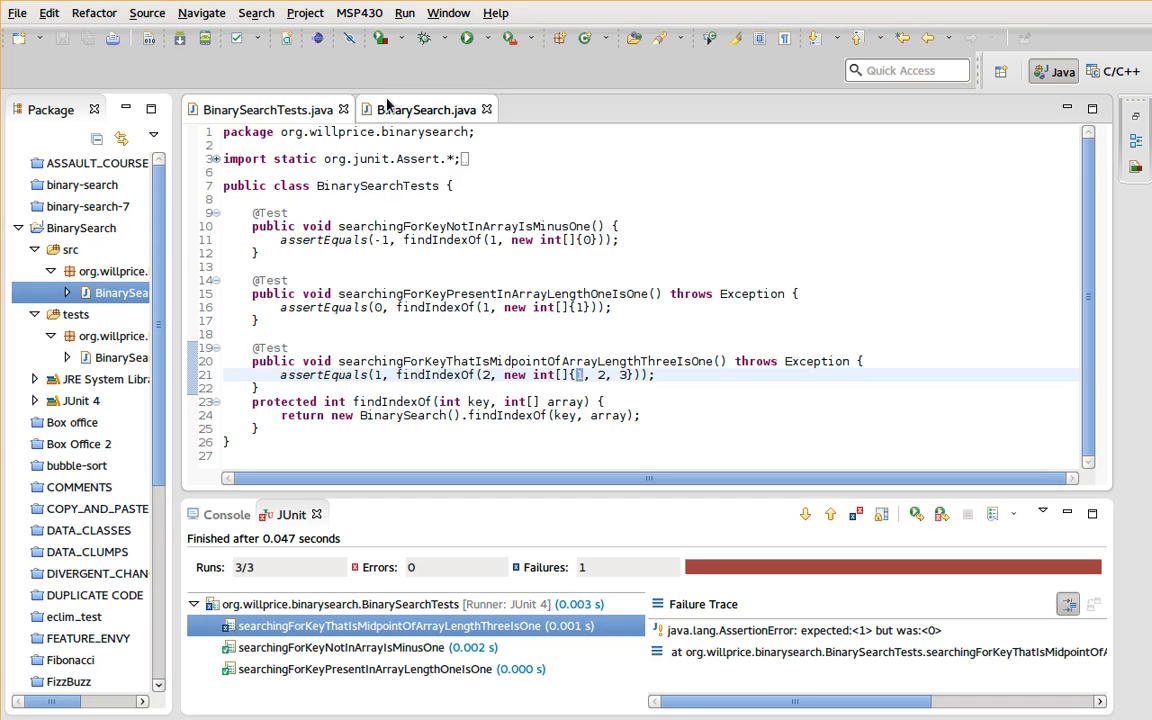
- View the BinarySearch source, then return to BinarySearchTests.java
click(425, 109)
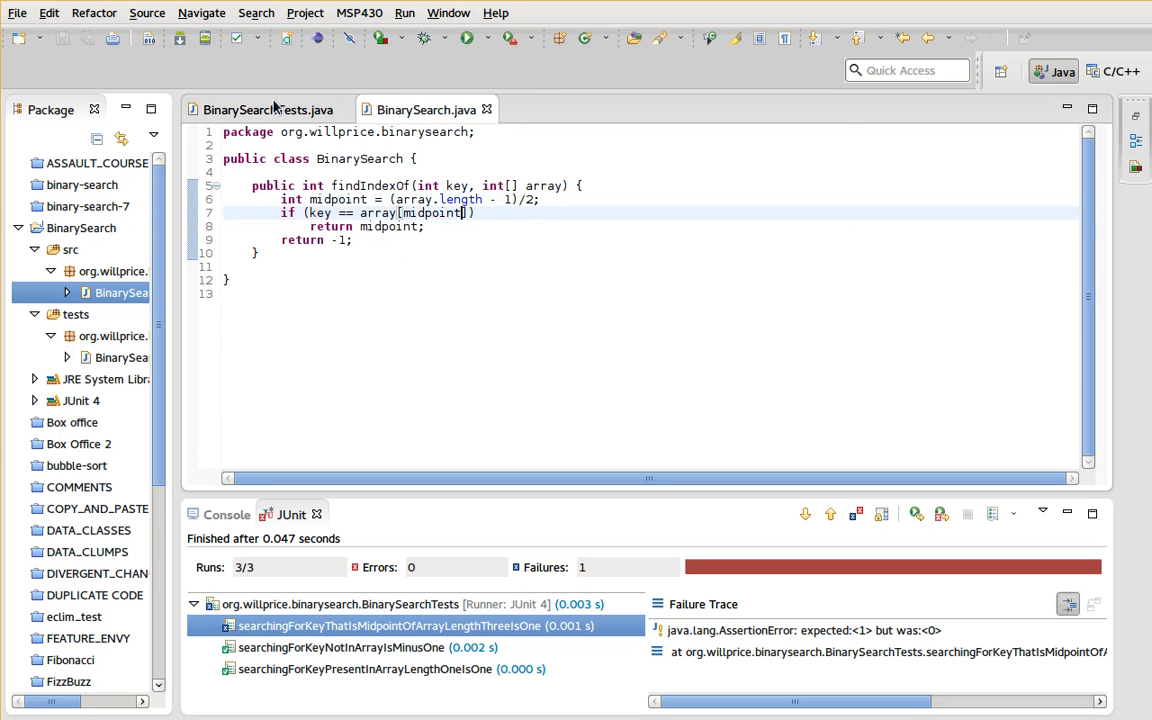
click(265, 109)
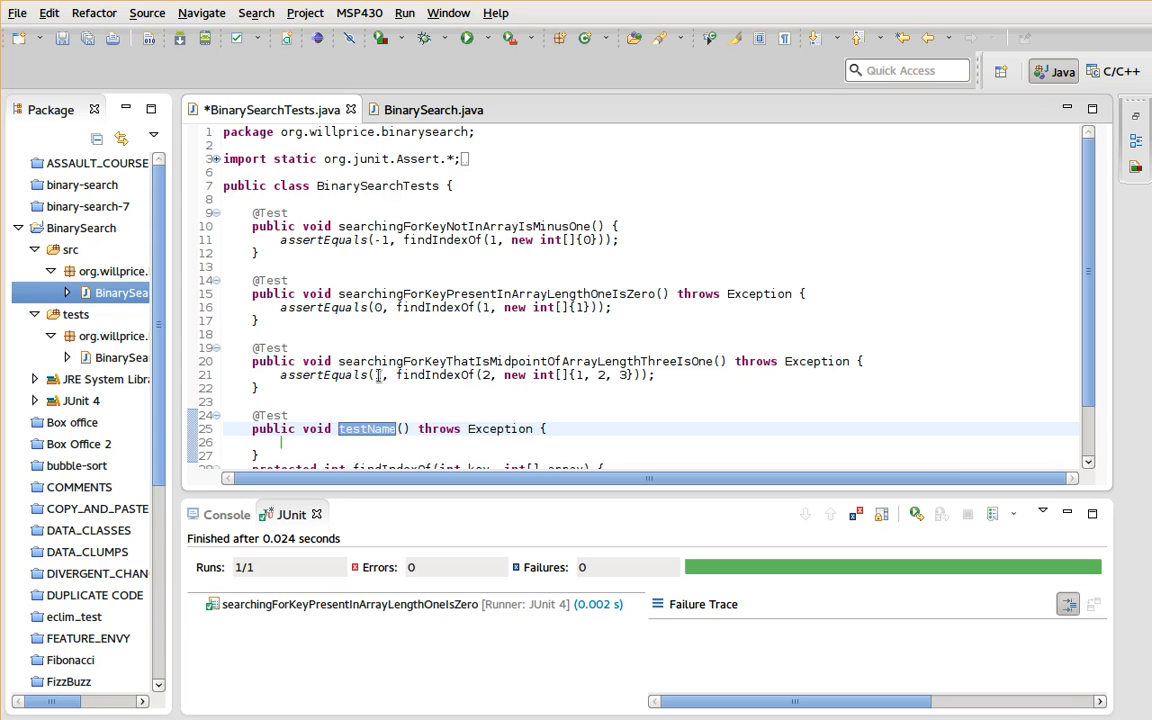
- Add searchingForKeyThatIsMidpointOfUpperHalfOfArrayLengthThreeIsTwo asserting findIndexOf(3, {1, 2, 3}) returns 2
text(searchingForKeyThatIsMidpoin)
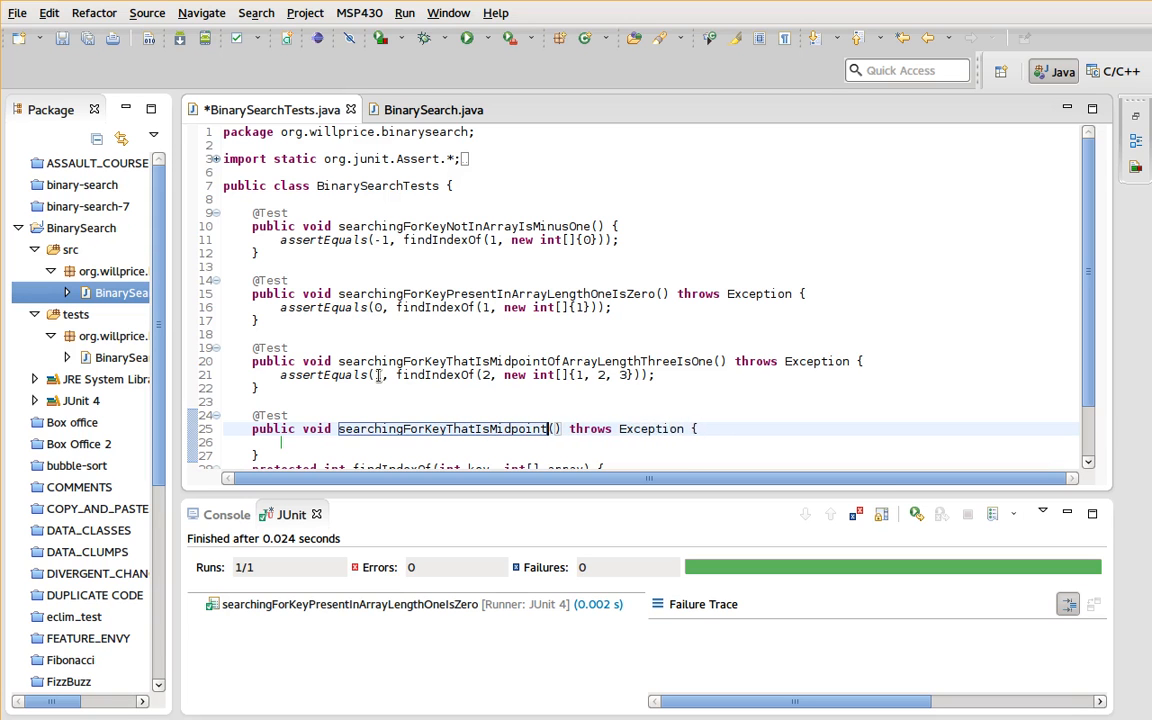
text(OfUpperHalfOfArray)
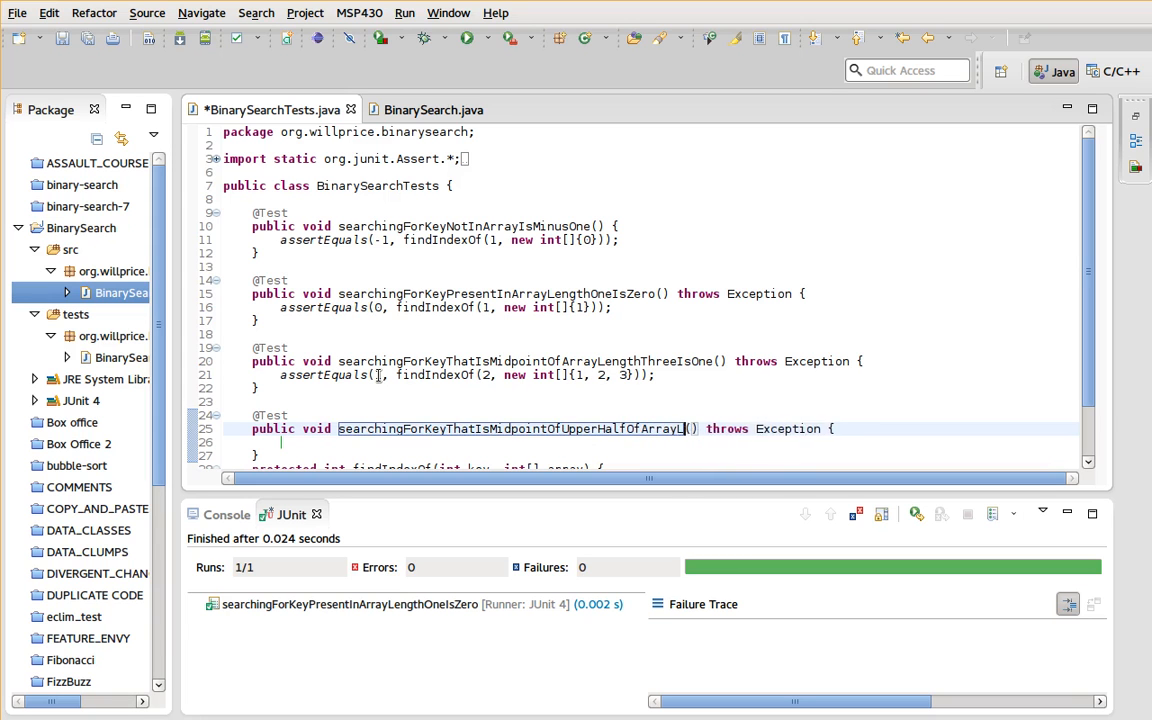
text(LengthThreeIsTwo)
click(650, 442)
text(a)
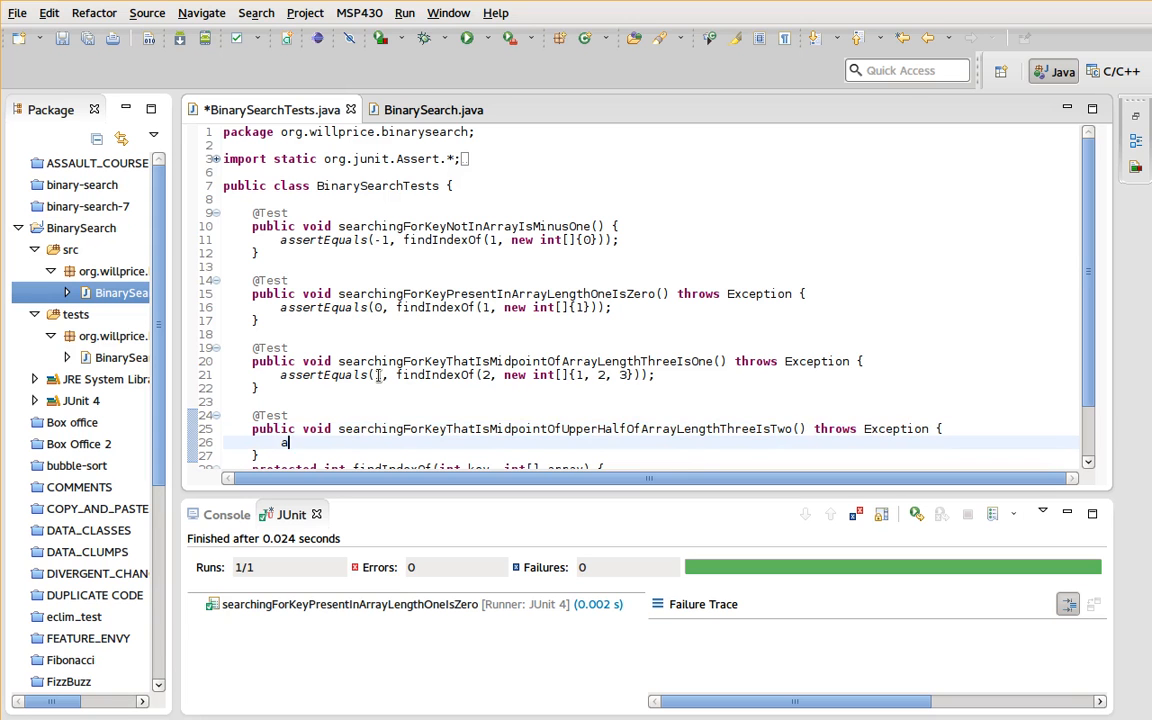
text(ssertEquals()
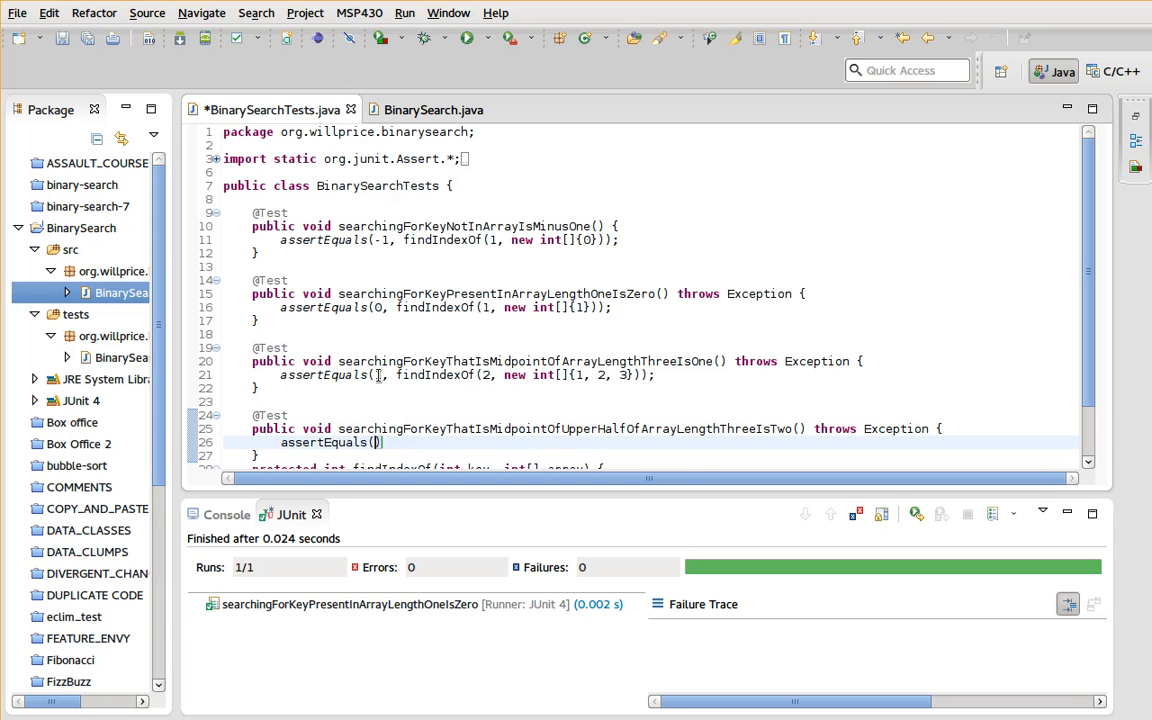
text(2, findIndexOf(3, new int[]{1, 2, 3)
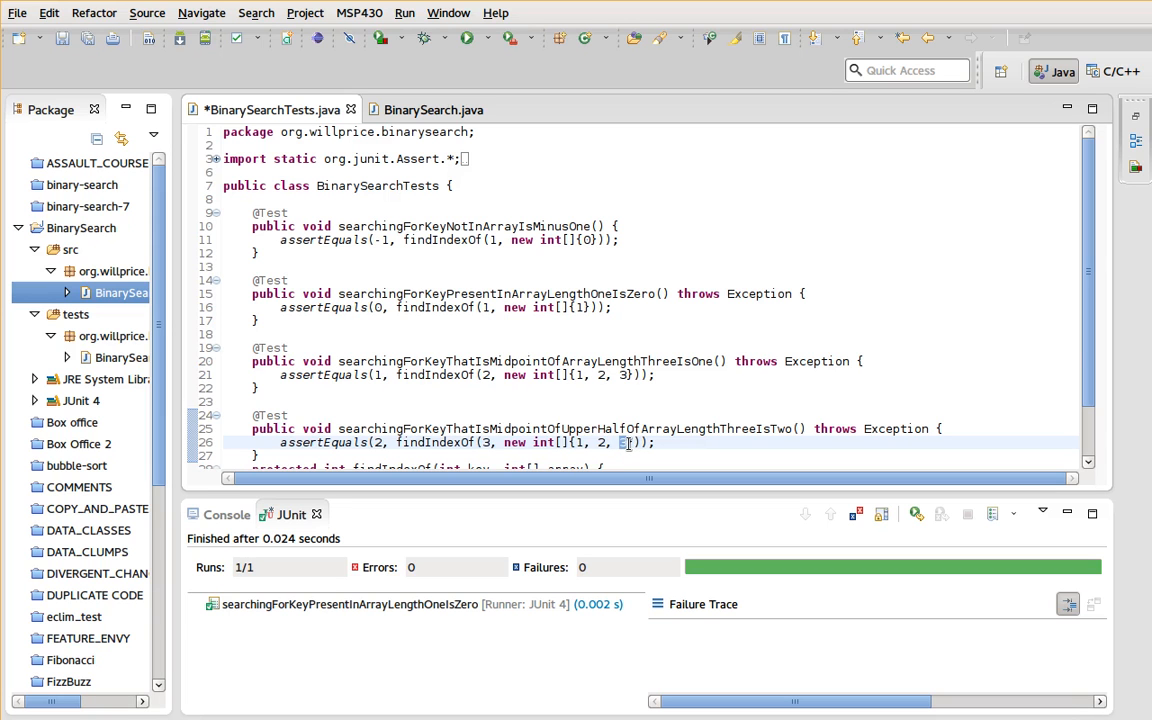
mouse_move(628, 443)
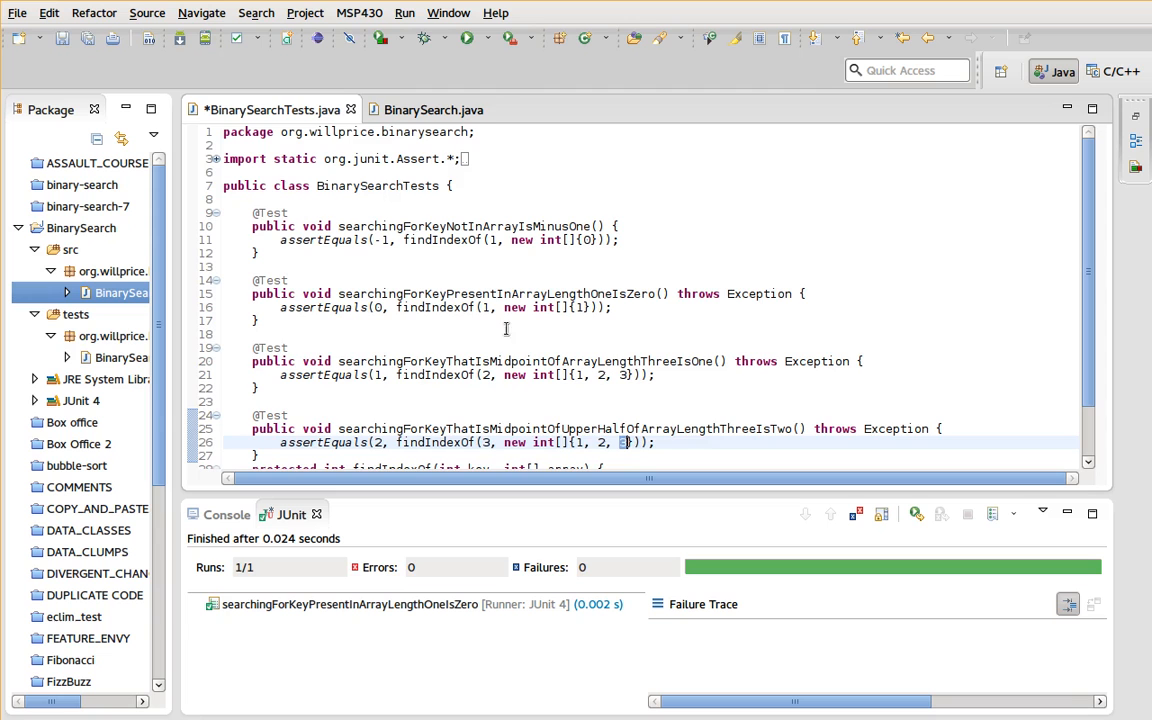
click(432, 109)
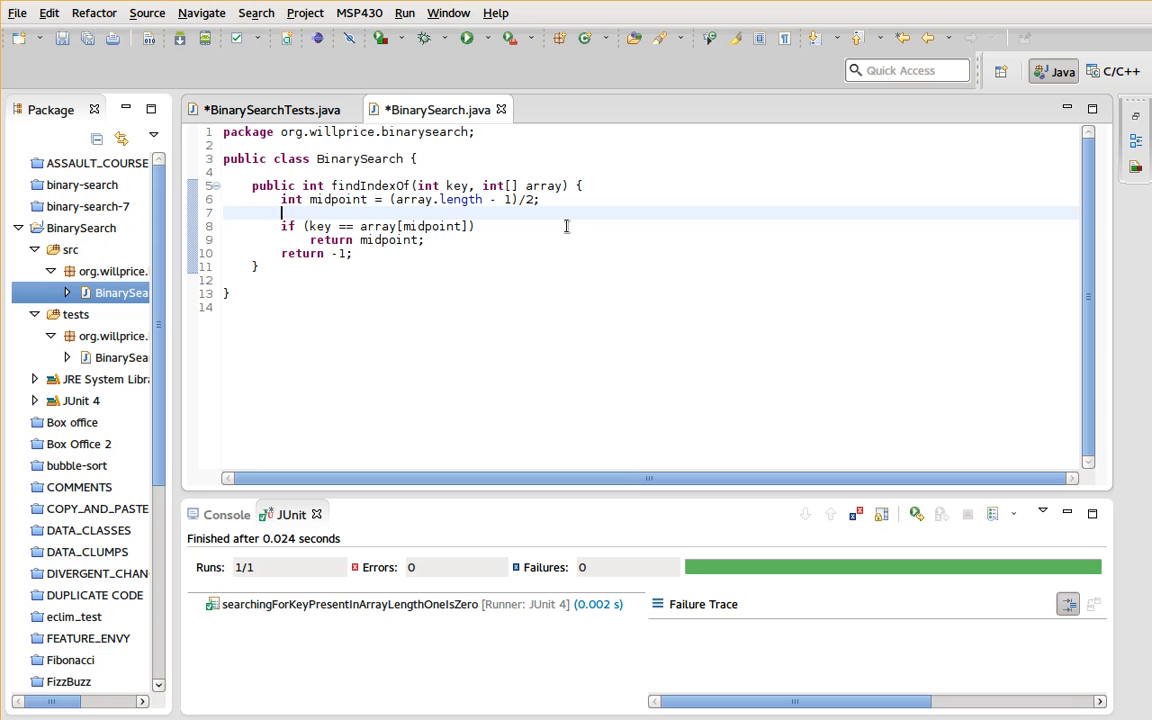
- Loop while low is in range, setting low = midpoint + 1 when key > array[midpoint]
text(while ()
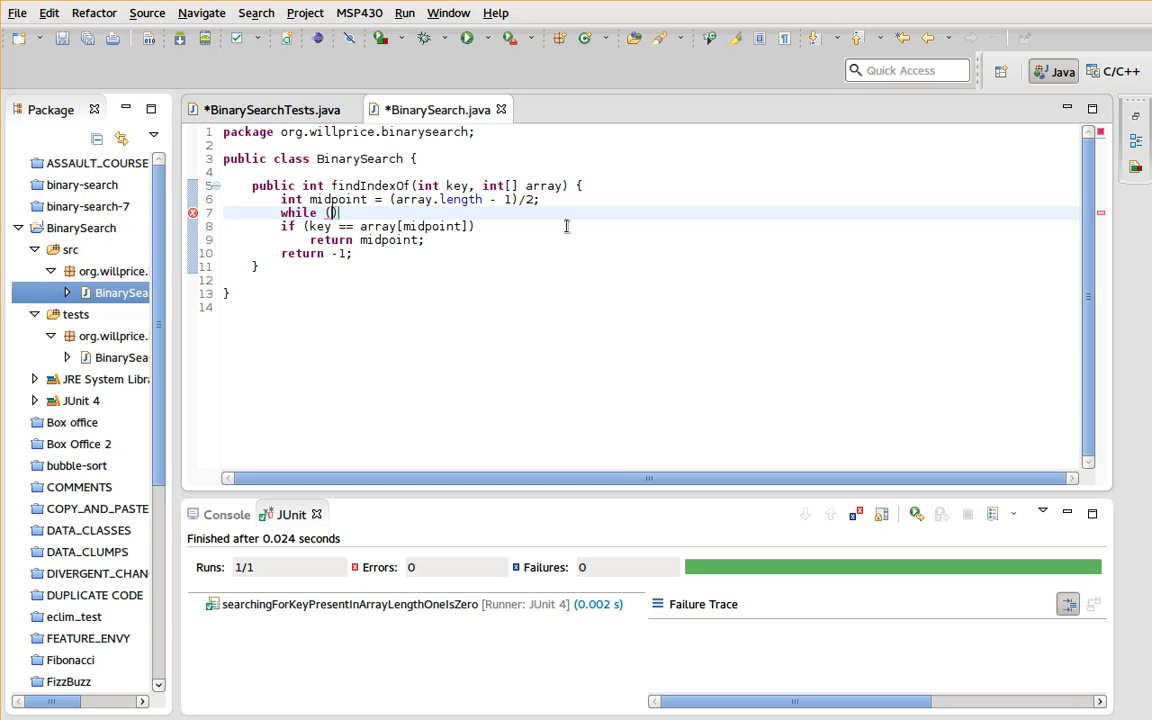
text(low <= array.length - 1)
click(410, 199)
text(low + )
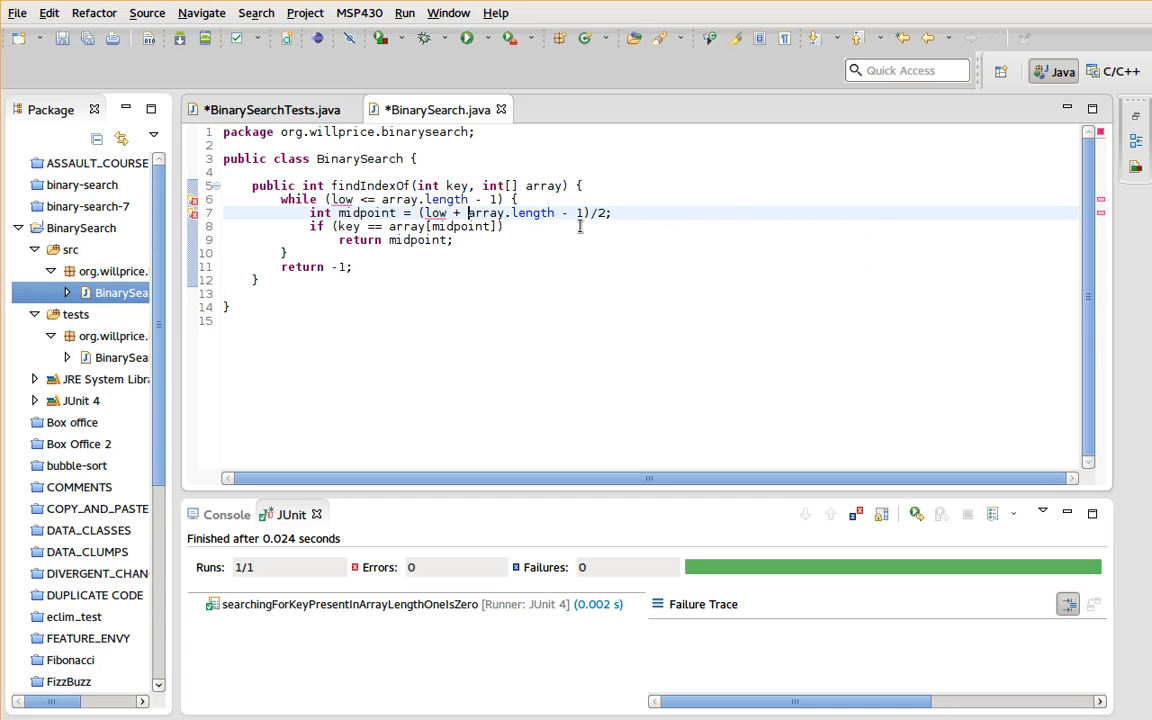
text(#if ())
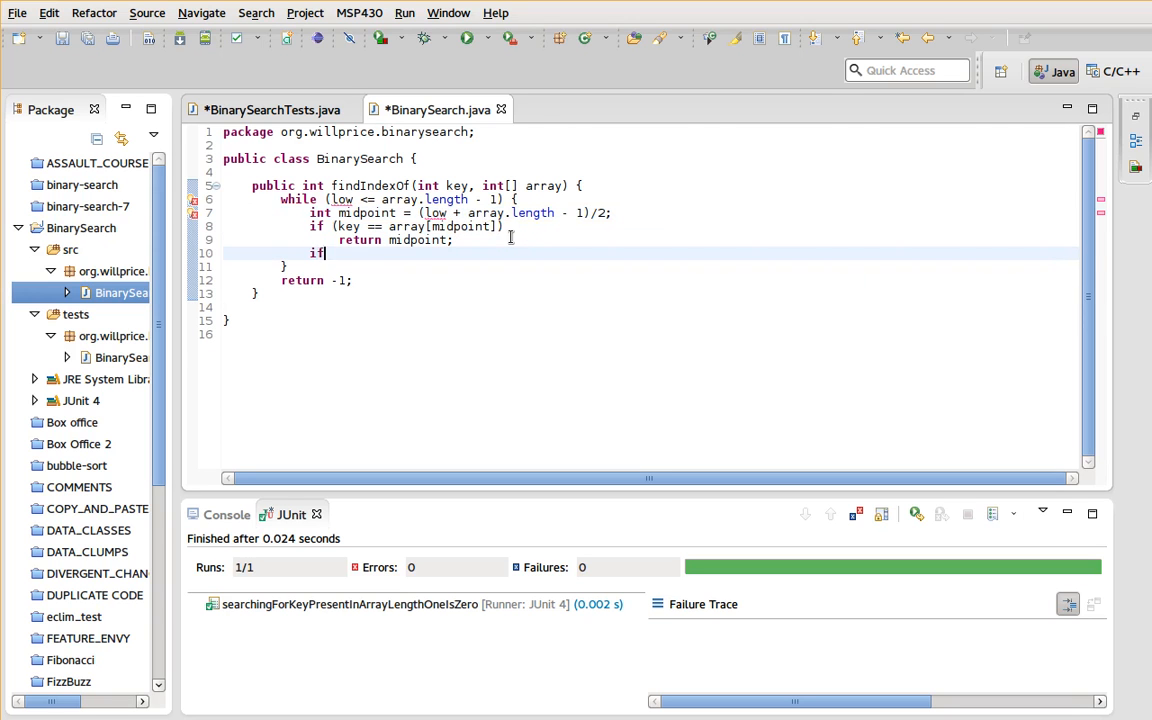
text((key >)
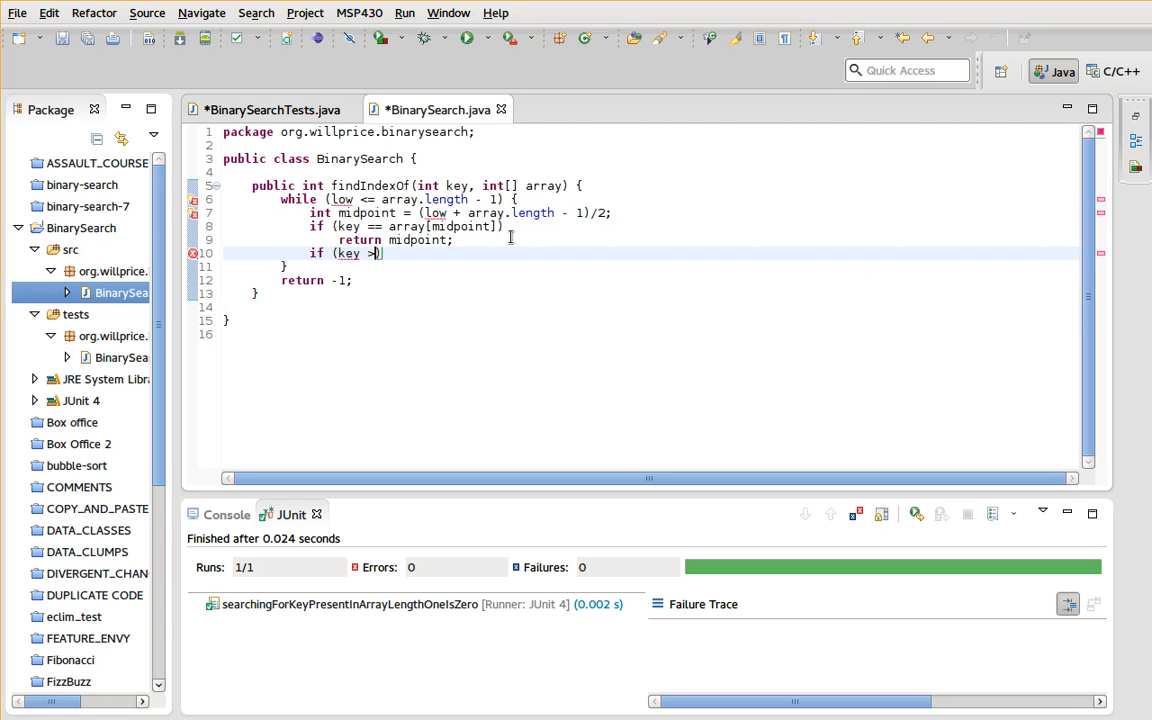
text(array[midpoint])
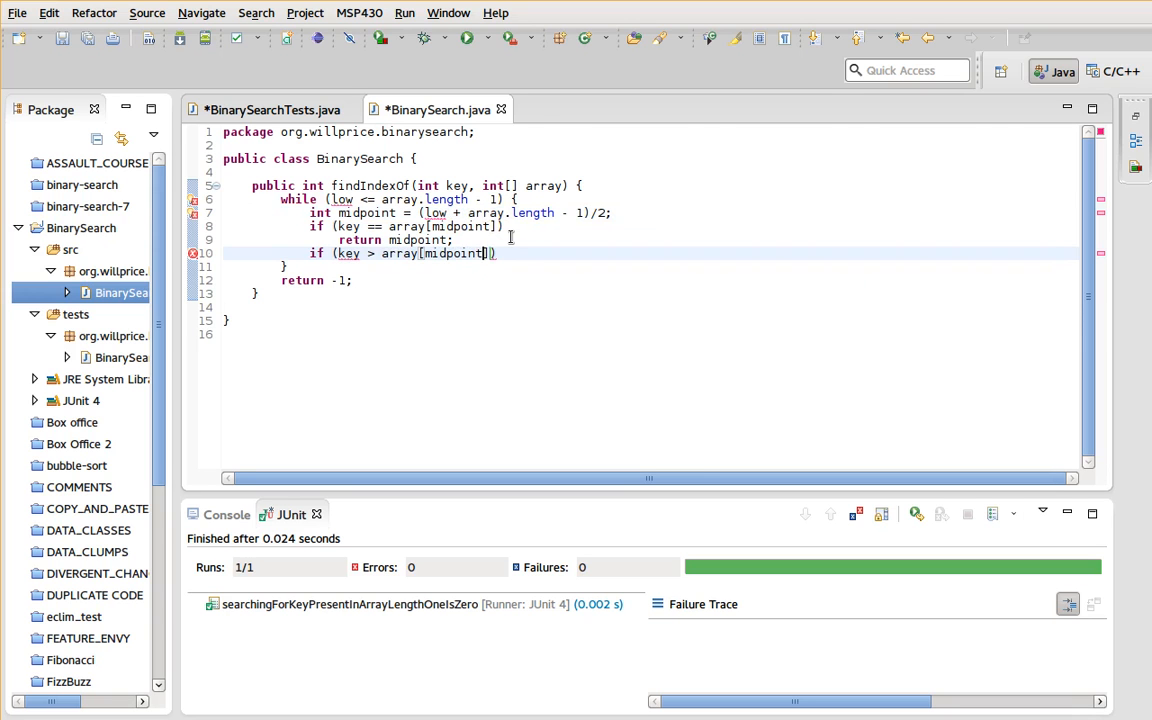
key(Enter)
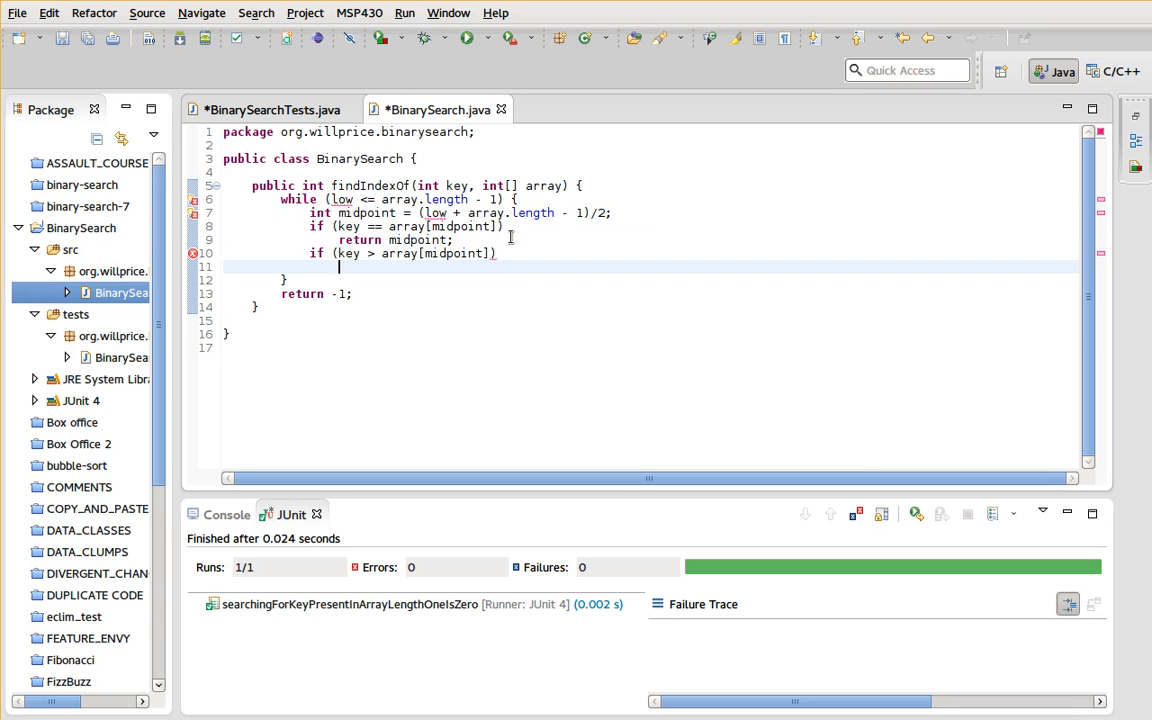
text(low =)
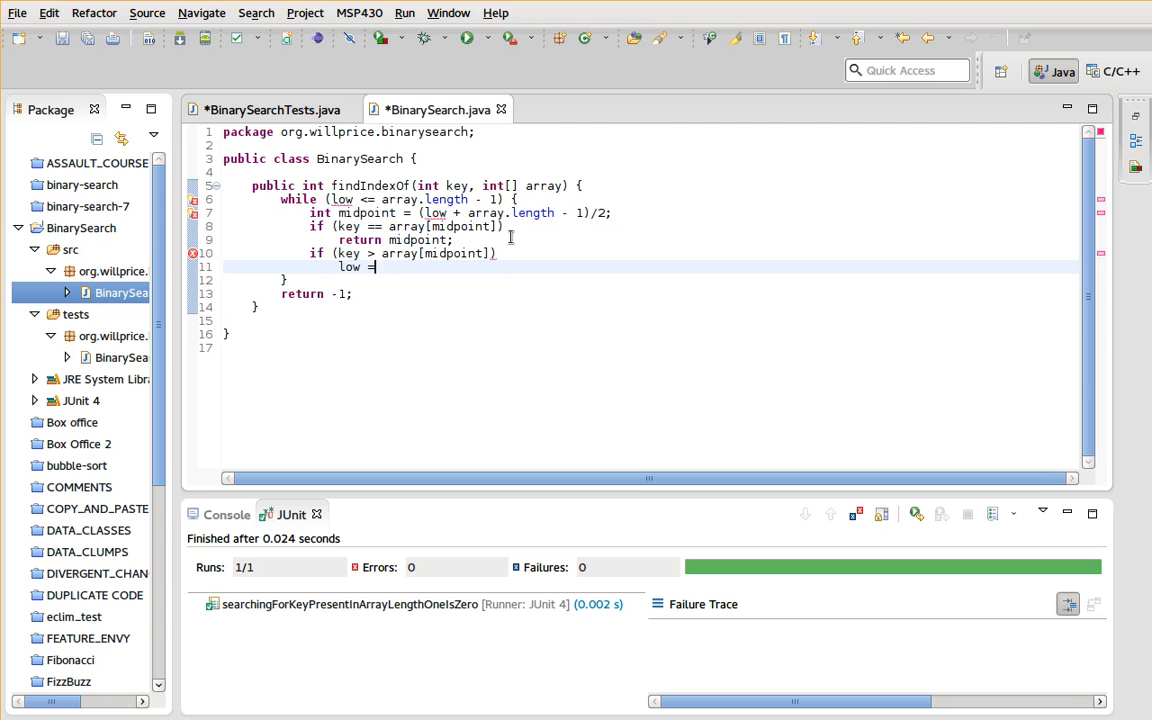
text(mid)
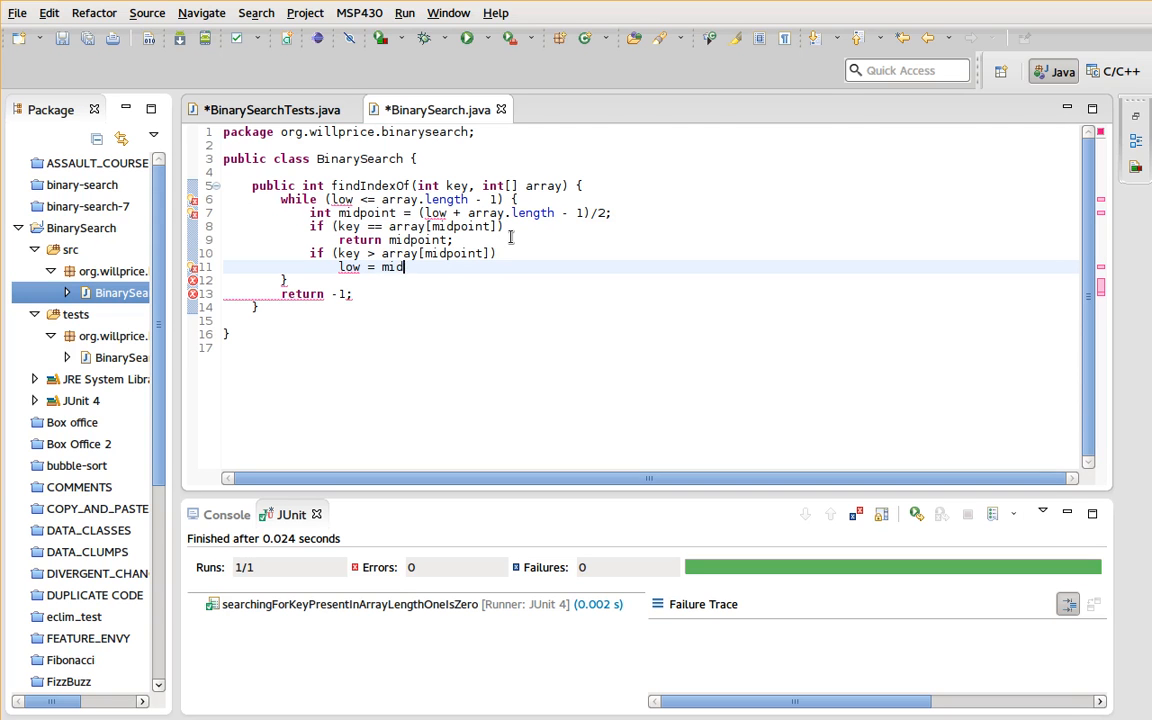
text(point + 1;)
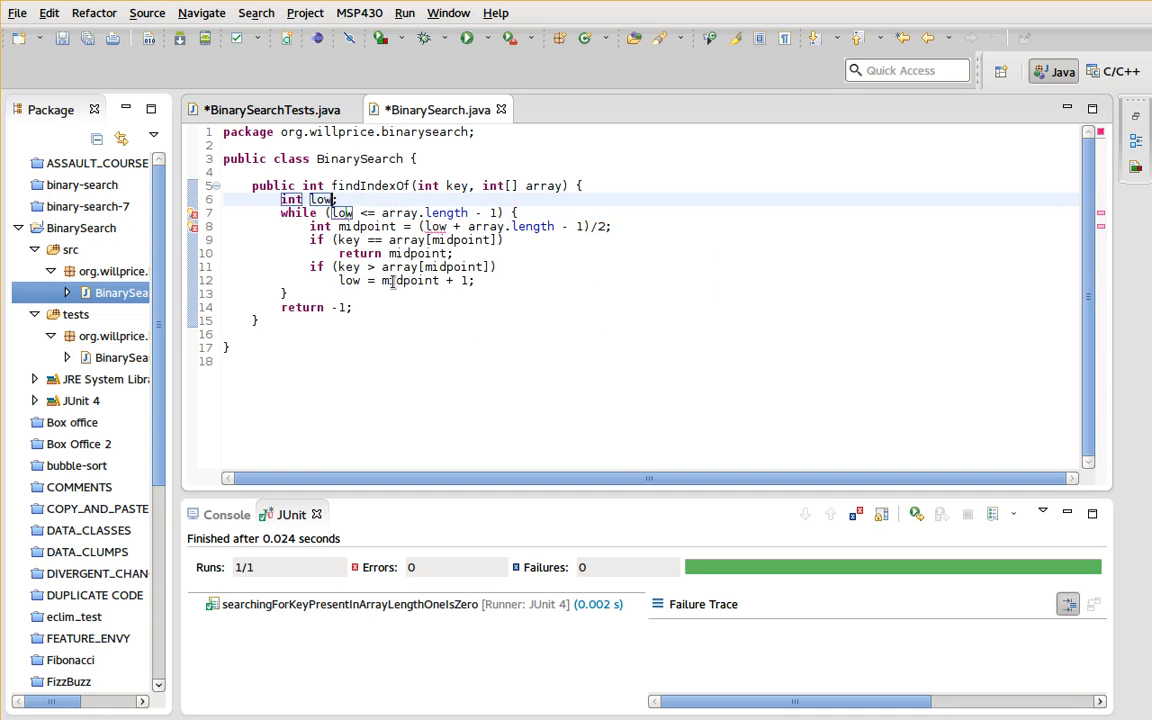
- Initialise low to 0 so all four tests pass, then start a new test stub
click(390, 280)
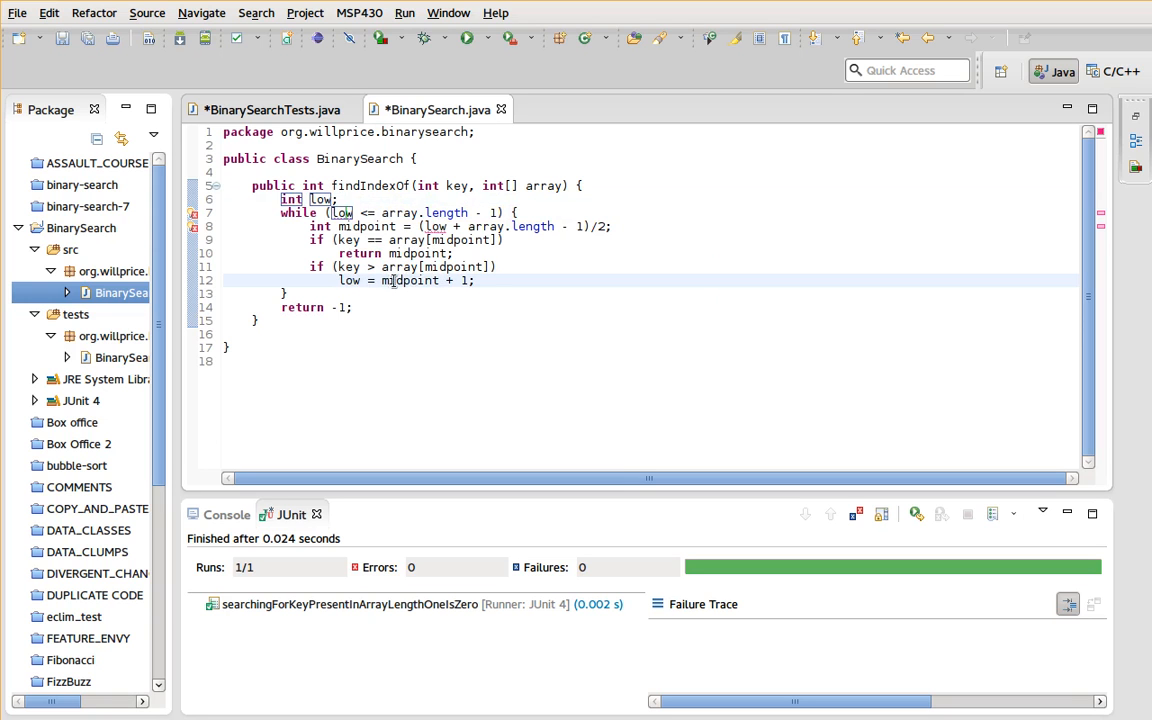
mouse_move(390, 280)
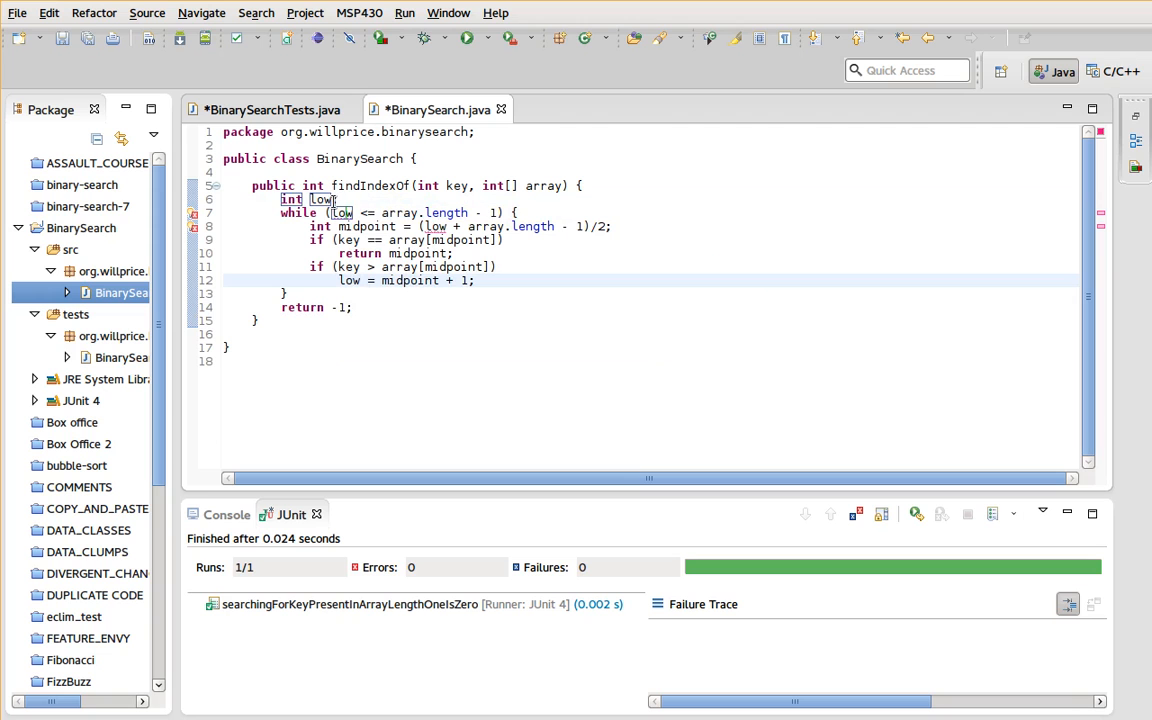
text(= 0;)
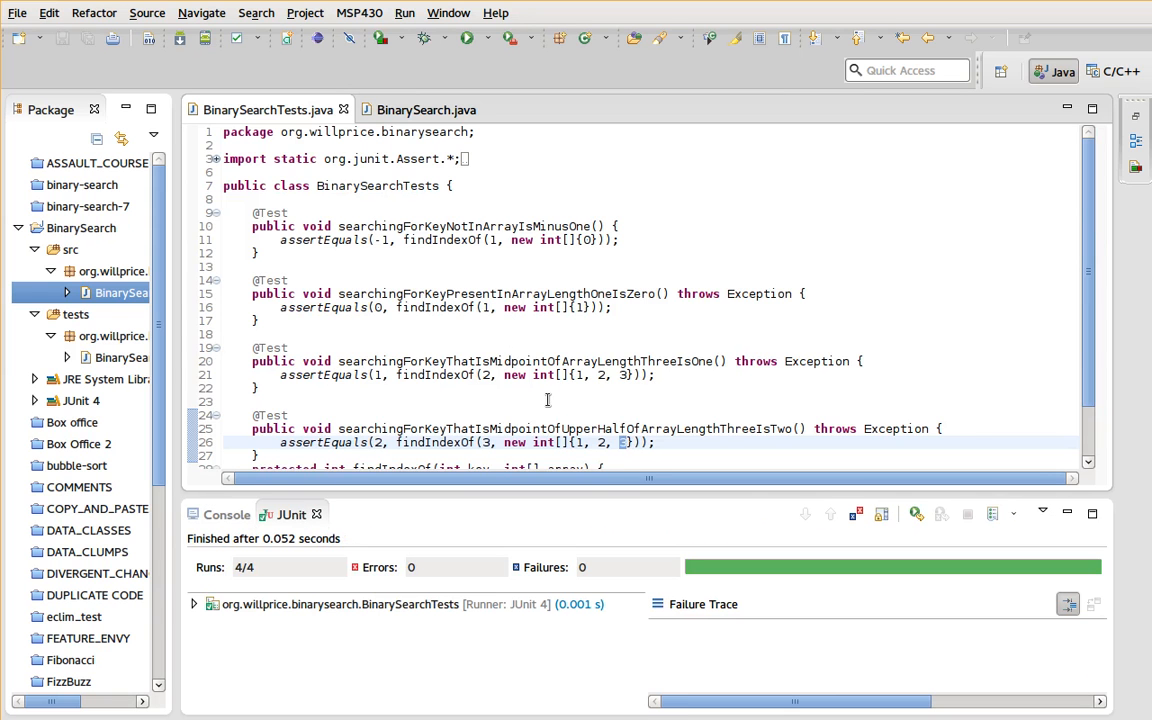
scroll(down, 3)
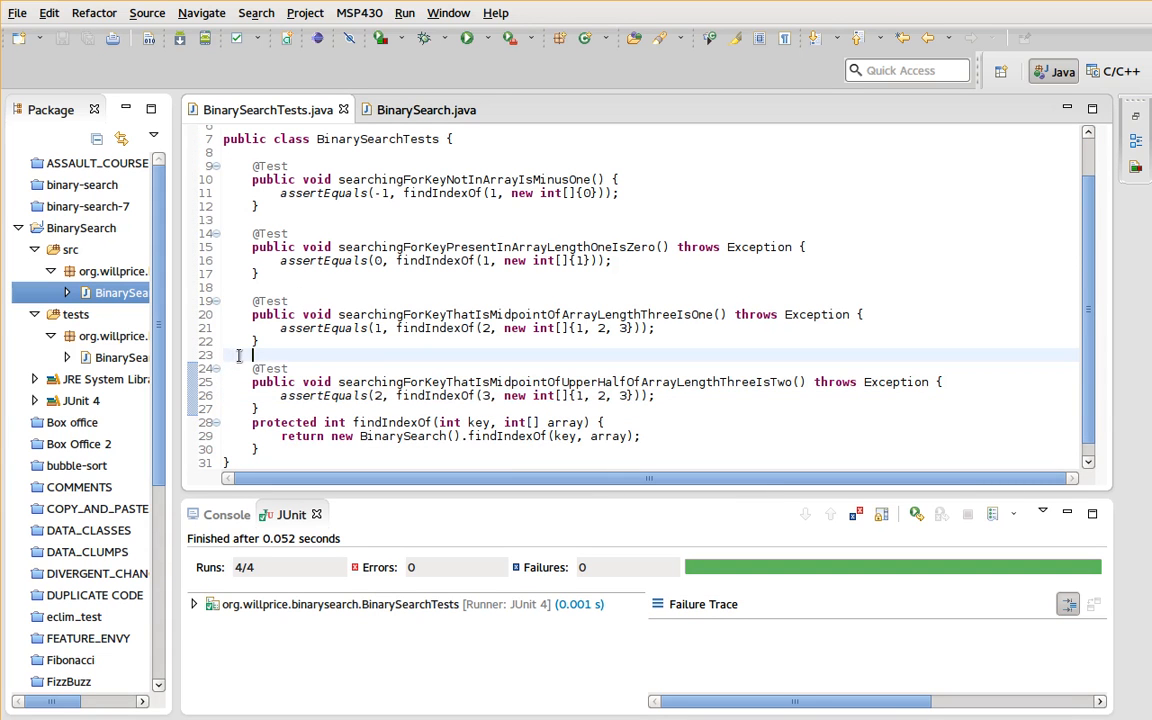
drag(253, 368, 263, 409)
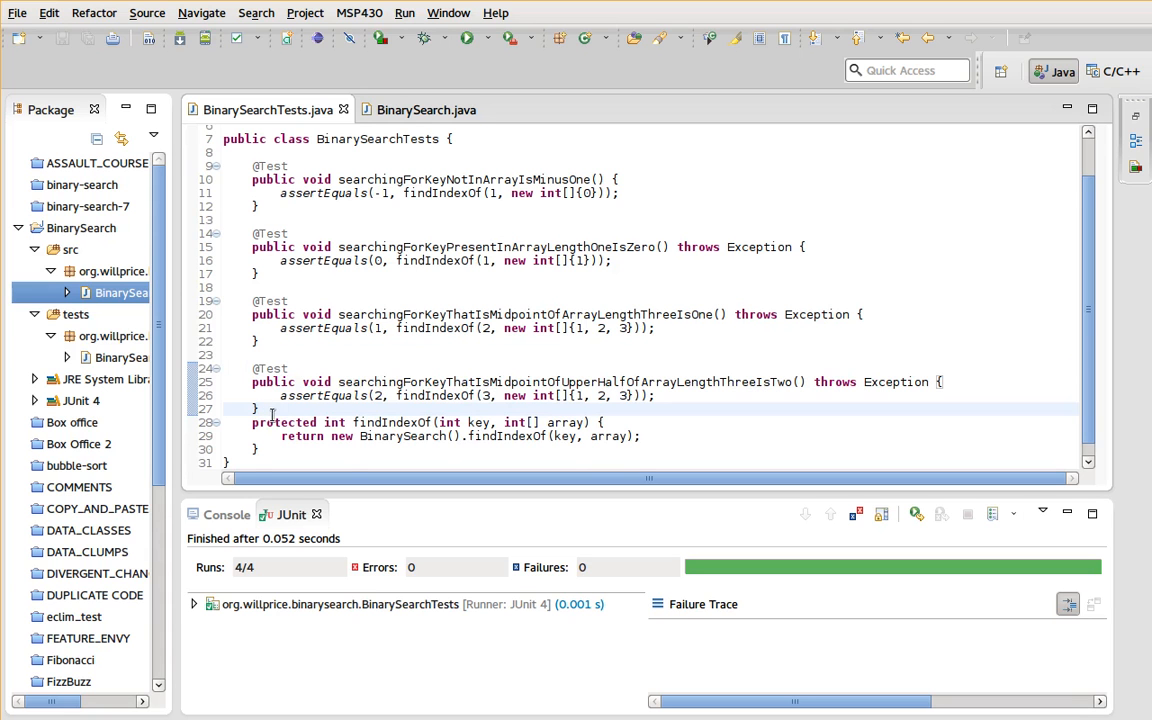
text(testName() throws Exception {)
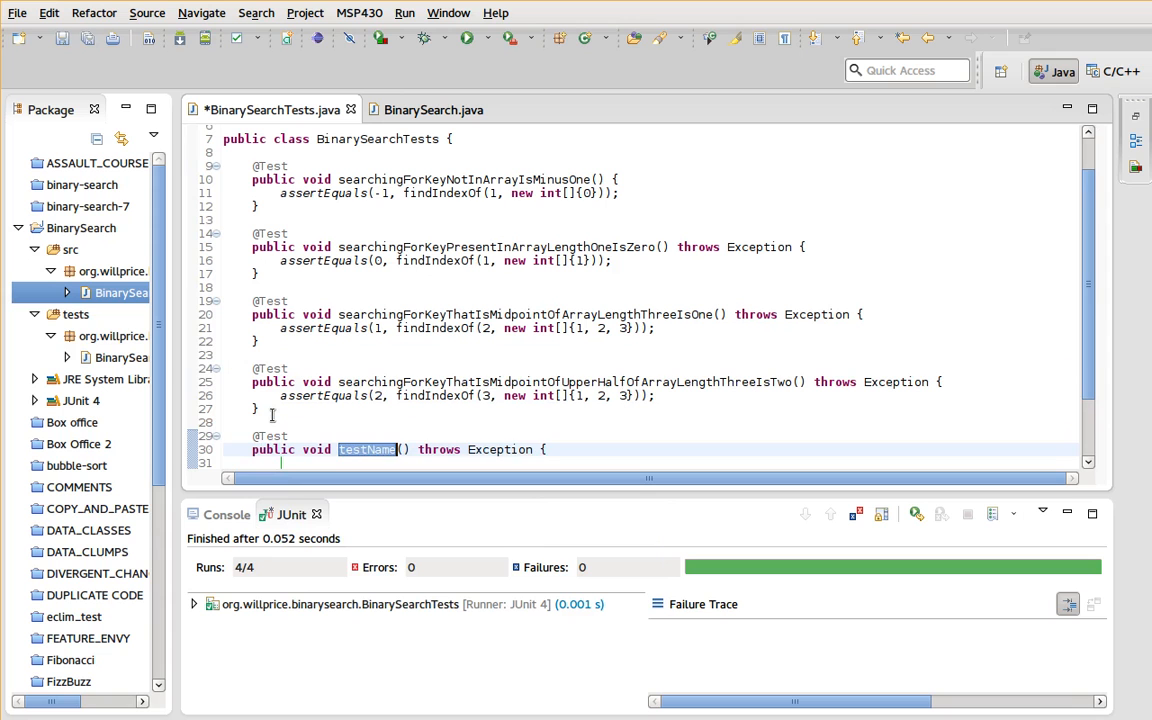
- Name the fifth test searchingForKeyThatIsMidpointOfLowerHalfOfArrayLengthThreeIsZero
text(searchingFor)
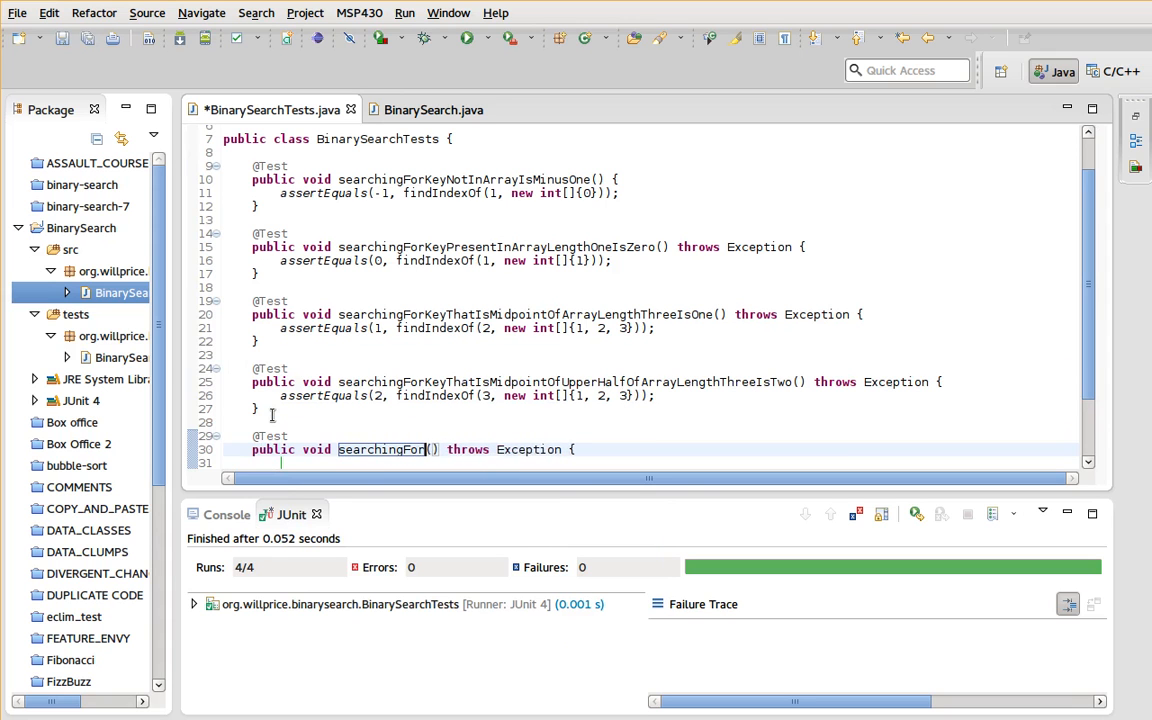
text(KeyThatIsT)
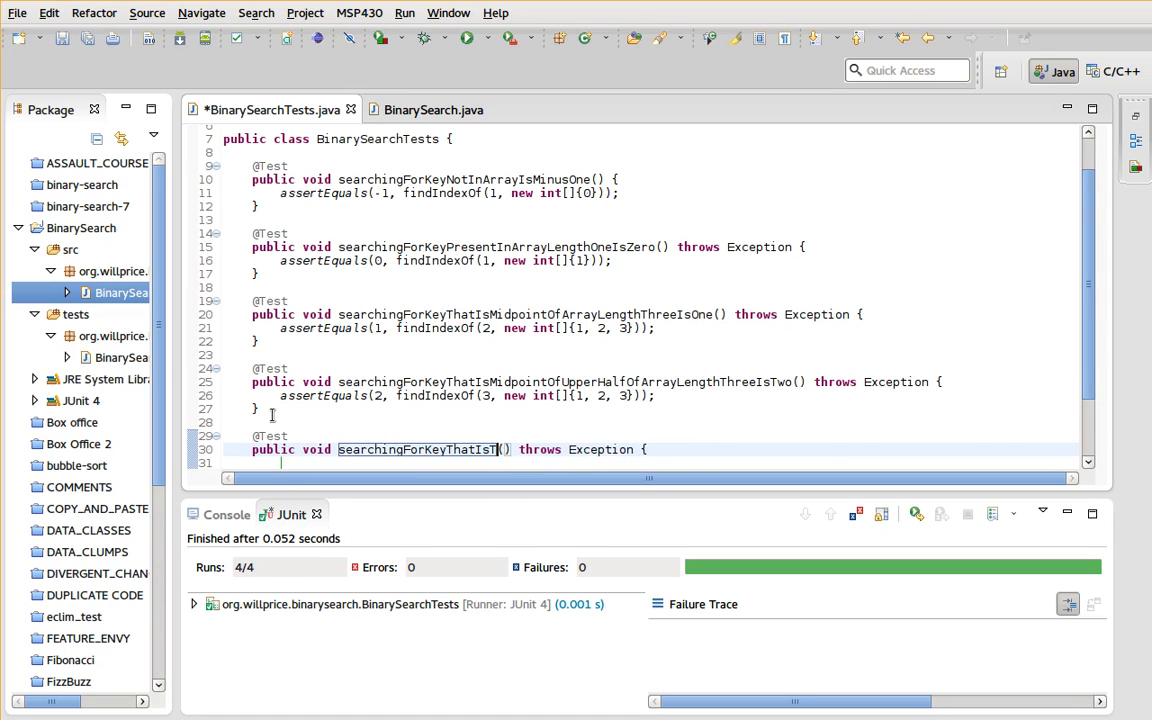
text(MidpointOf)
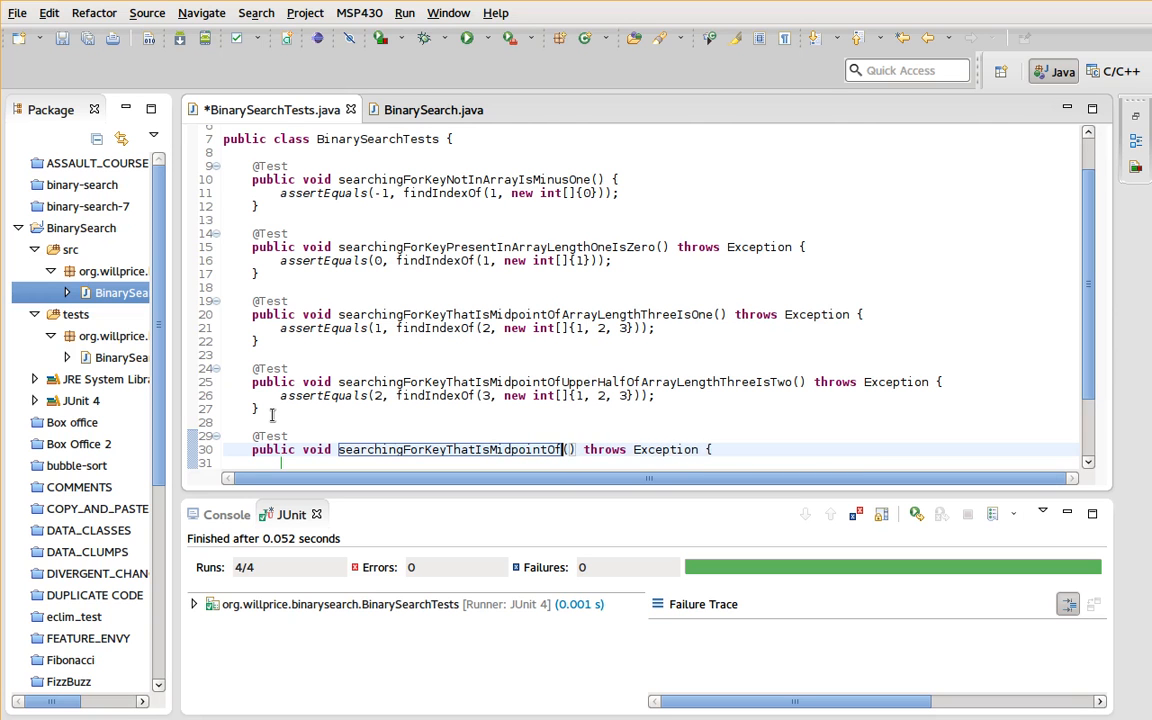
text(LowerHalfOf)
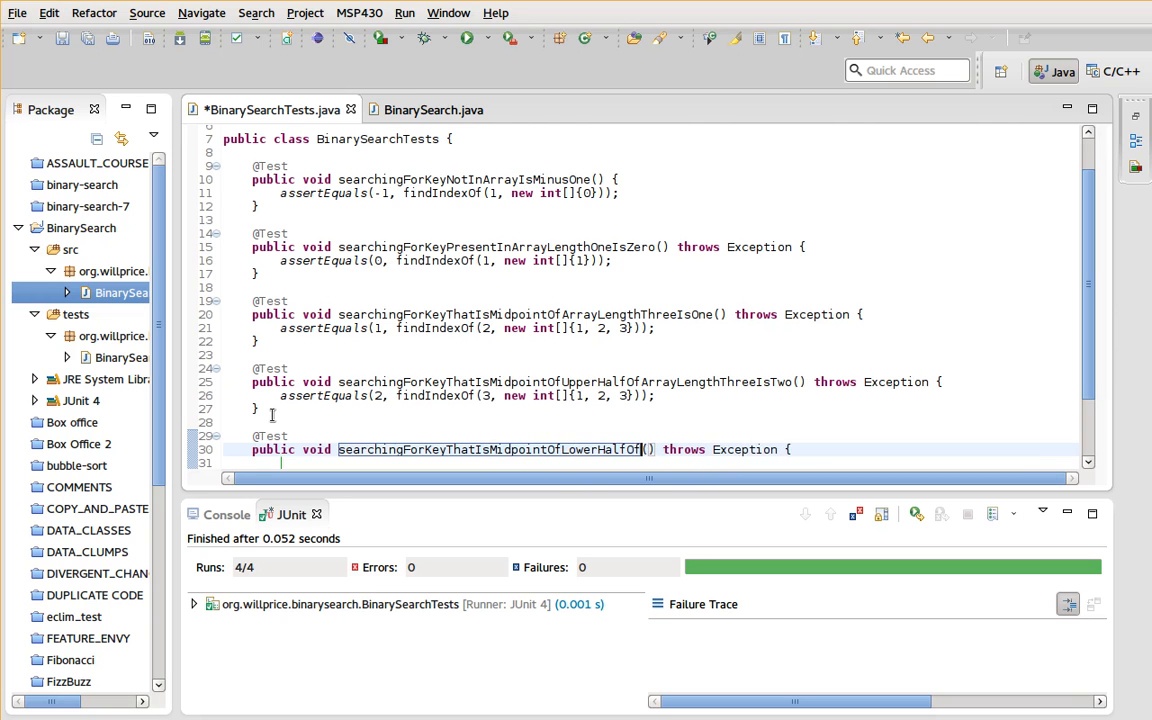
text(ArrayLengthThreeIsZero)
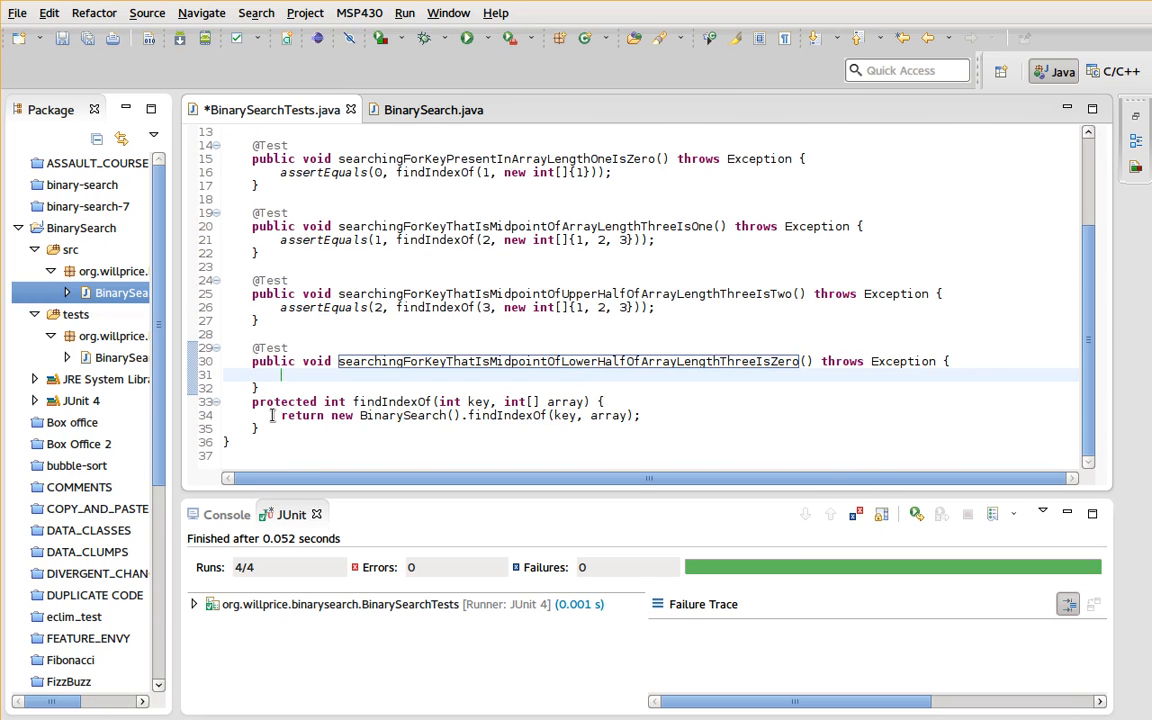
- Assert that findIndexOf(1, new int[]{1, 2, 3}) returns 0
text(assertEquals(0, findIndexOf(0)
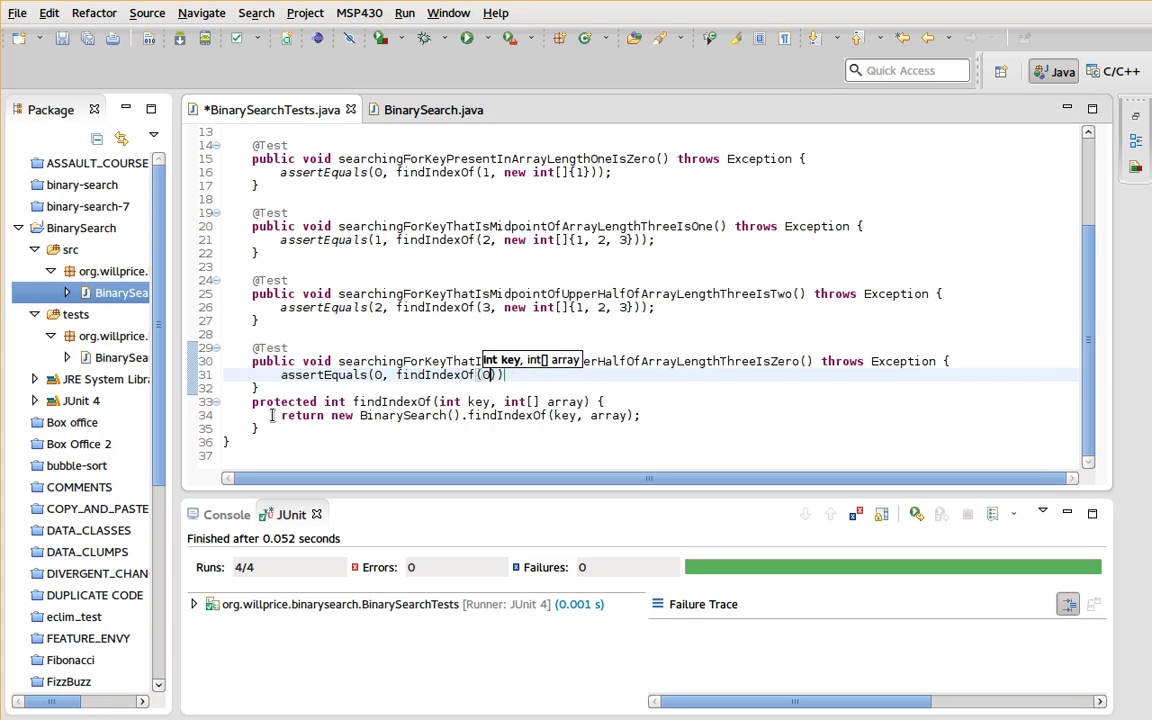
text(1, new int[]{)
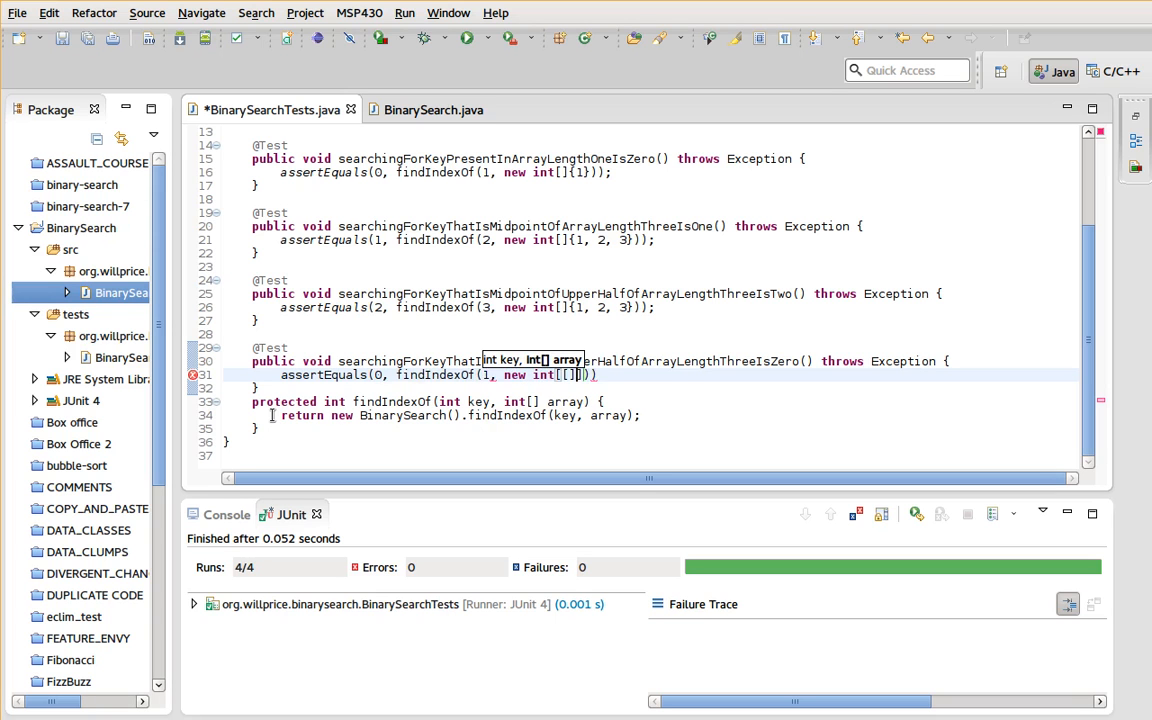
text(,2)
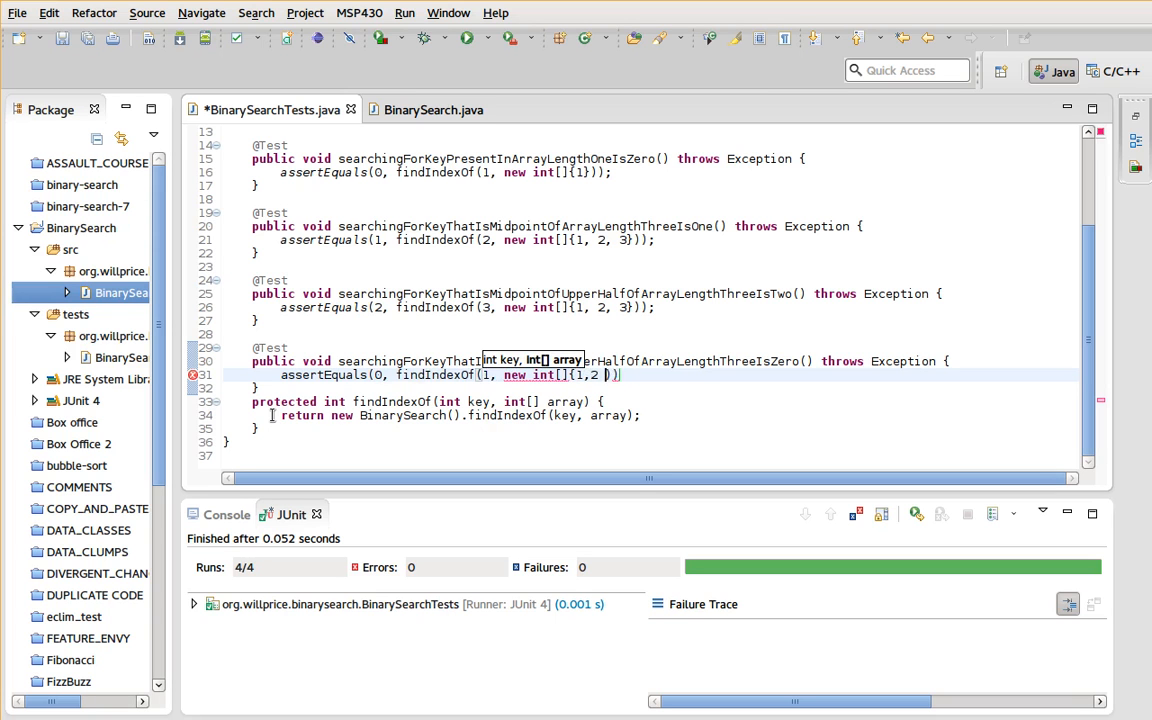
text(, 3)
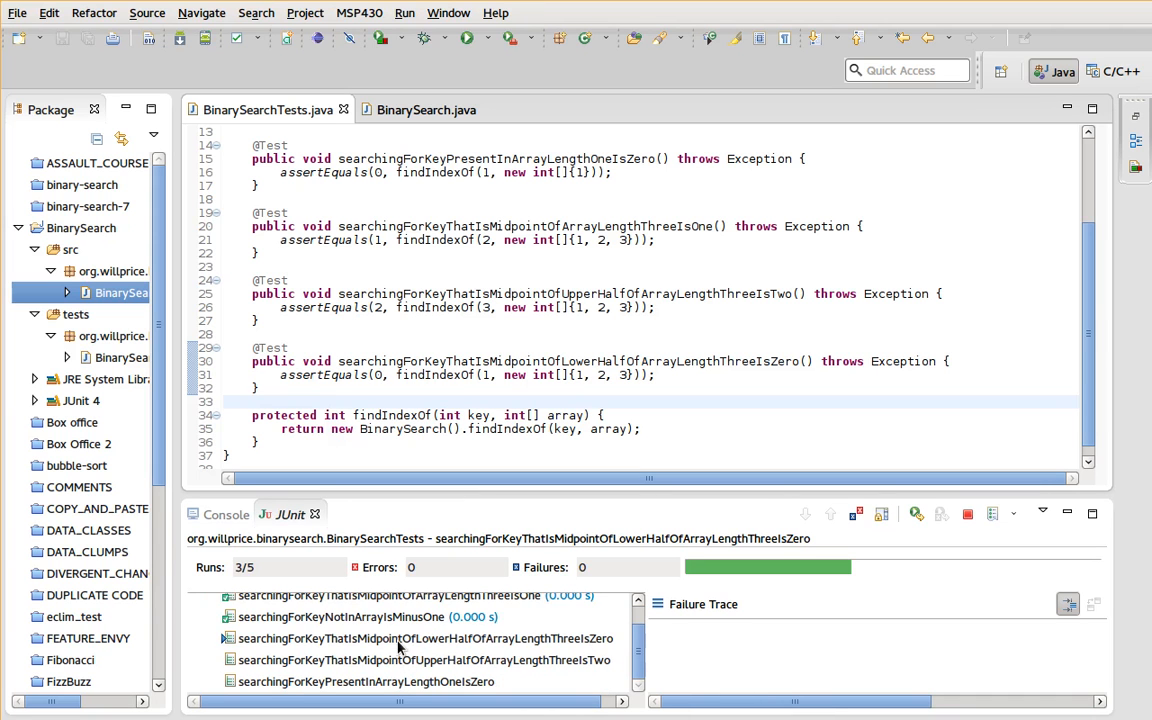
mouse_move(428, 636)
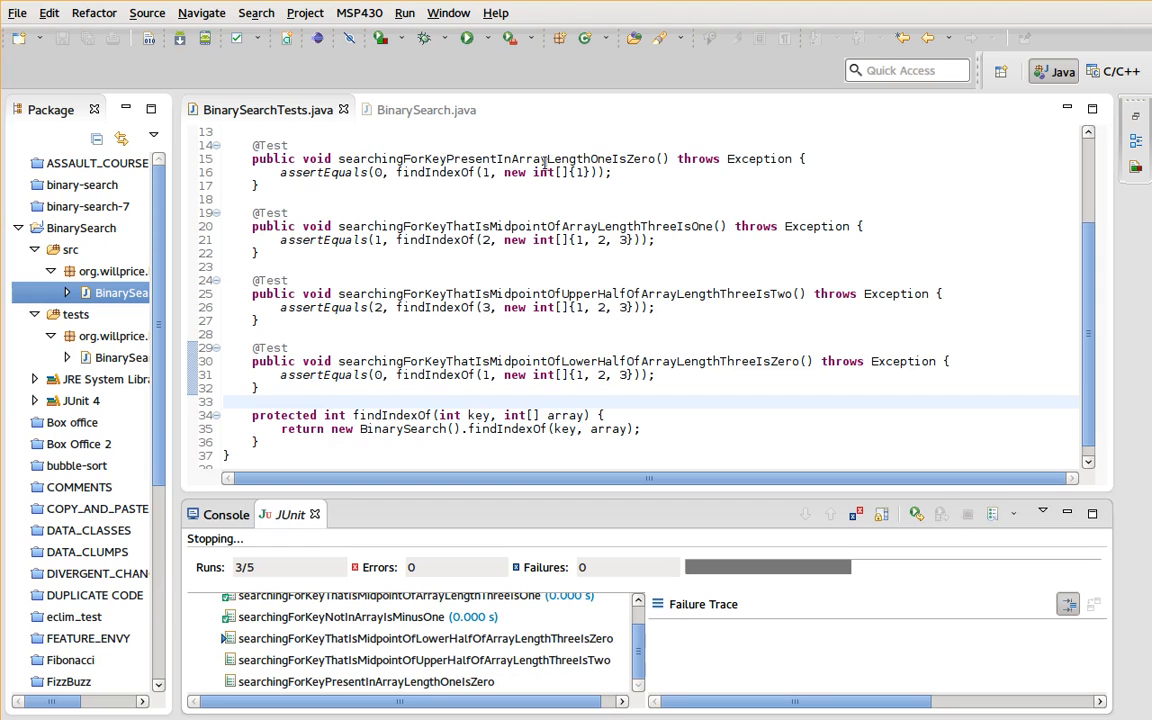
- Stop the test run stalled at 3 of 5 and view the BinarySearch source
click(425, 109)
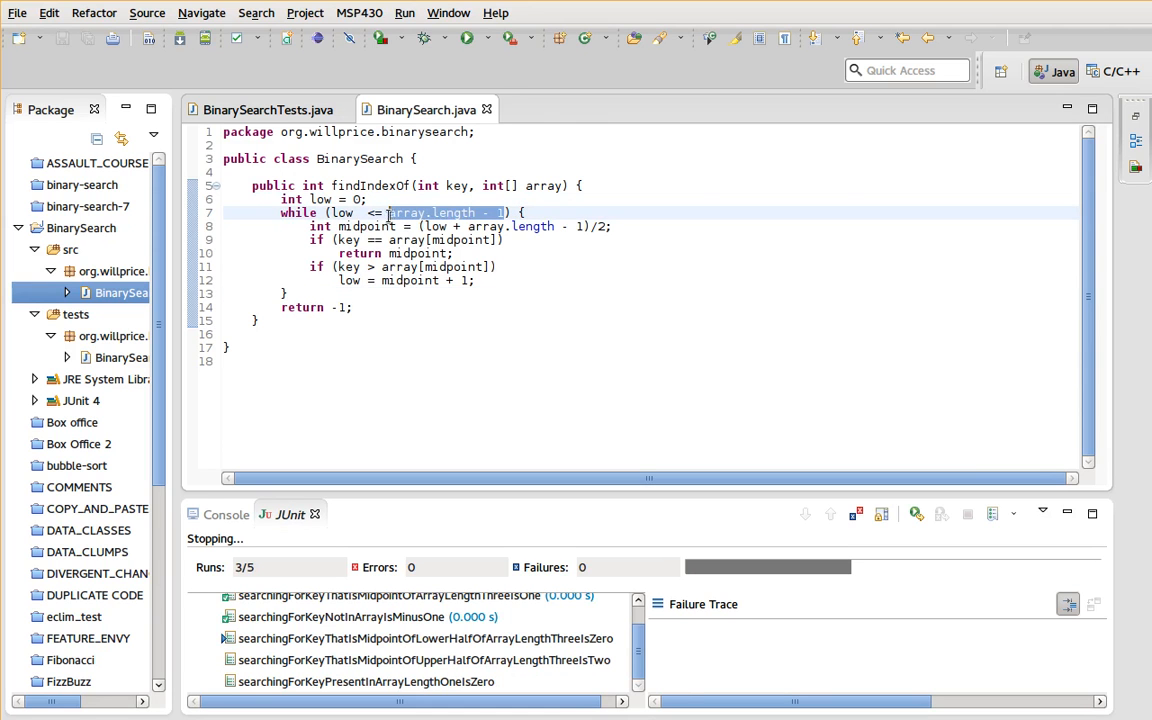
- Bound the loop with a new local variable high initialised to array.length - 1
text(high)
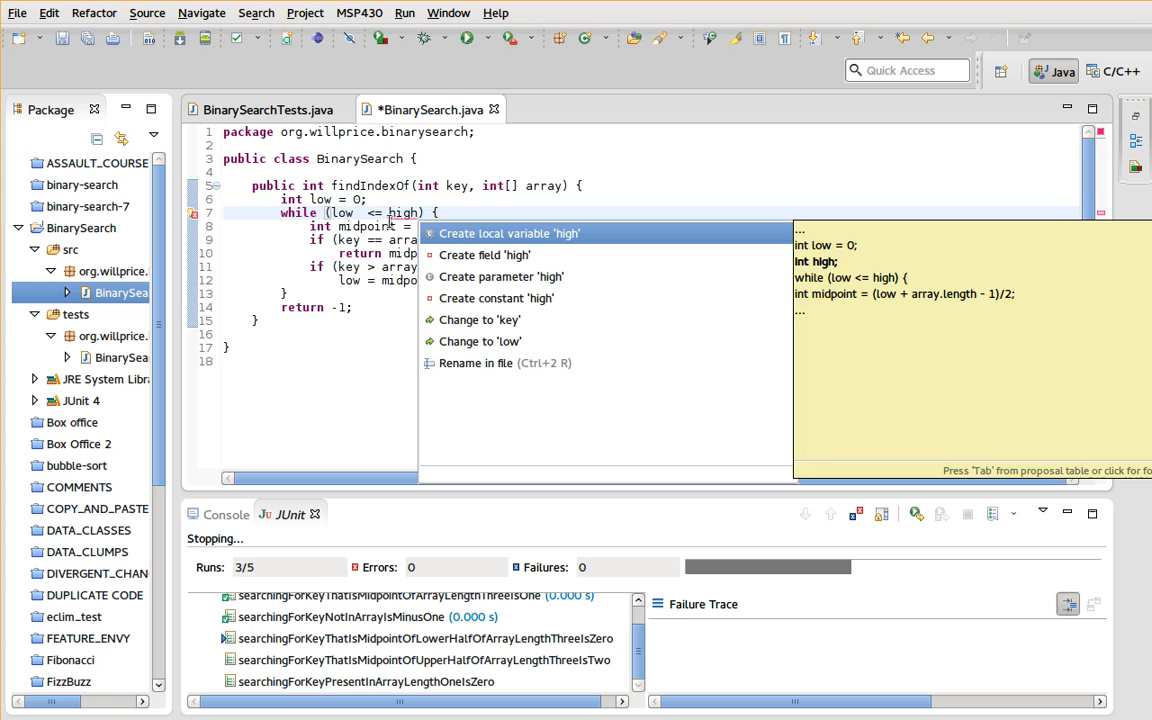
click(508, 233)
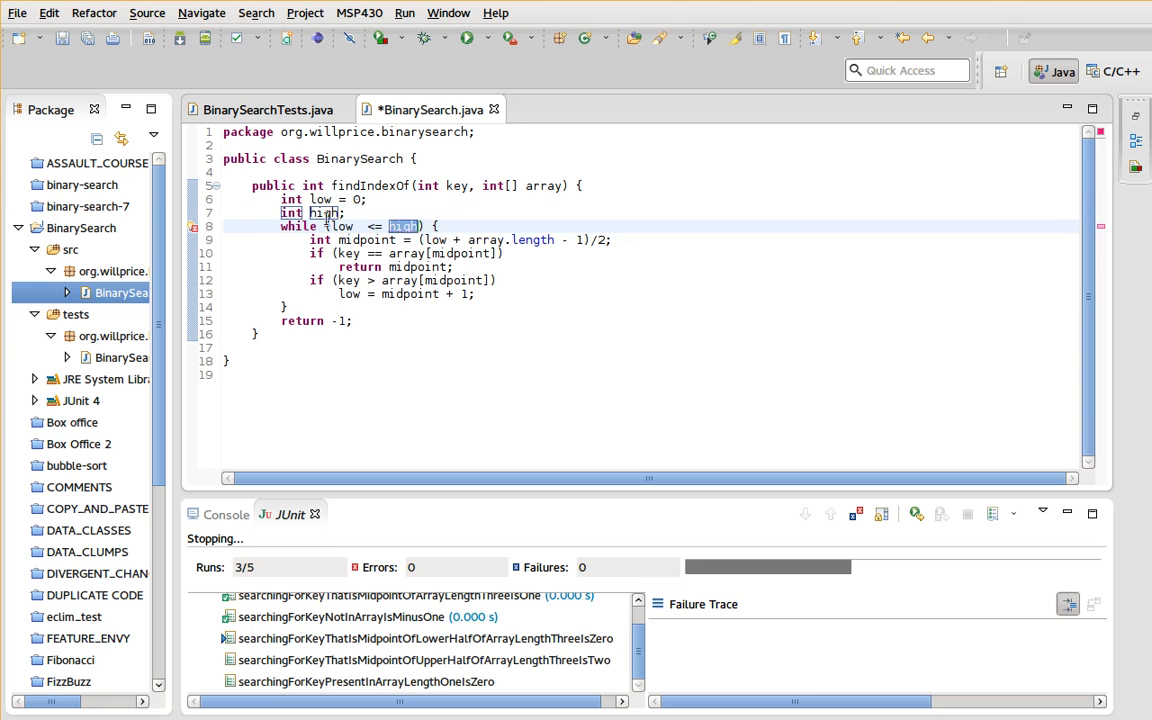
click(343, 213)
text( = )
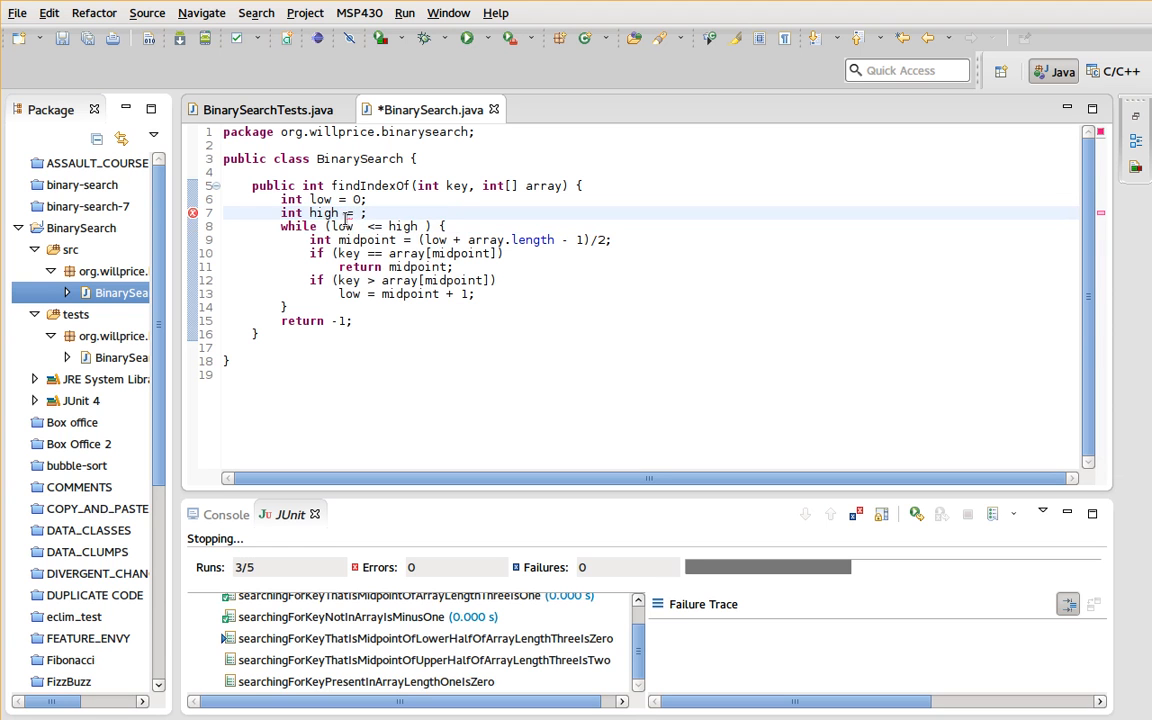
text(array.length - 1)
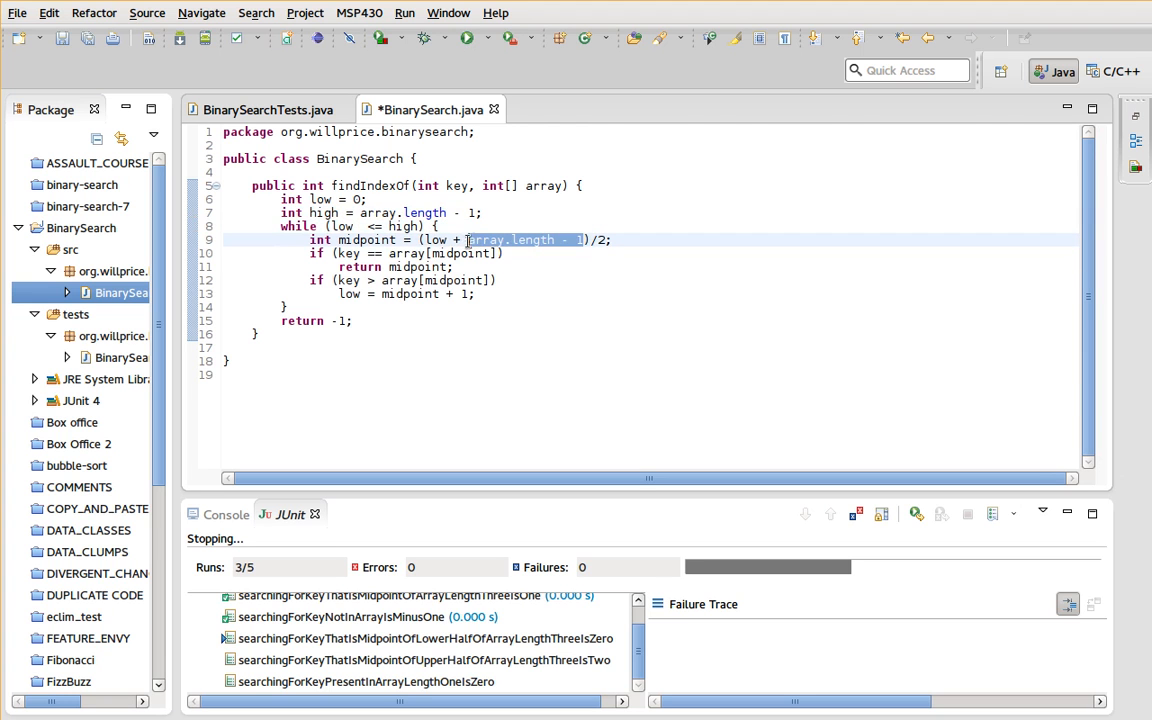
- Set high = midpoint - 1 when the key is smaller, then rerun the tests
text(high)
text(if (key )
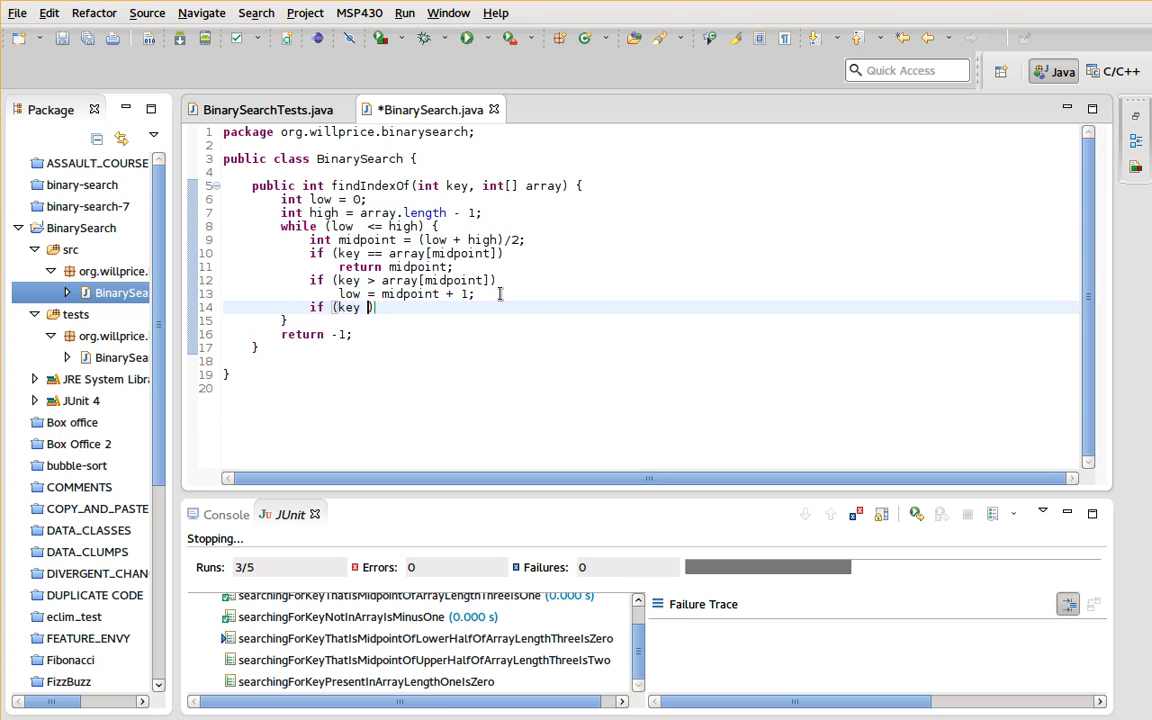
text(< midpoint)
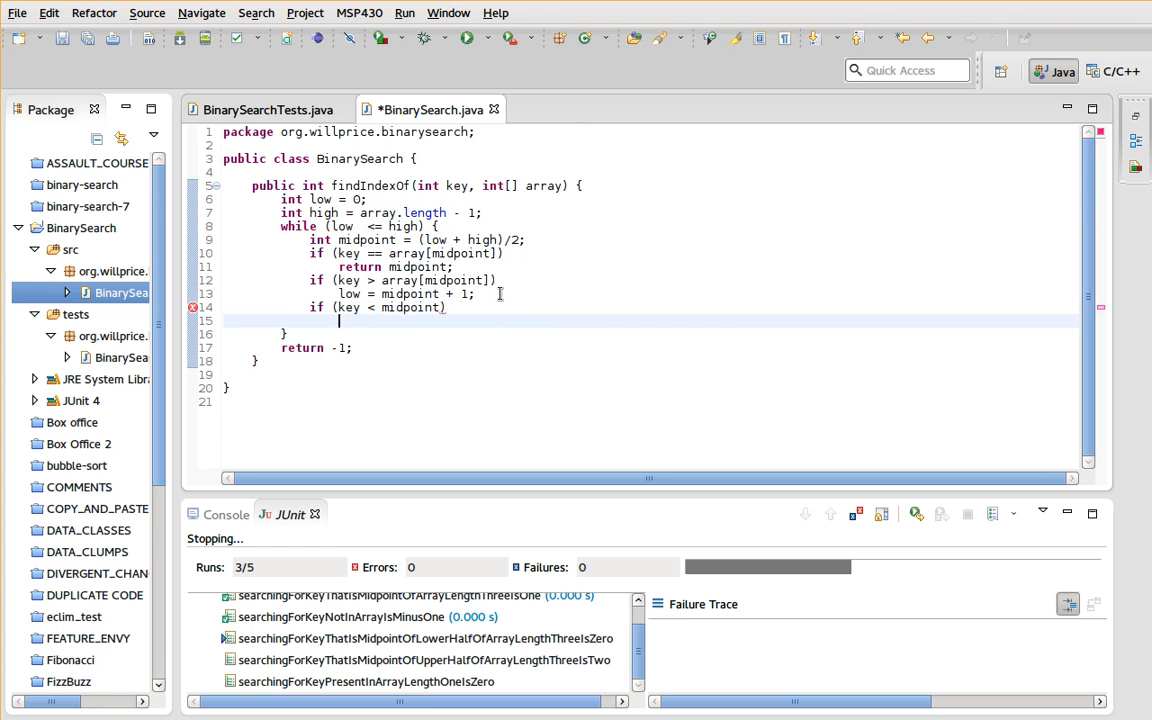
text(high = m)
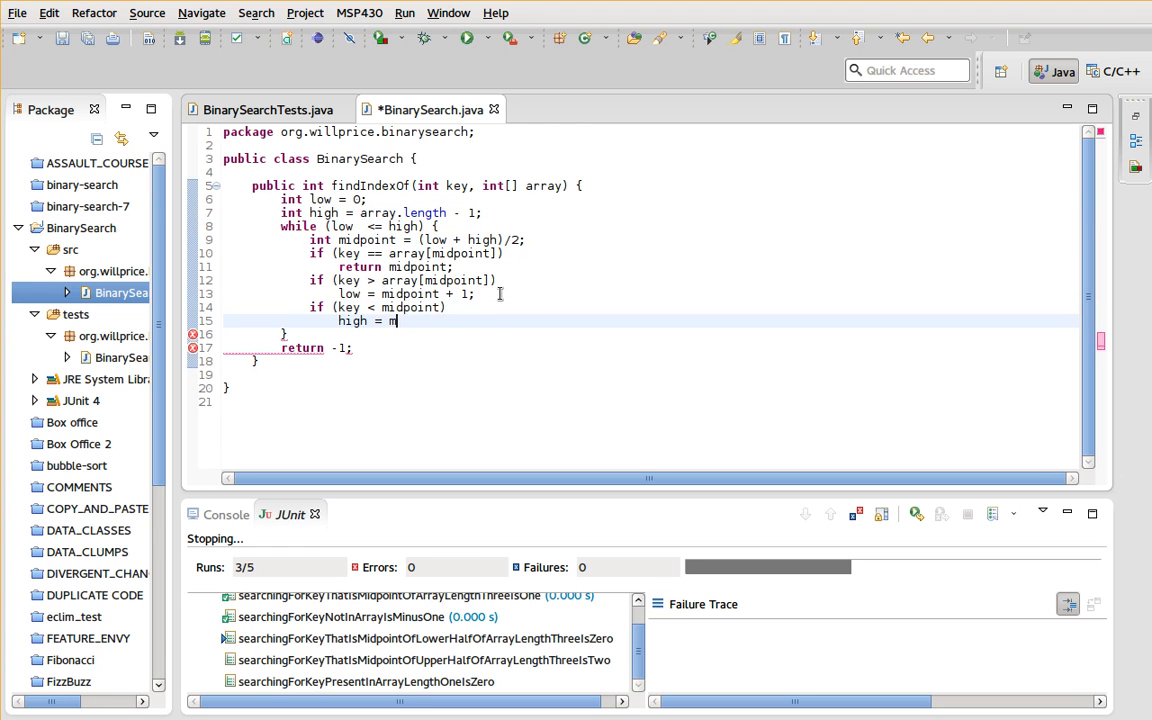
text(idpoint - 1;)
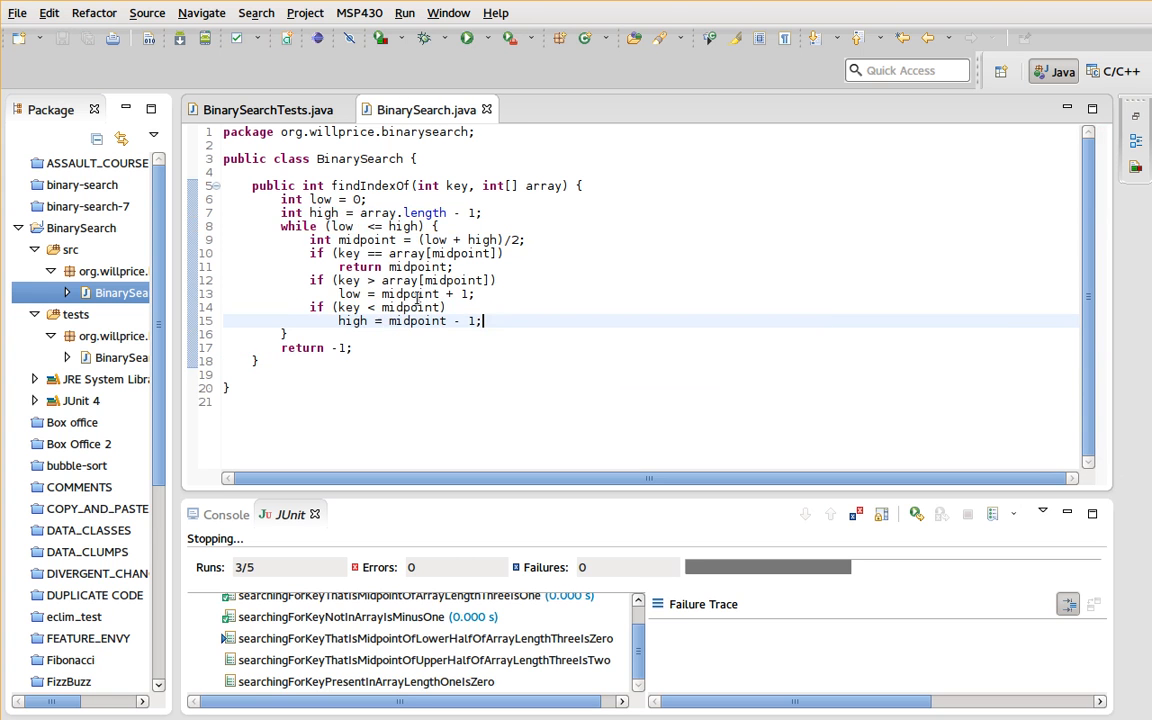
click(267, 109)
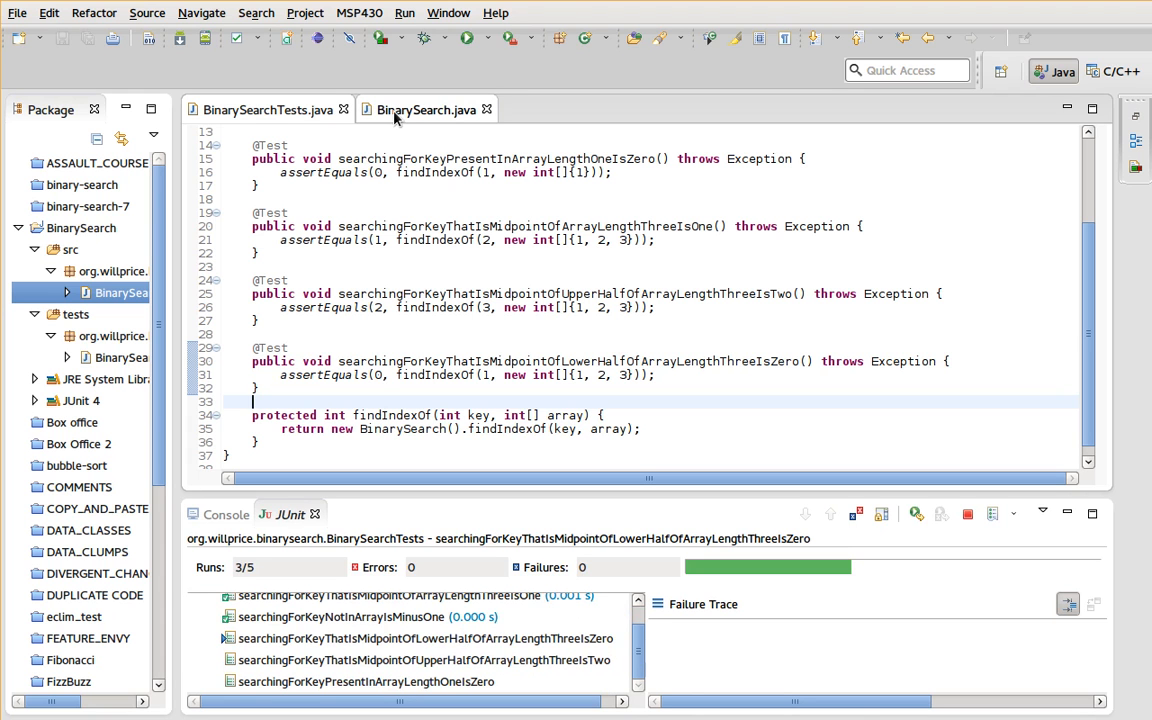
mouse_move(425, 109)
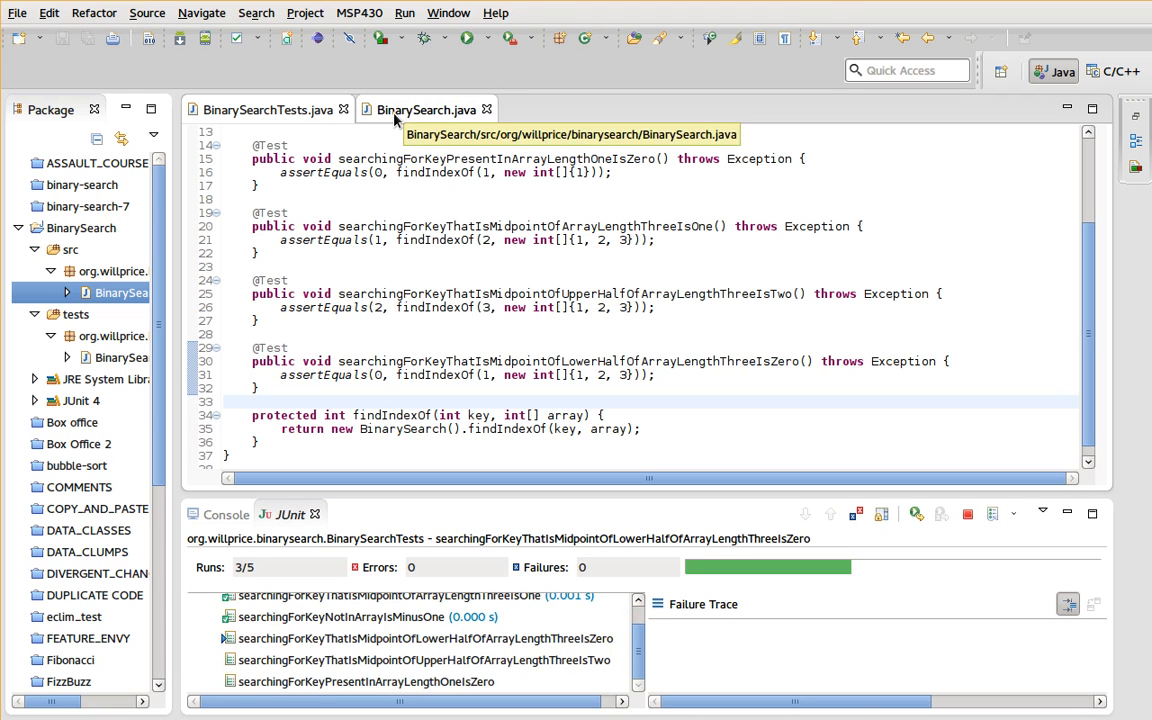
- Inspect the stalled lower-half test in the JUnit results alongside the BinarySearch source
click(427, 109)
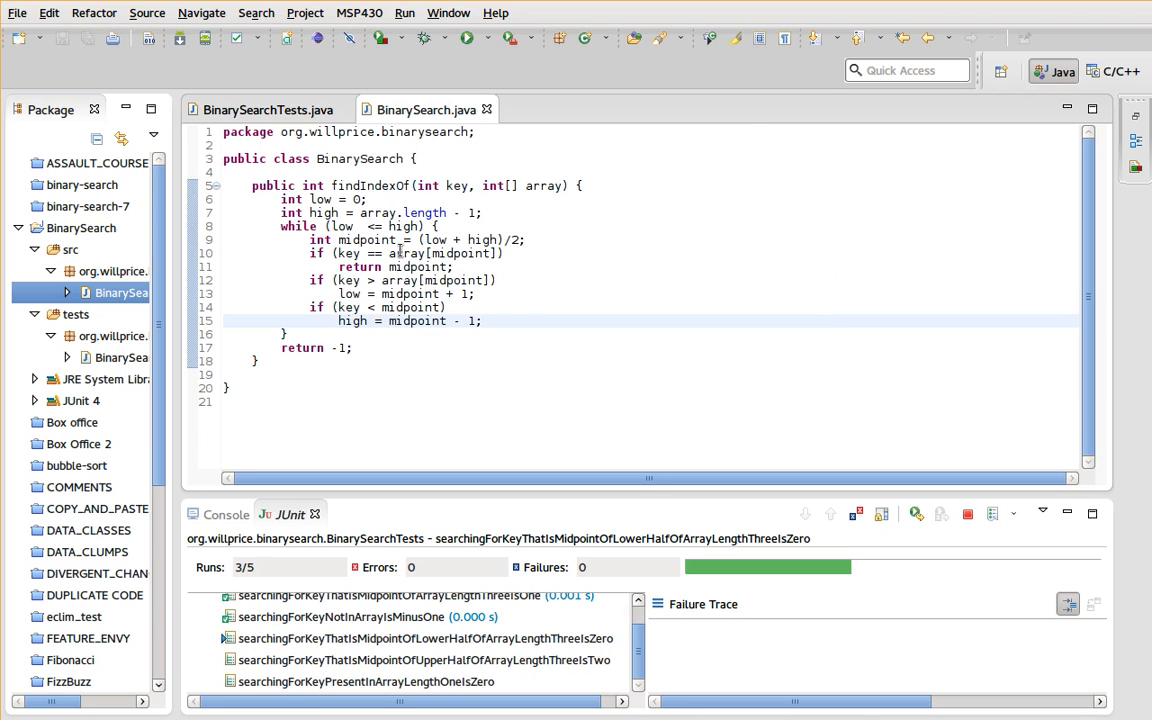
mouse_move(358, 228)
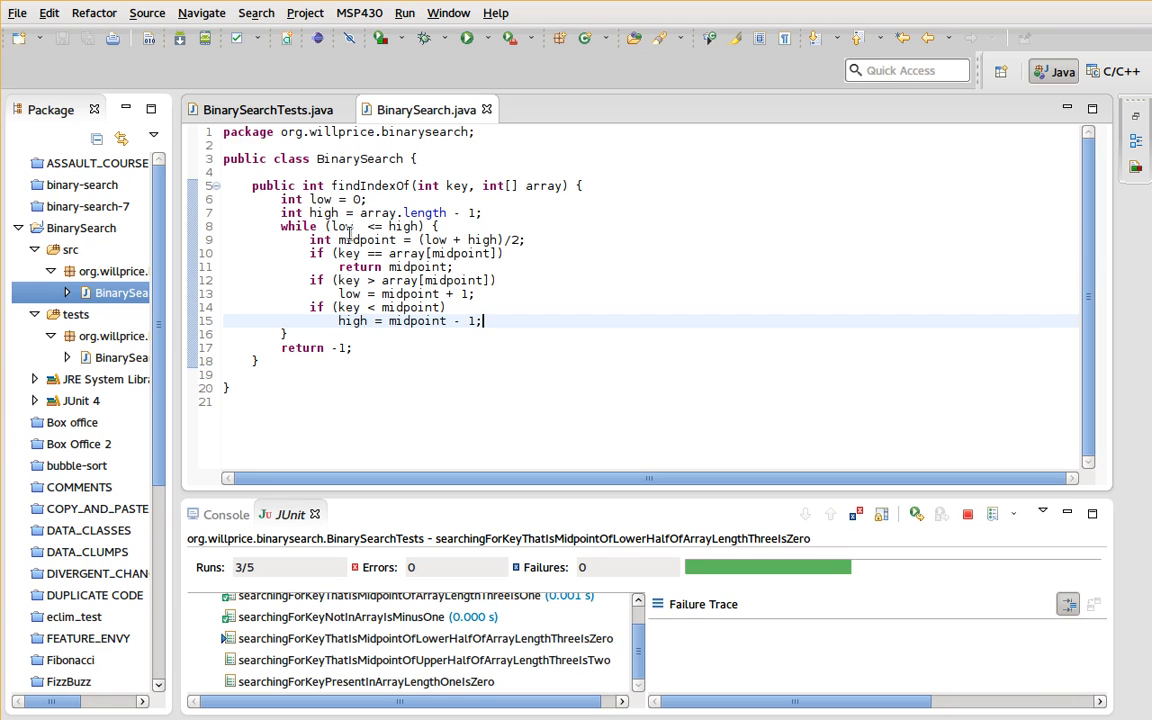
click(265, 109)
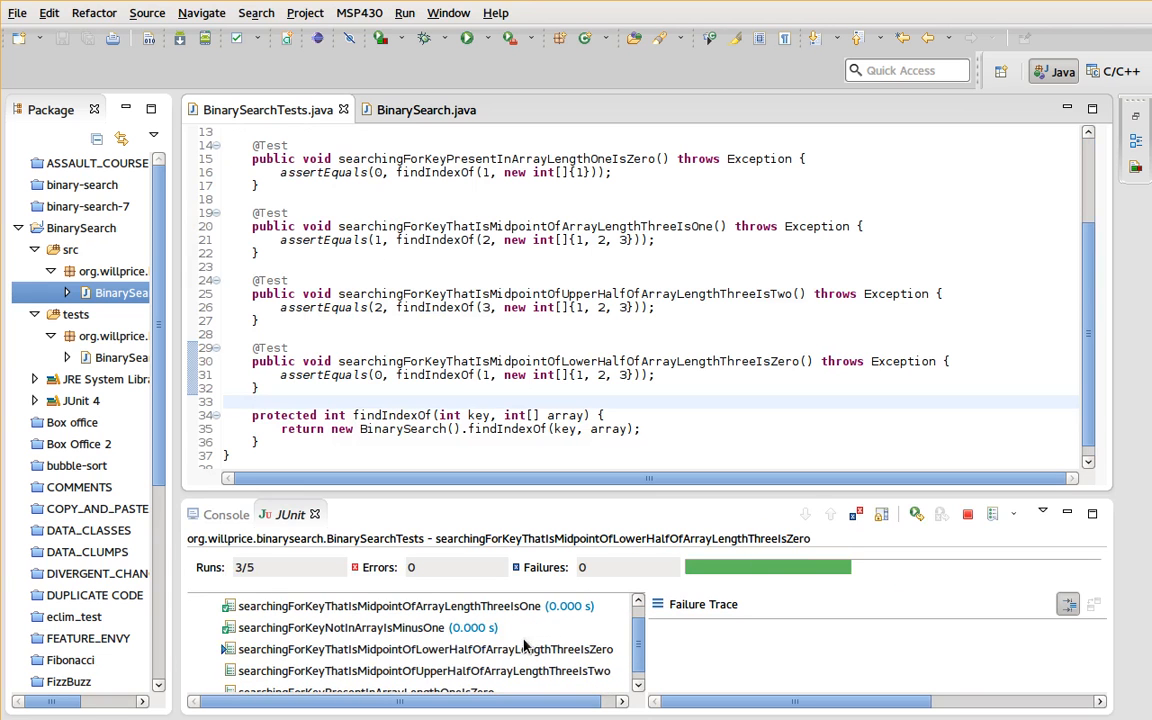
click(425, 649)
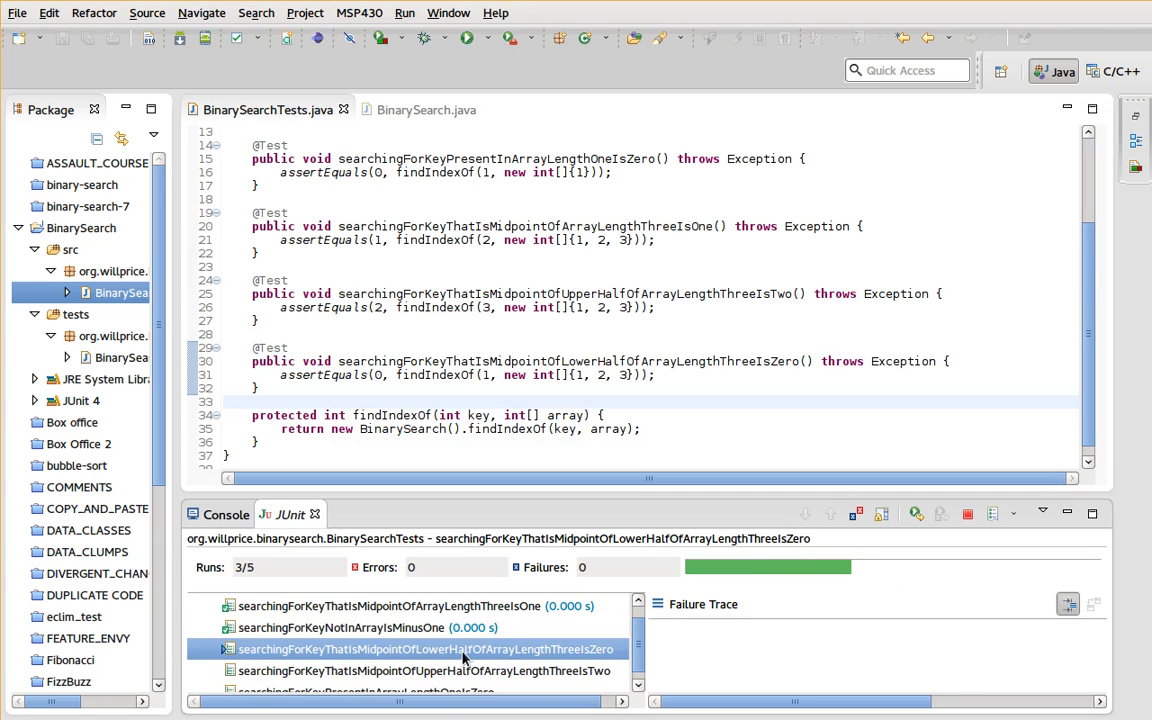
mouse_move(615, 650)
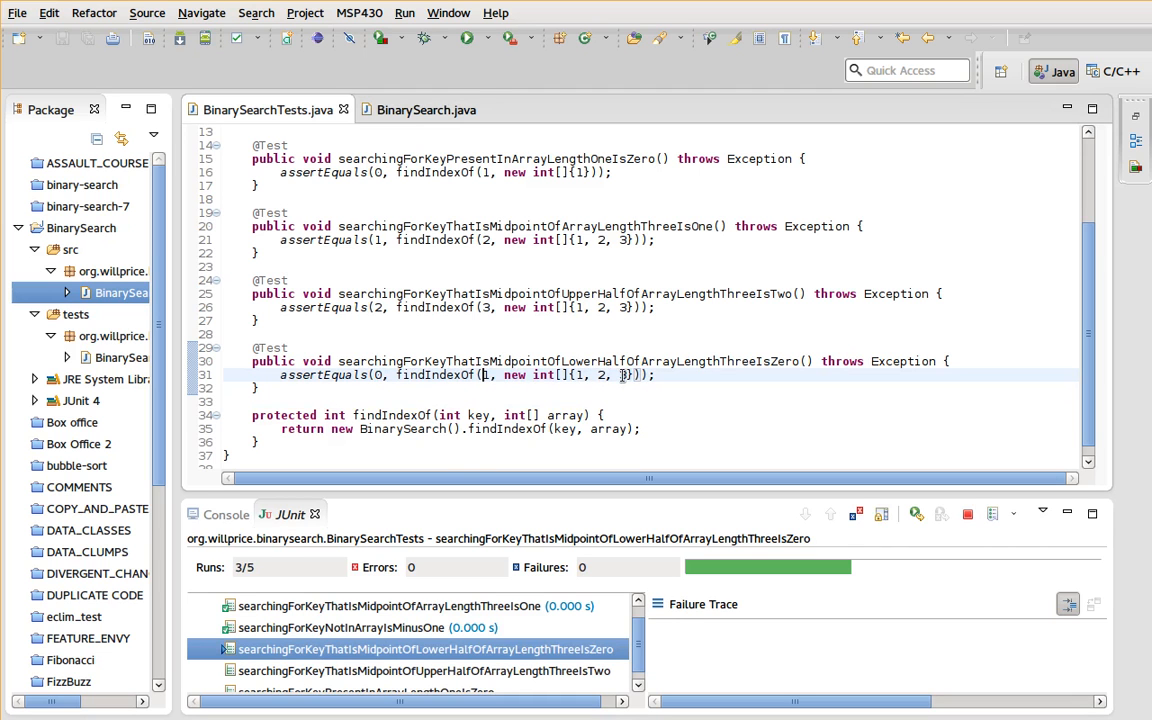
mouse_move(428, 99)
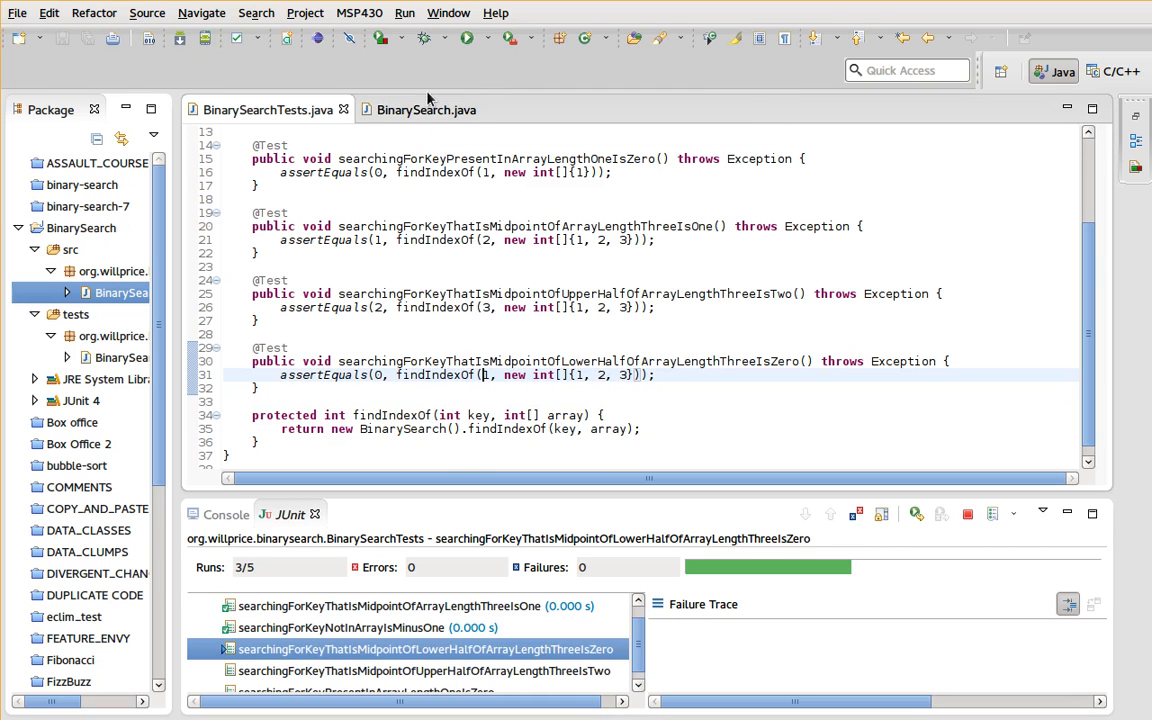
click(426, 109)
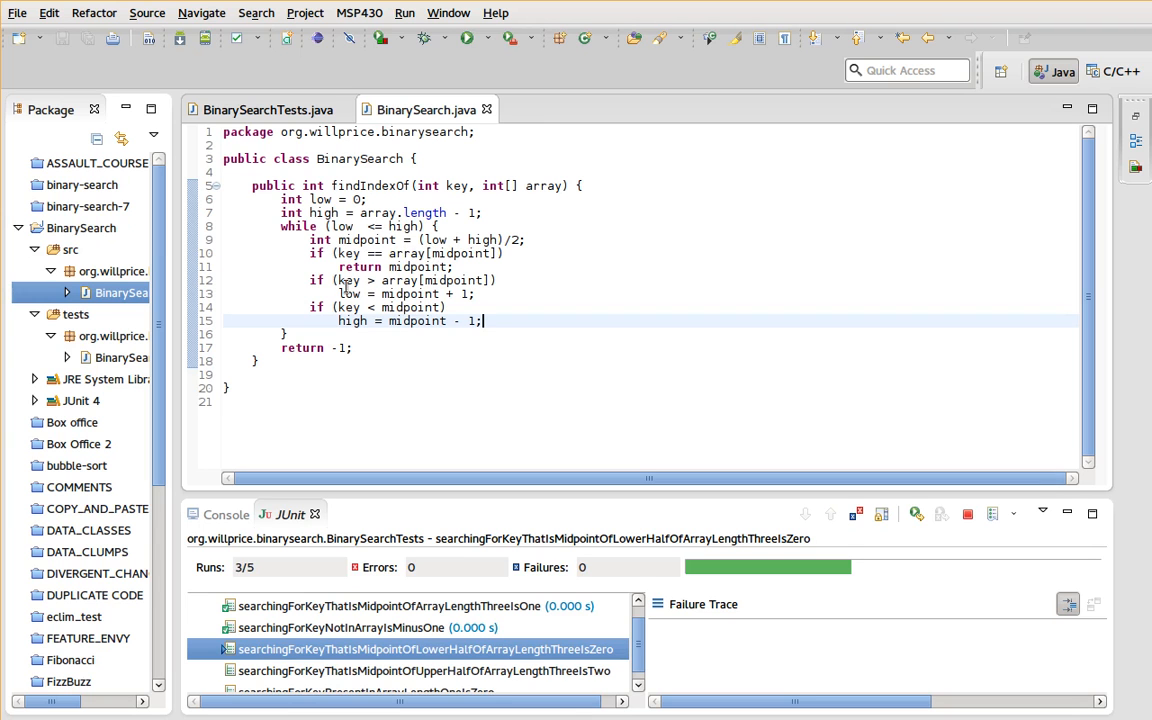
mouse_move(347, 307)
text(array[)
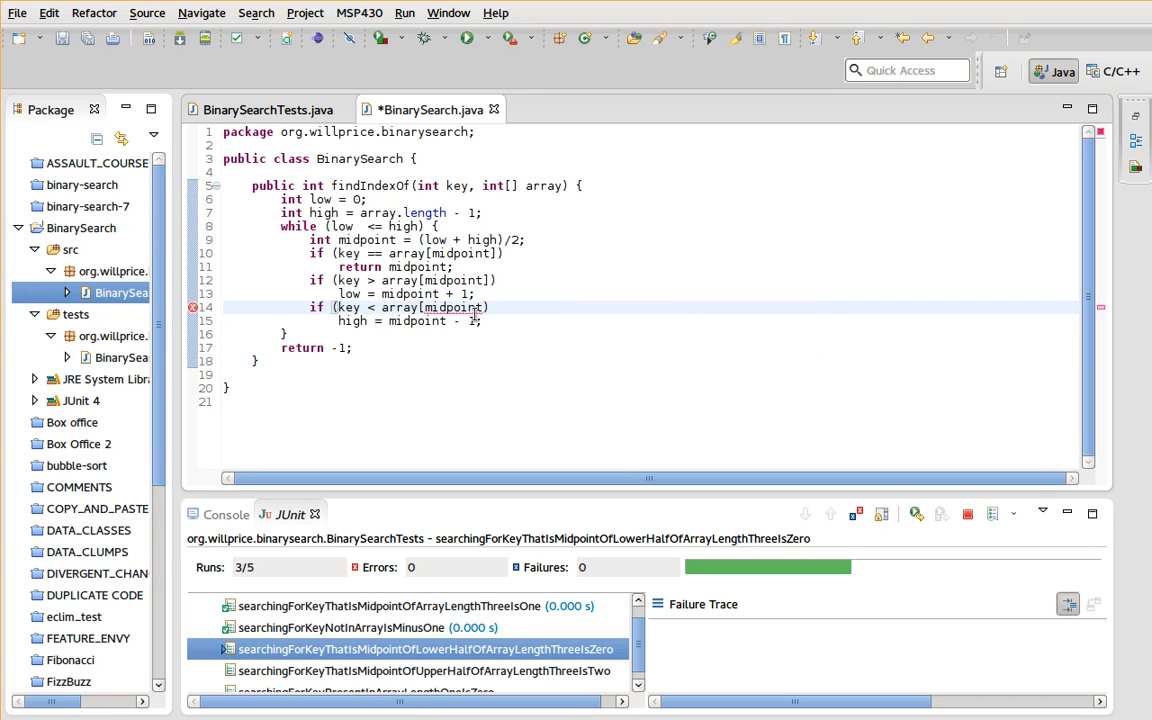
- Save the array[midpoint] comparison fix and rerun only the lower-half test, which passes
key(ctrl+s)
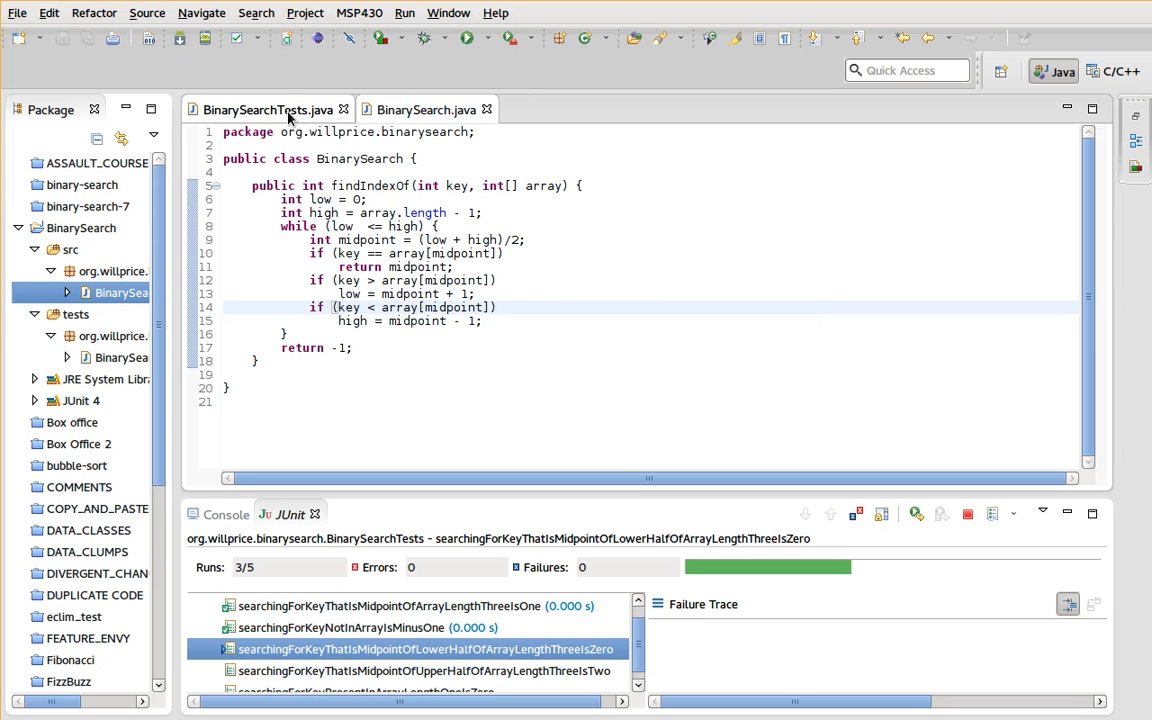
mouse_move(290, 127)
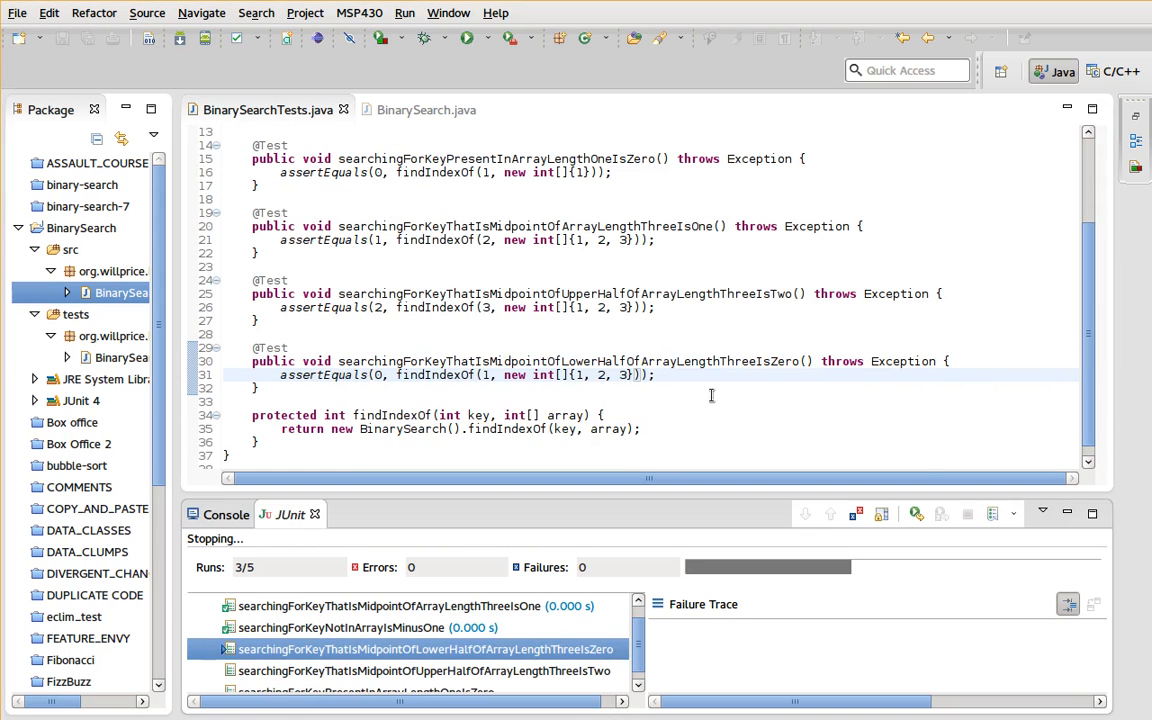
click(533, 361)
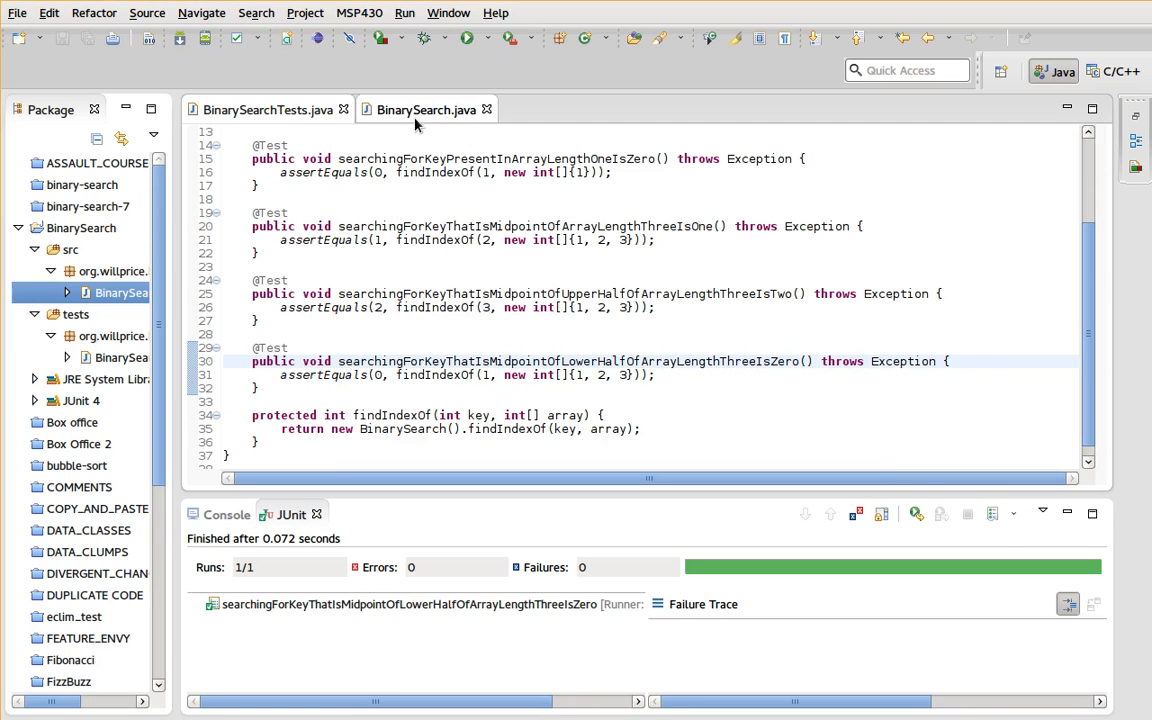
click(427, 109)
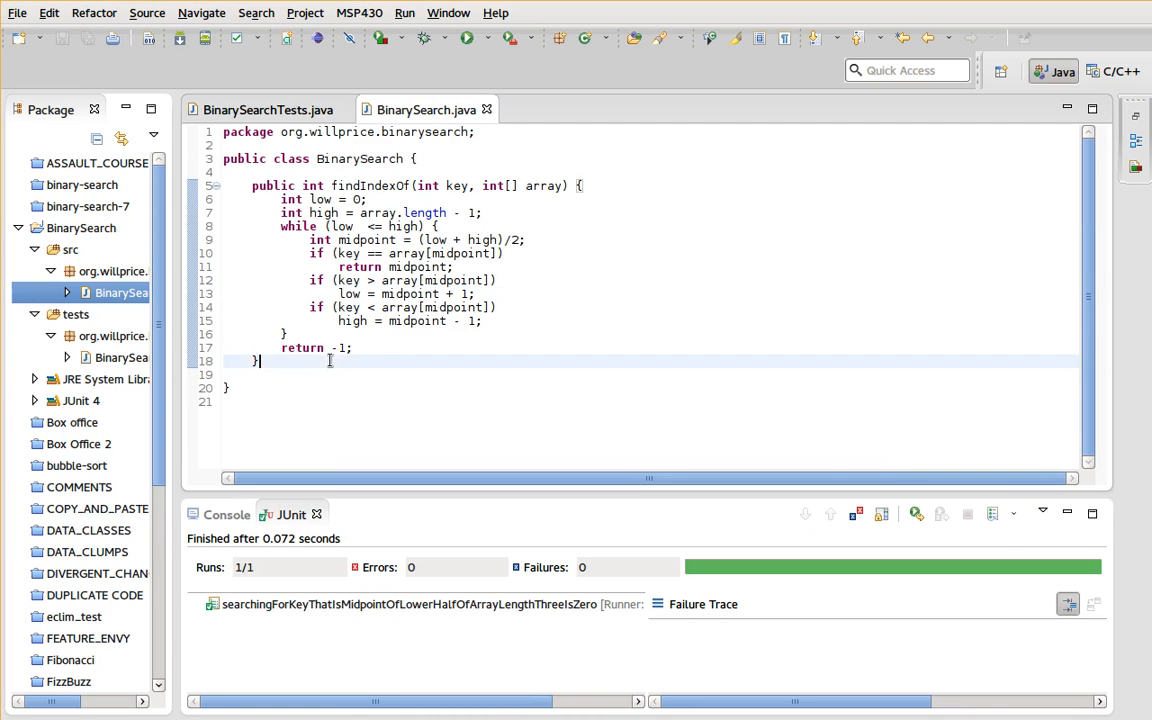